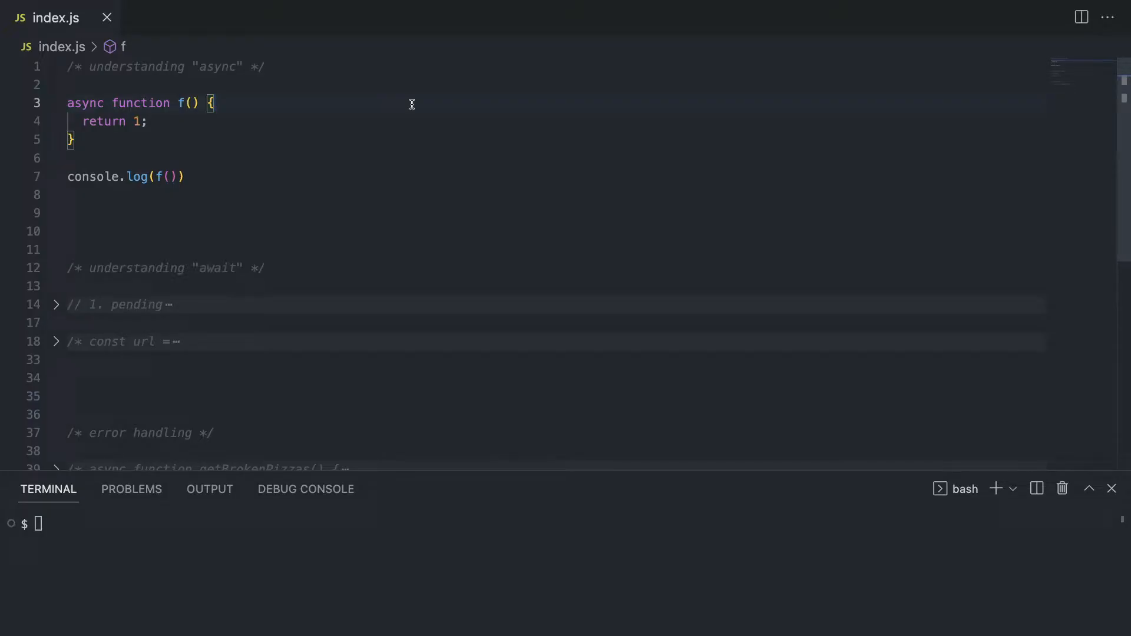
pyautogui.moveTo(235, 66)
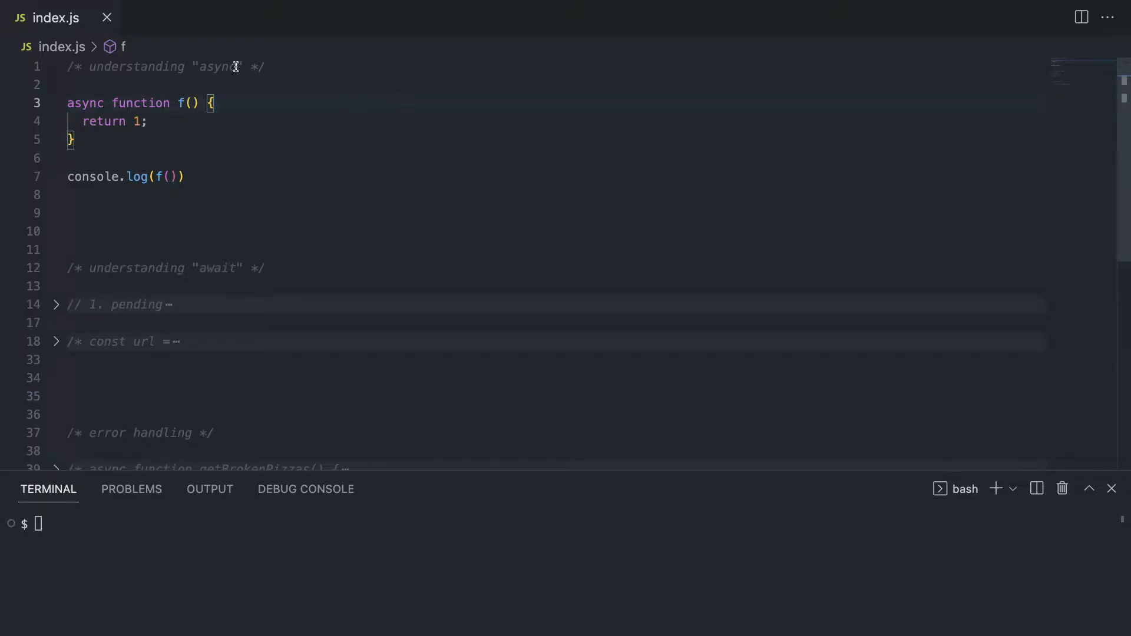
pyautogui.moveTo(259, 264)
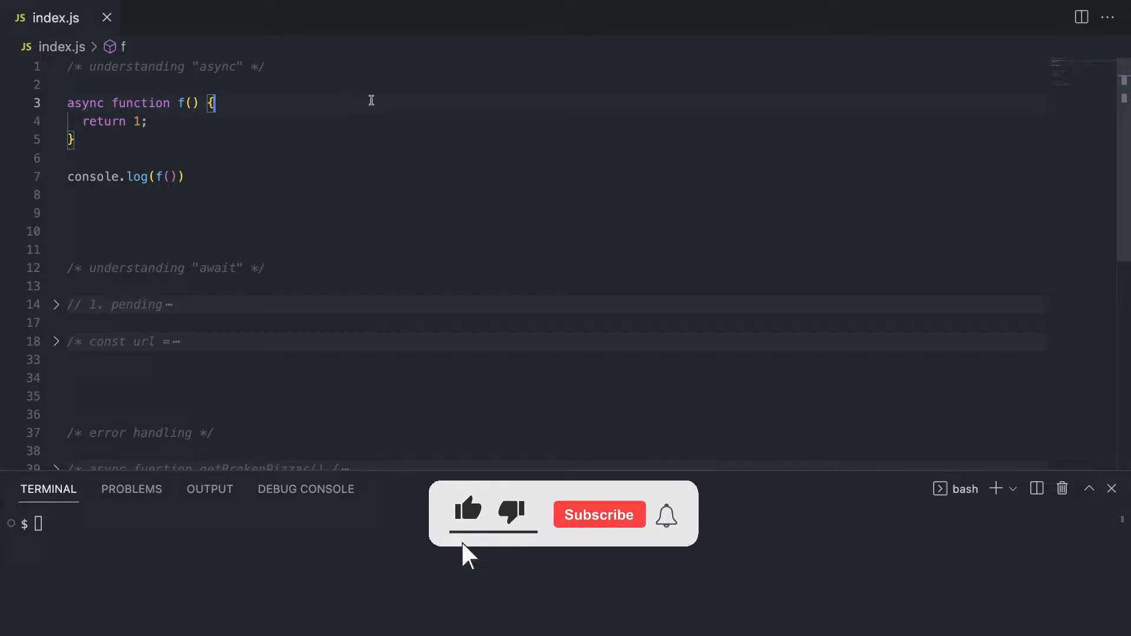
# - Run node index.js so the terminal prints Promise { 1 } for f's return value
pyautogui.click(598, 515)
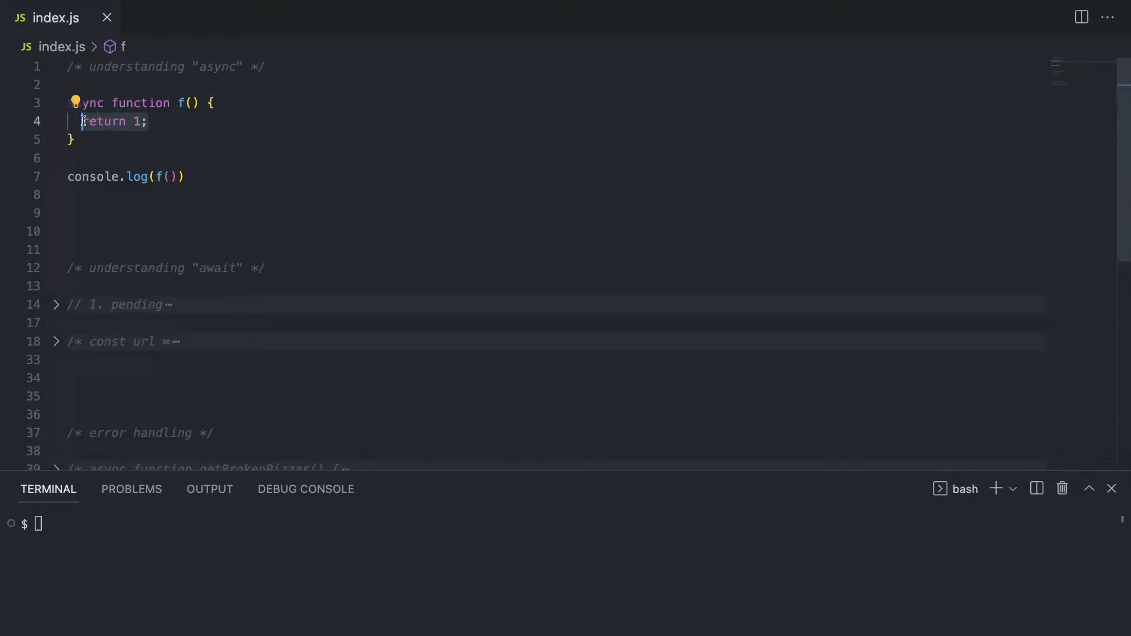
pyautogui.doubleClick(85, 103)
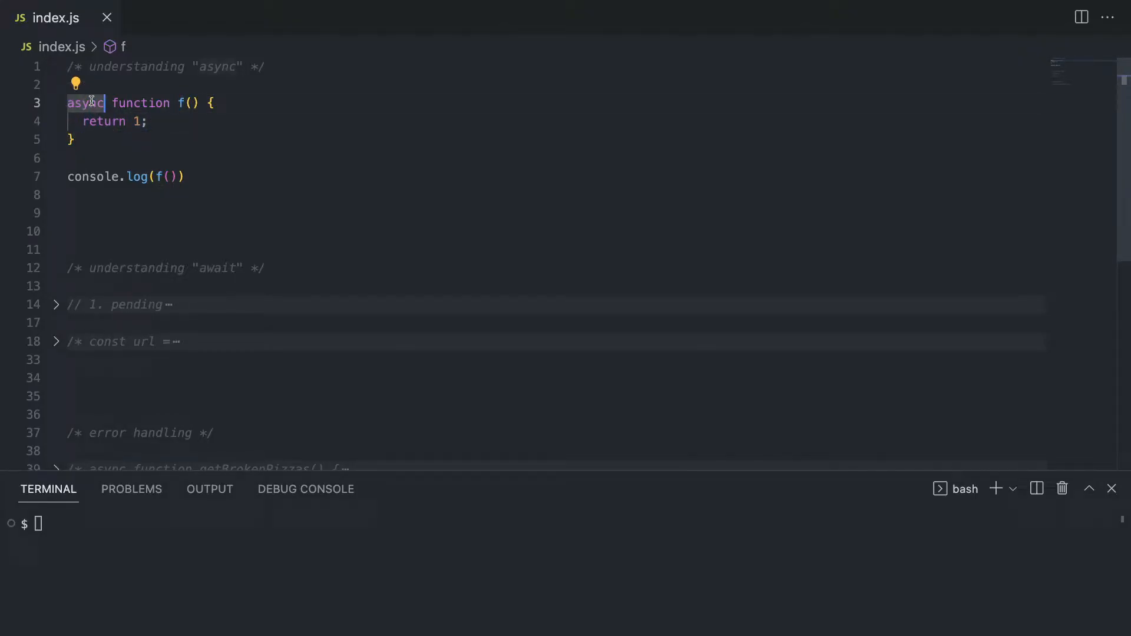
pyautogui.moveTo(161, 122)
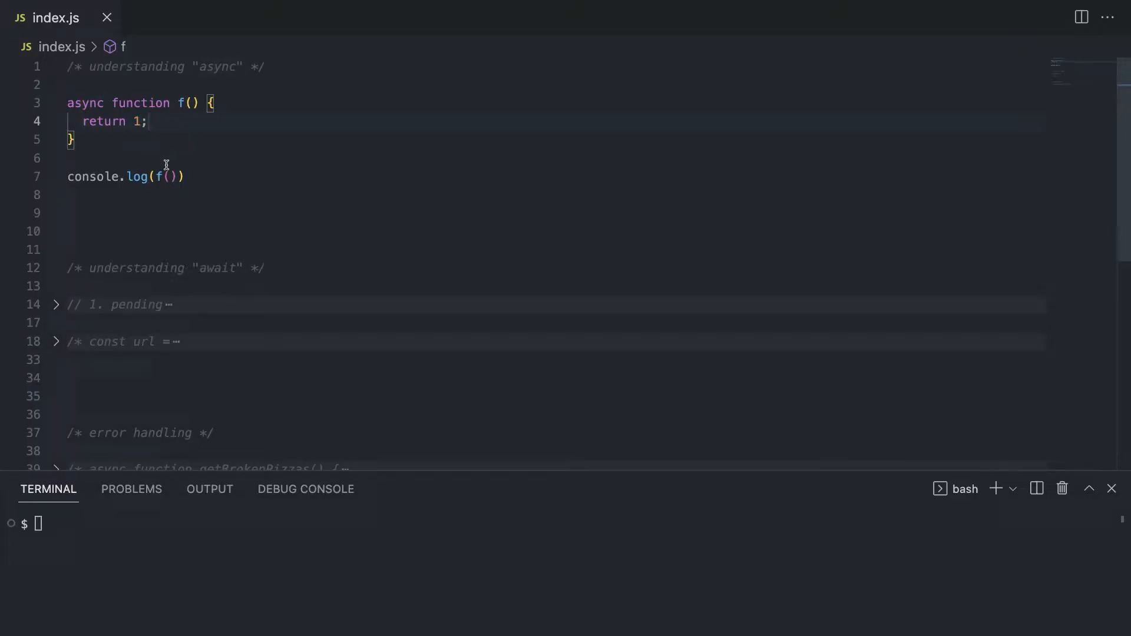
pyautogui.moveTo(197, 83)
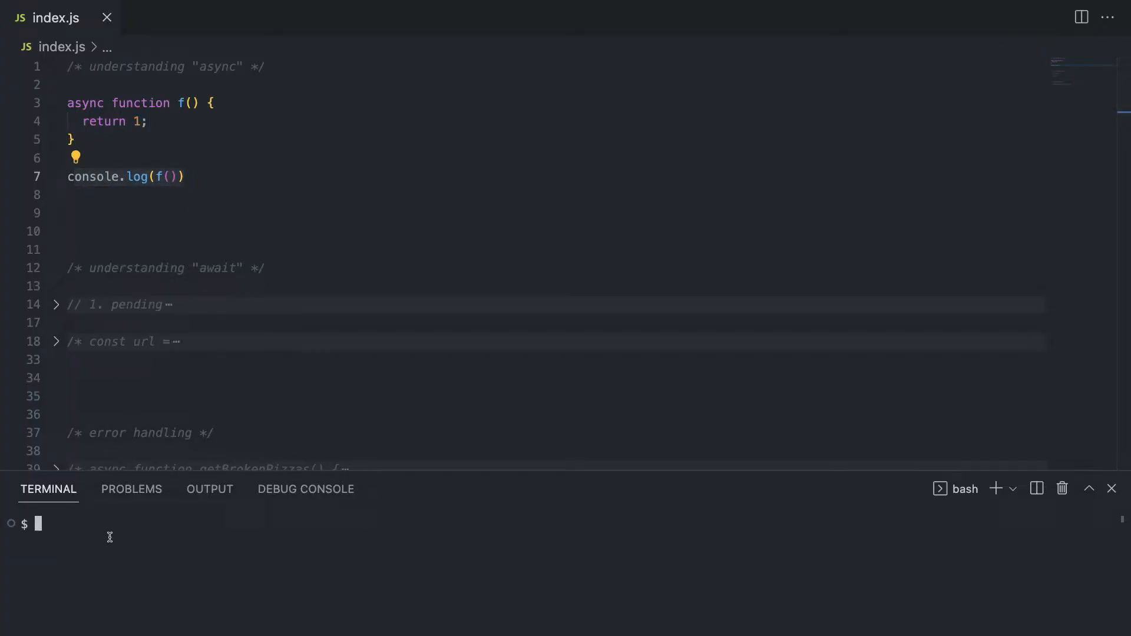
pyautogui.write('node in')
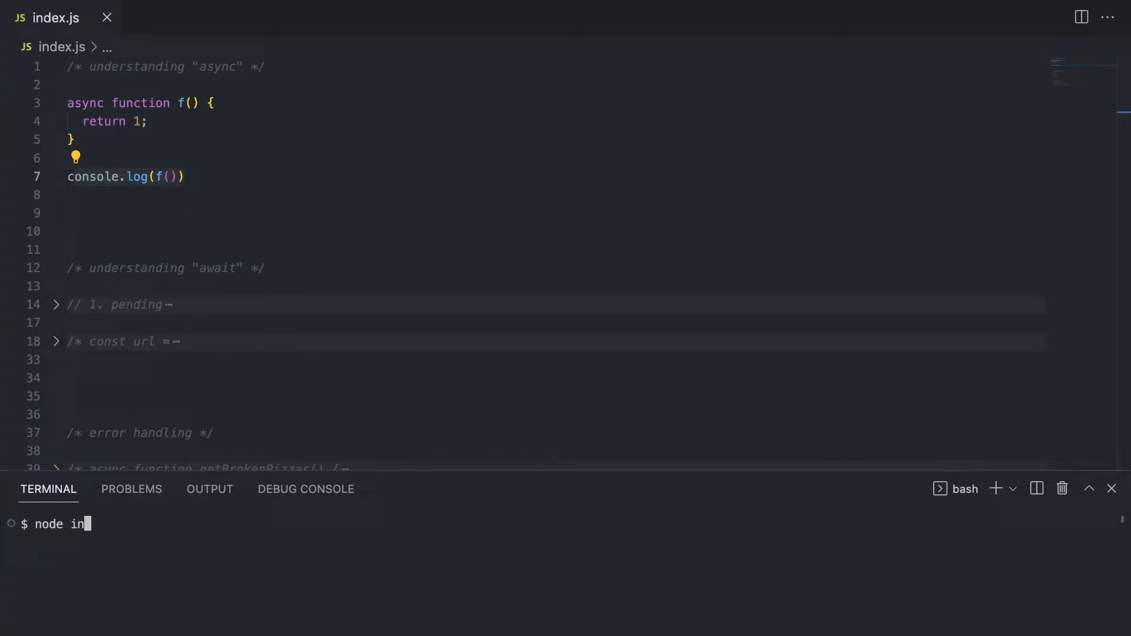
pyautogui.write('dex.j')
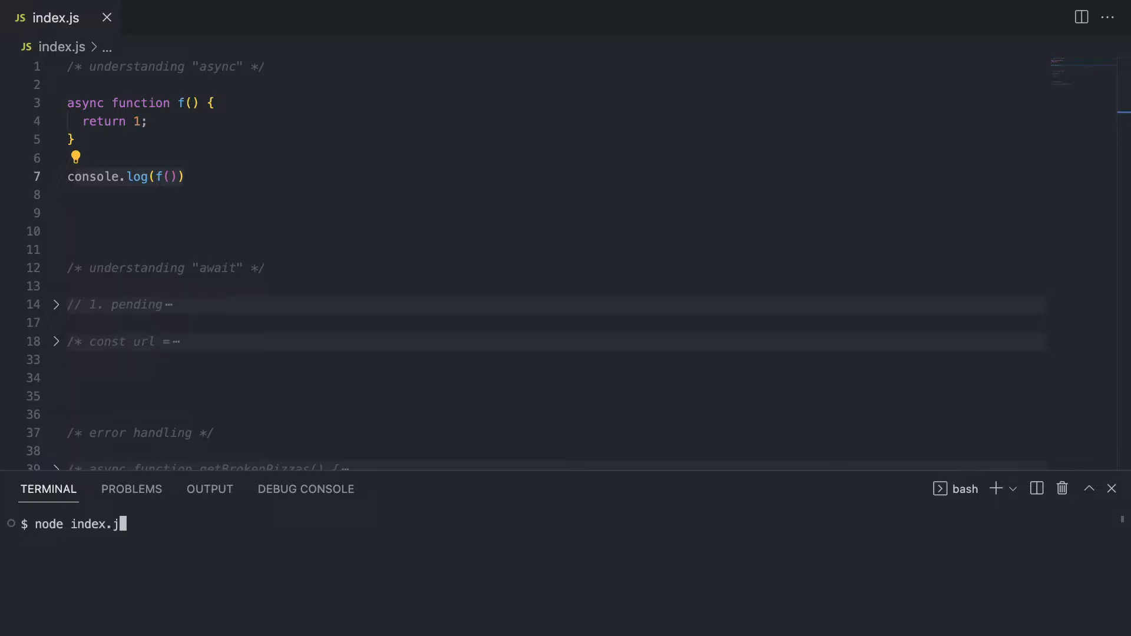
pyautogui.press('Enter')
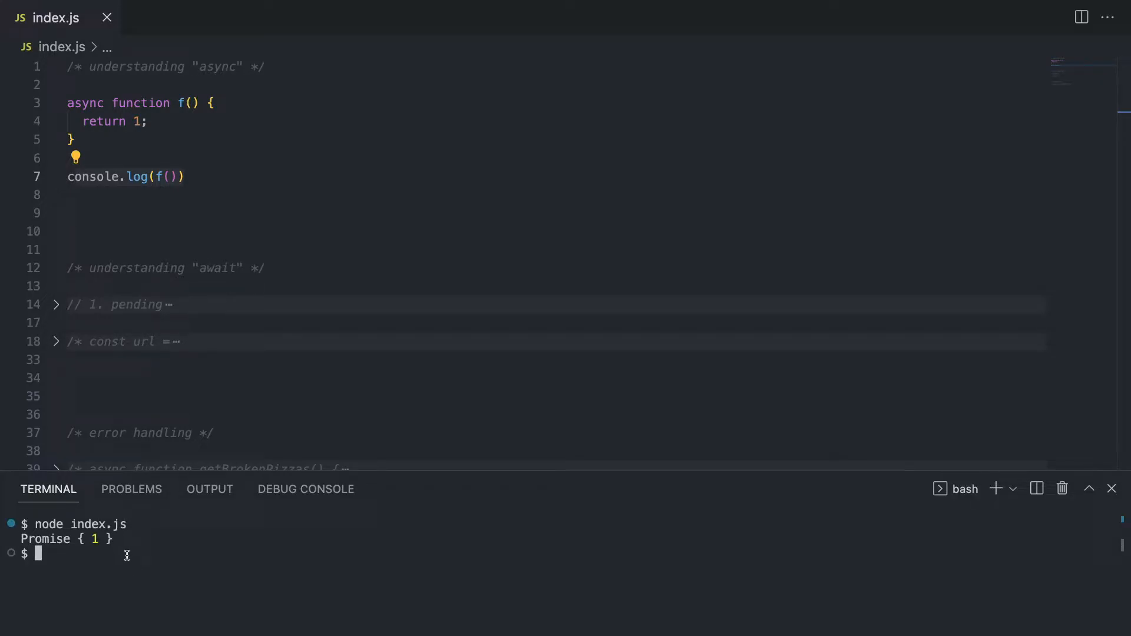
pyautogui.moveTo(72, 540)
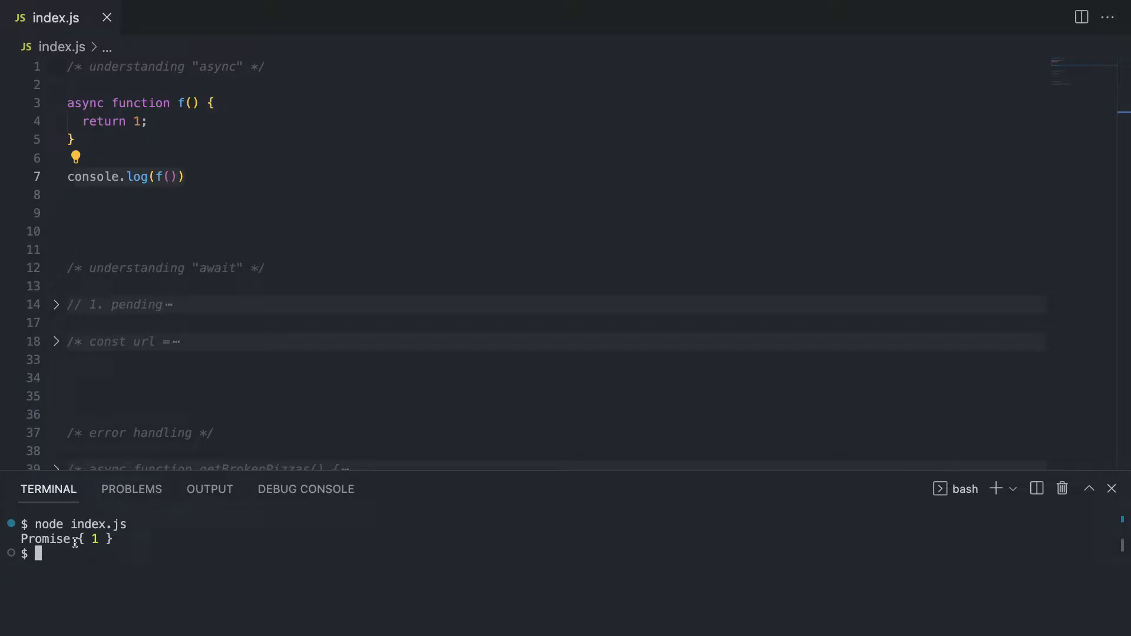
pyautogui.moveTo(167, 174)
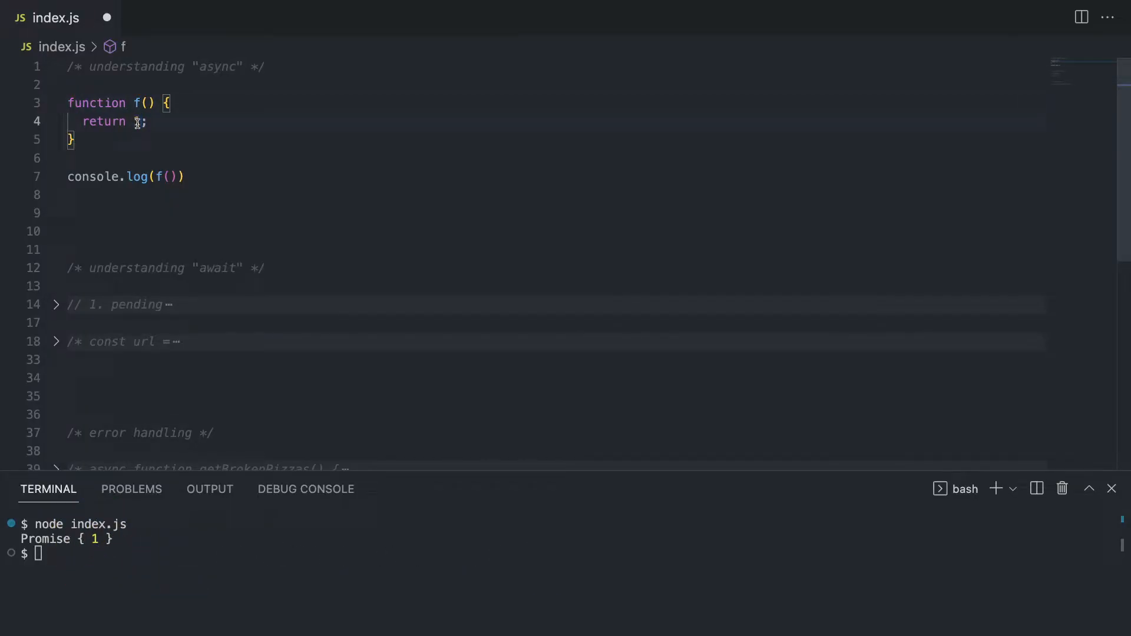
# - Make plain function f return Promise.resolve(1) instead of 1
pyautogui.write('P')
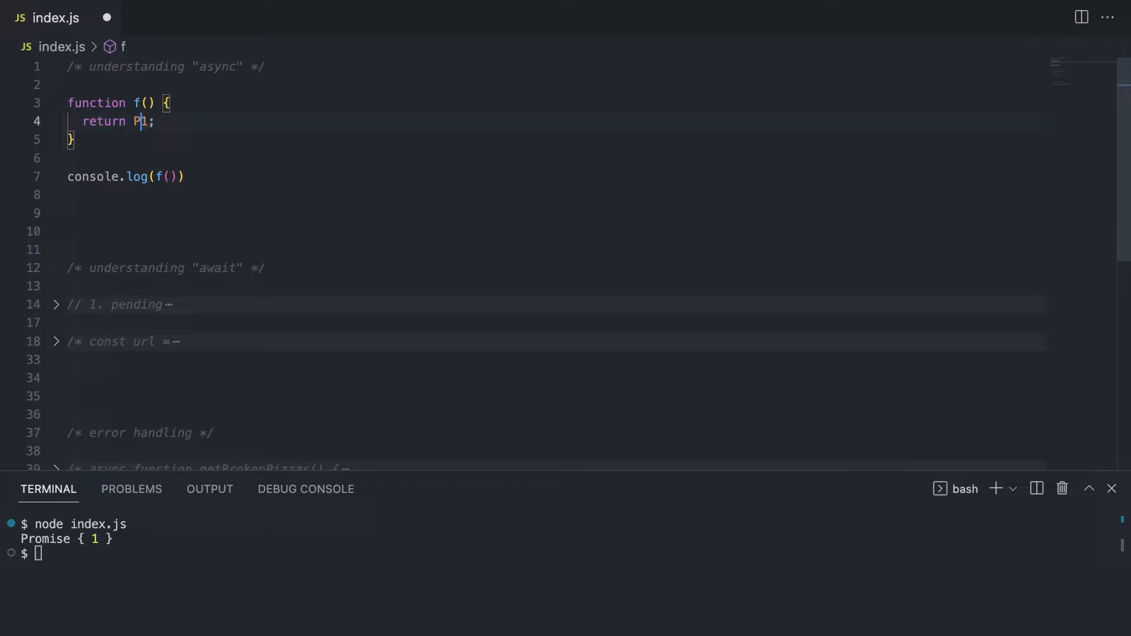
pyautogui.write('romise')
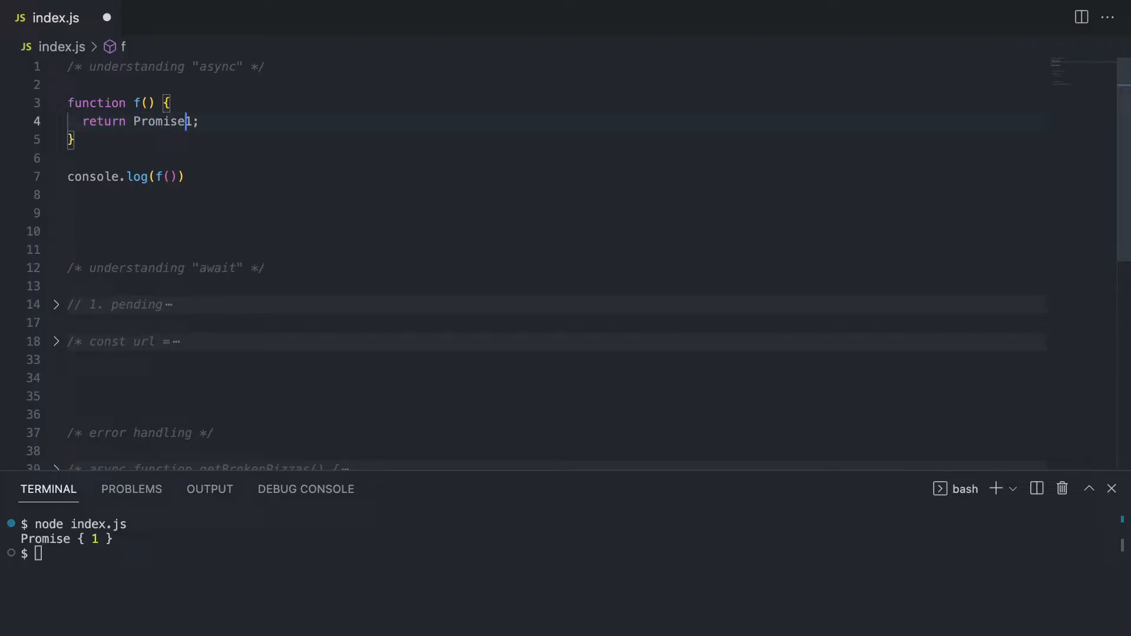
pyautogui.write('.resolve')
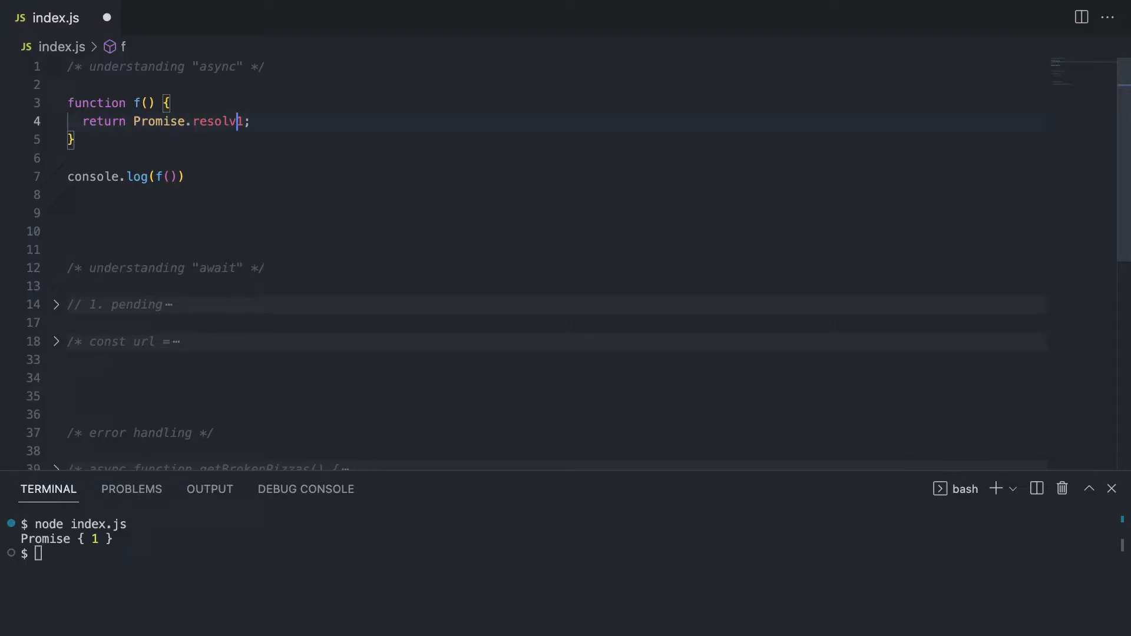
pyautogui.write('(1)')
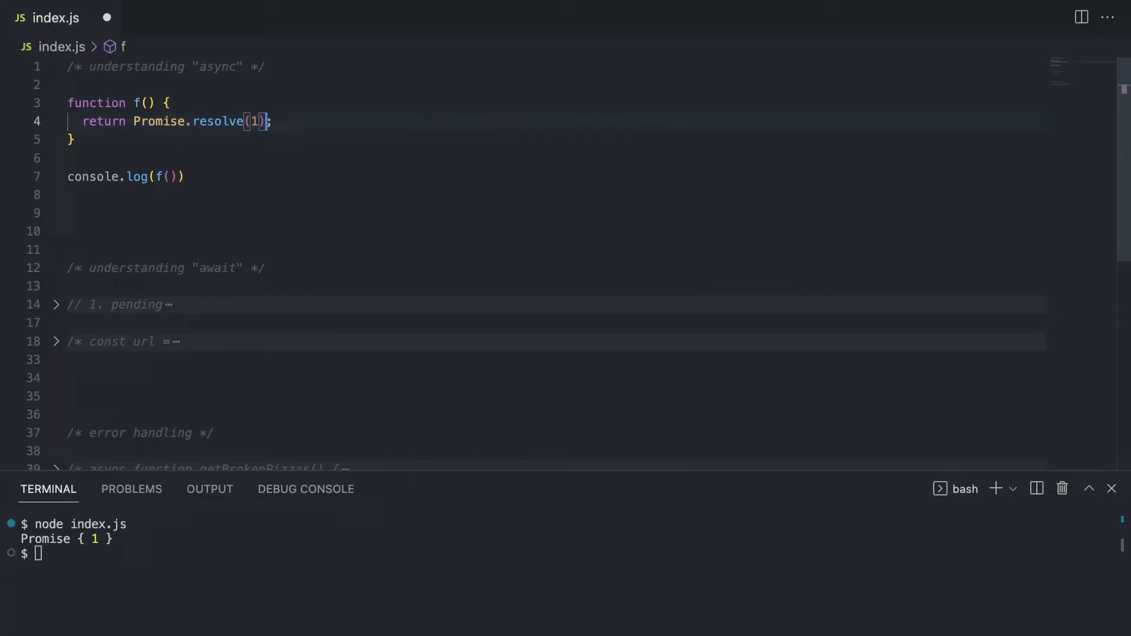
# - Rerun node index.js to show it still prints Promise { 1 }, then return to the editor
pyautogui.click(185, 177)
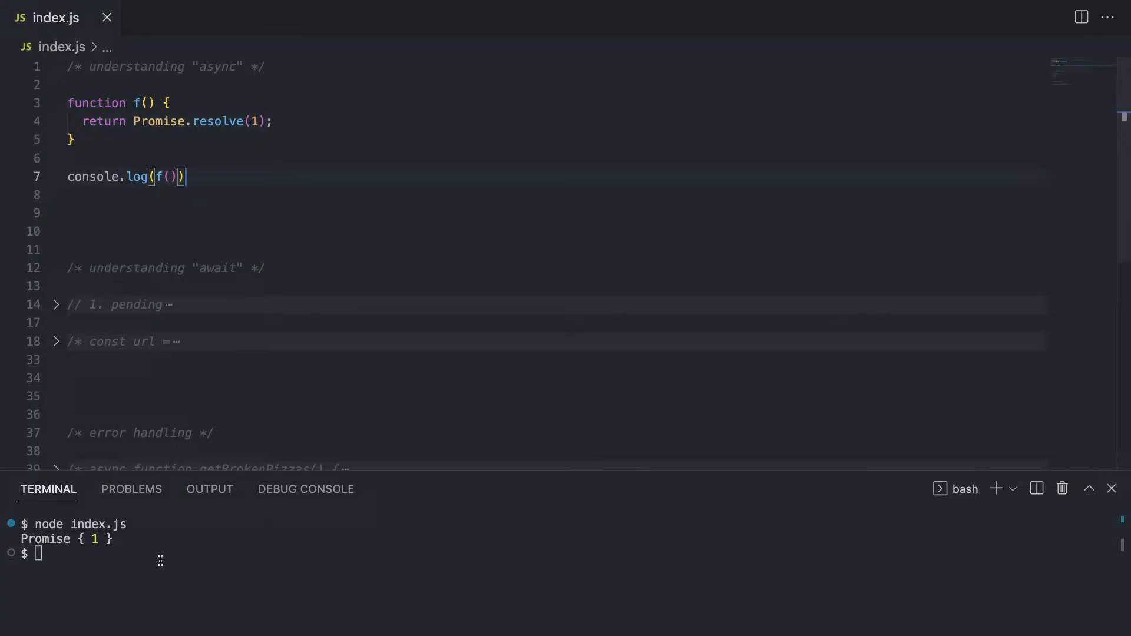
pyautogui.write('node')
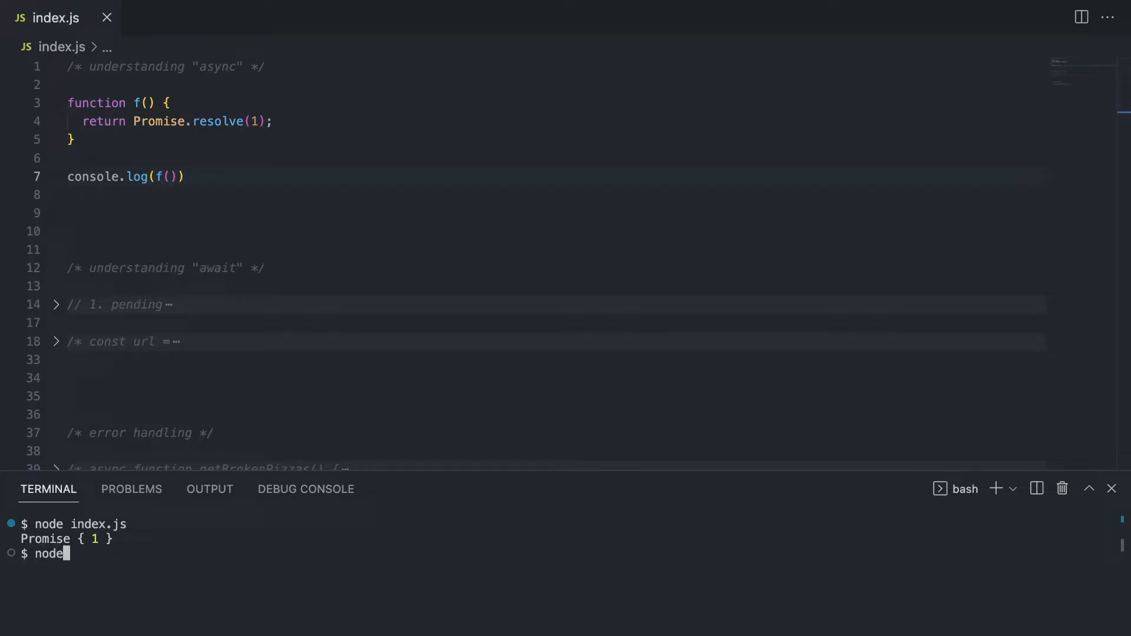
pyautogui.write('index.')
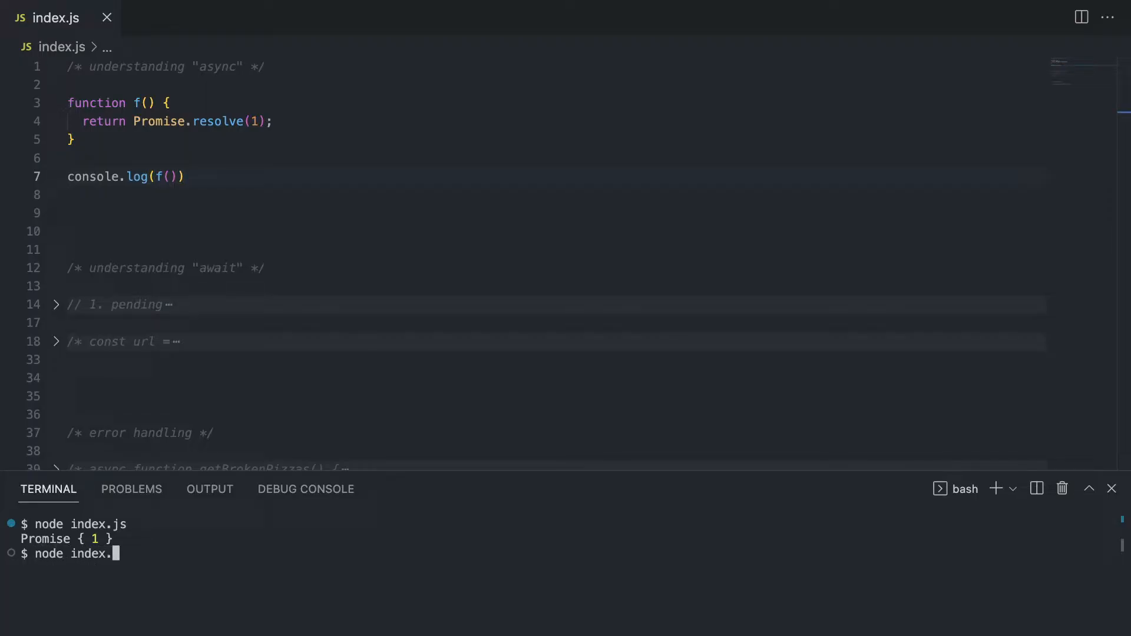
pyautogui.press('Enter')
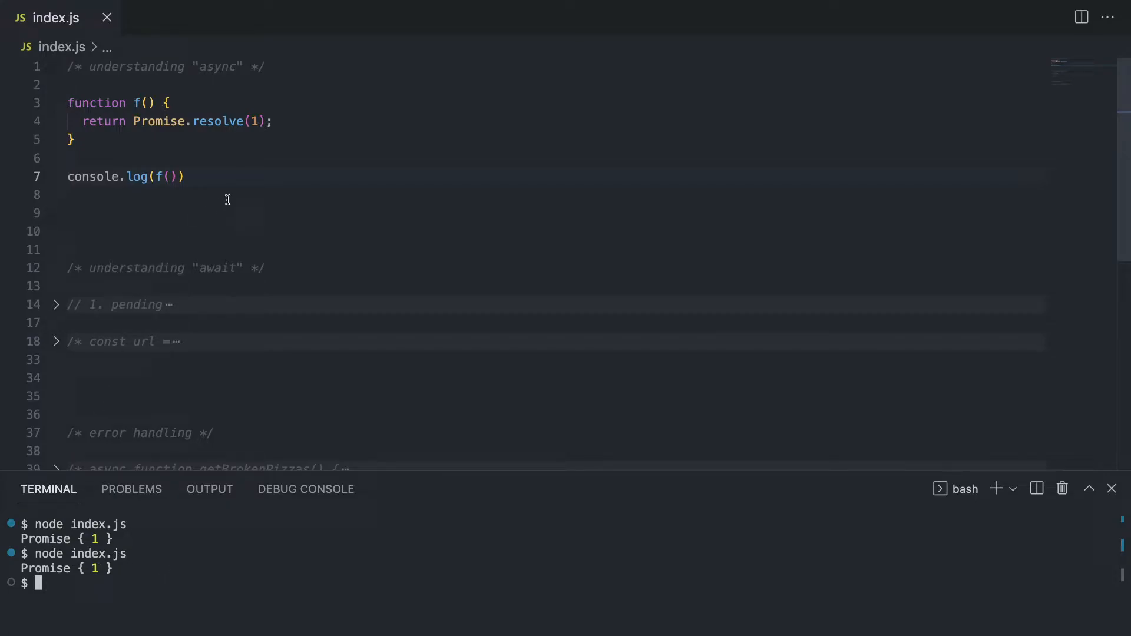
pyautogui.click(68, 195)
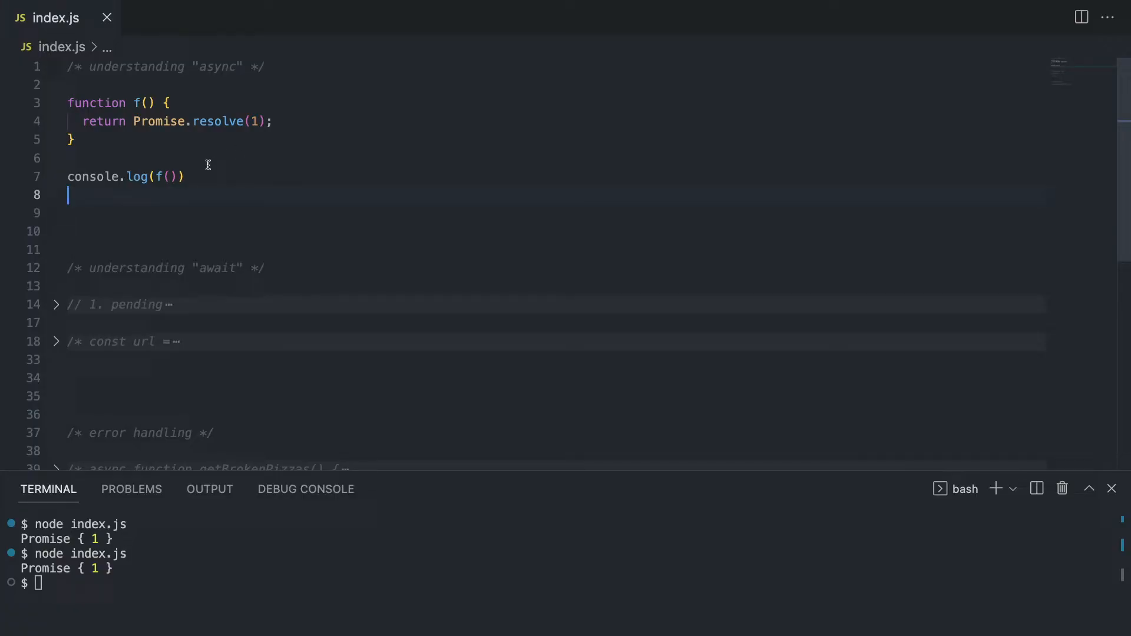
pyautogui.moveTo(198, 176)
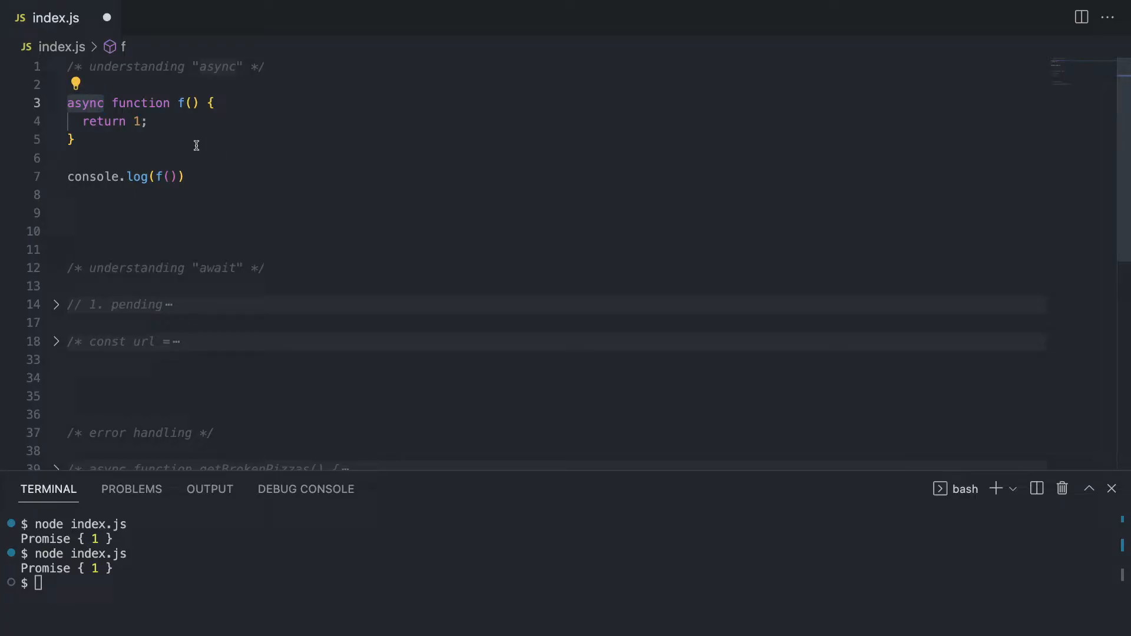
pyautogui.moveTo(179, 174)
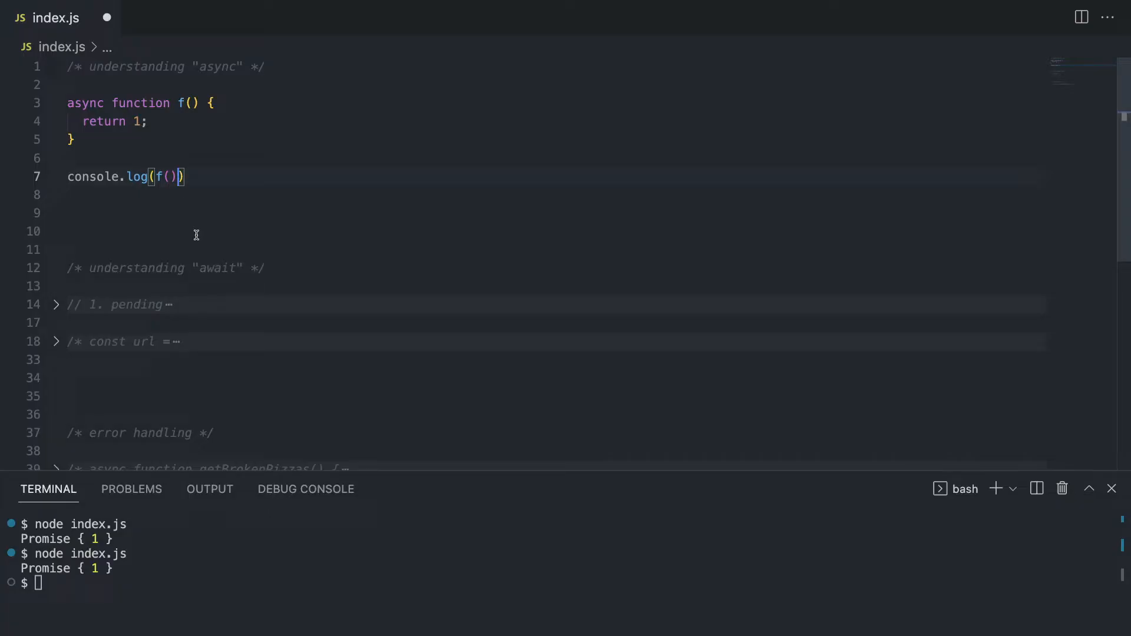
pyautogui.moveTo(142, 159)
pyautogui.write('c')
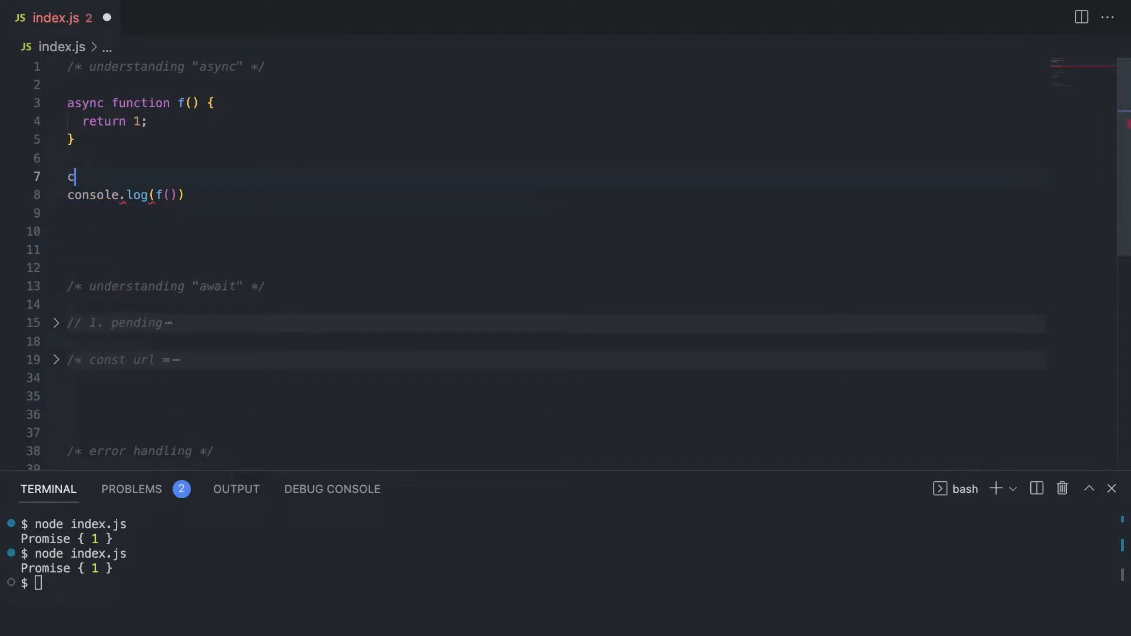
# - Replace console.log(f()) with f().then(val => console.log(val)) to log the resolved value
pyautogui.write('f()')
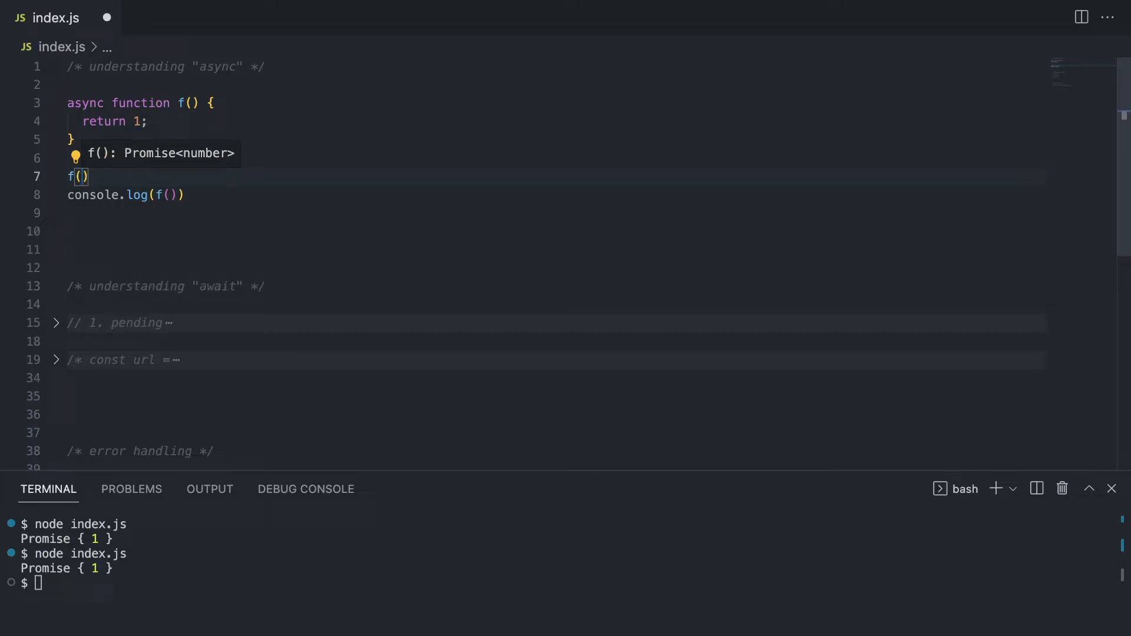
pyautogui.write('.then')
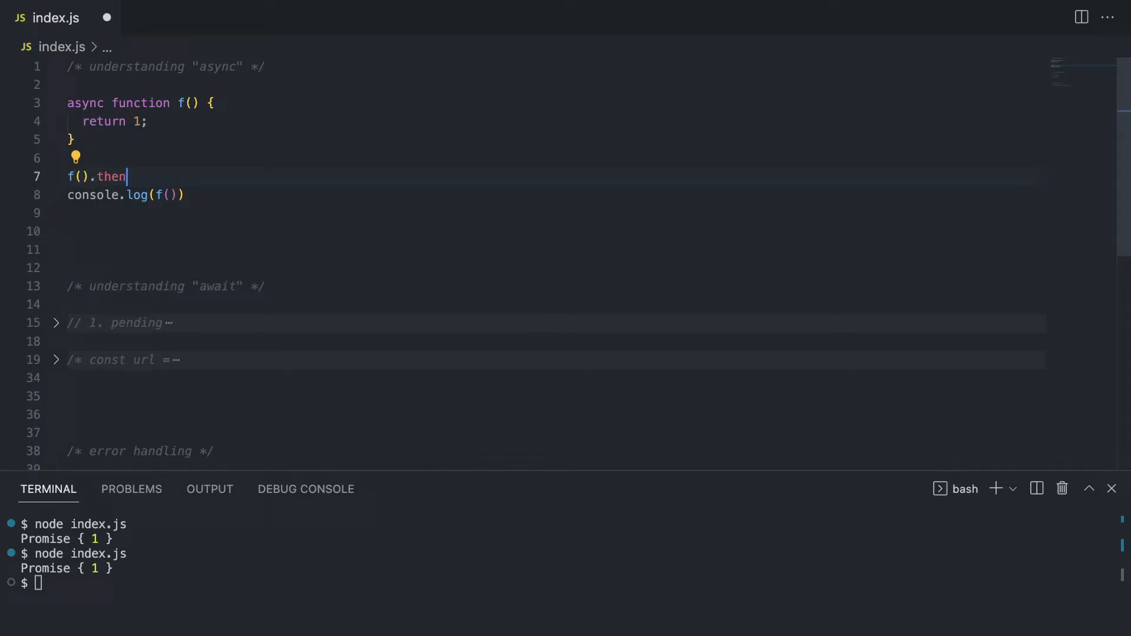
pyautogui.write('()')
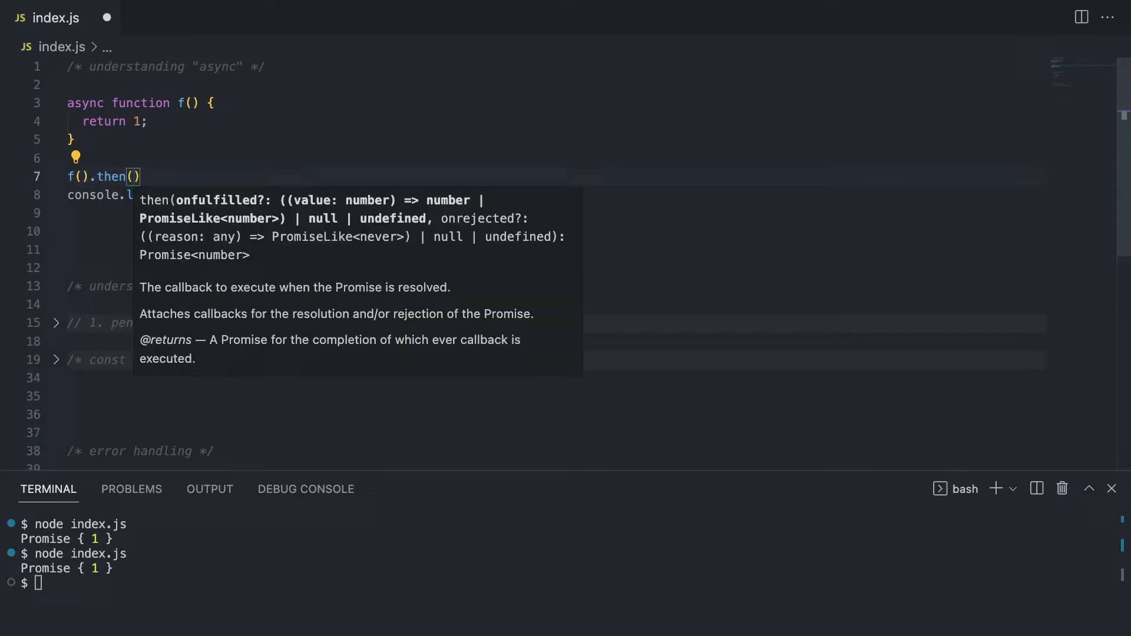
pyautogui.write('val =>')
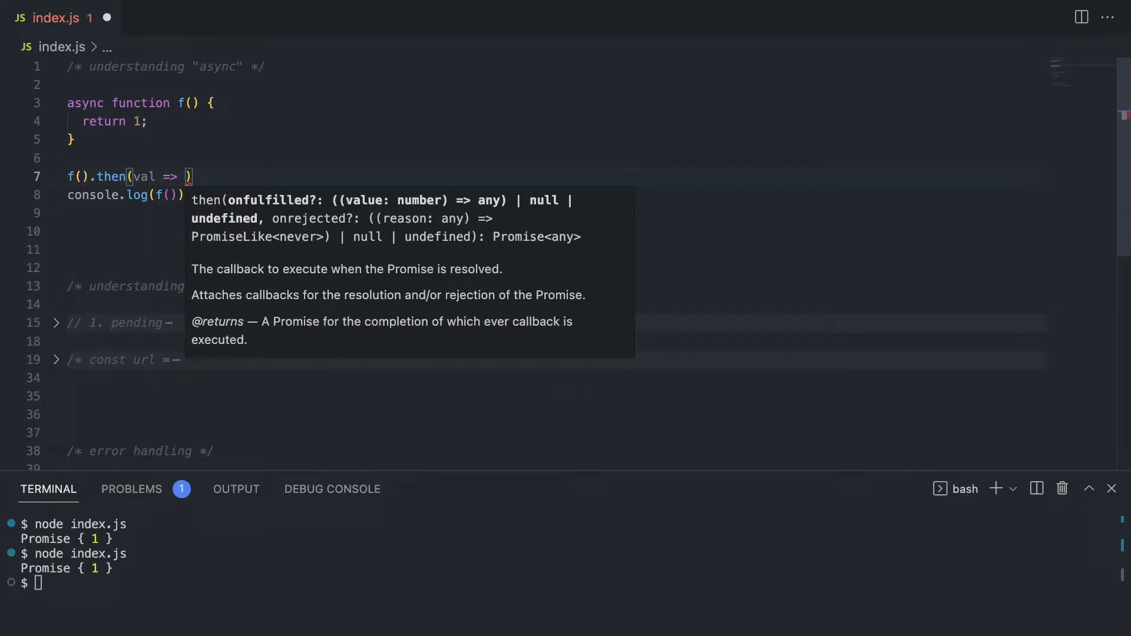
pyautogui.write('con')
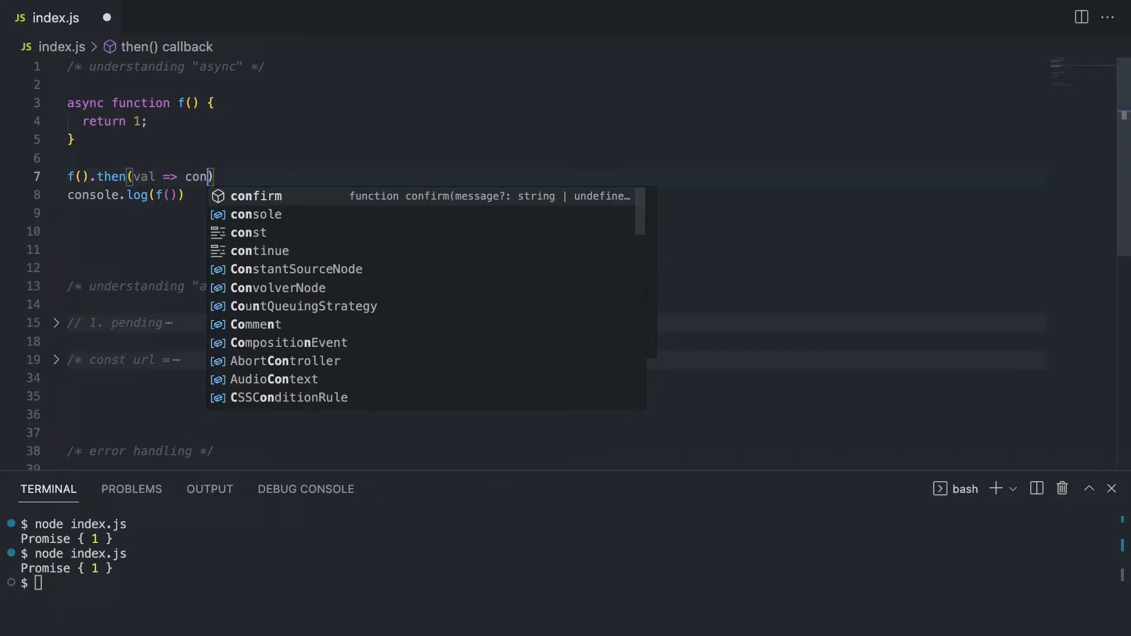
pyautogui.write('sole.log(val')
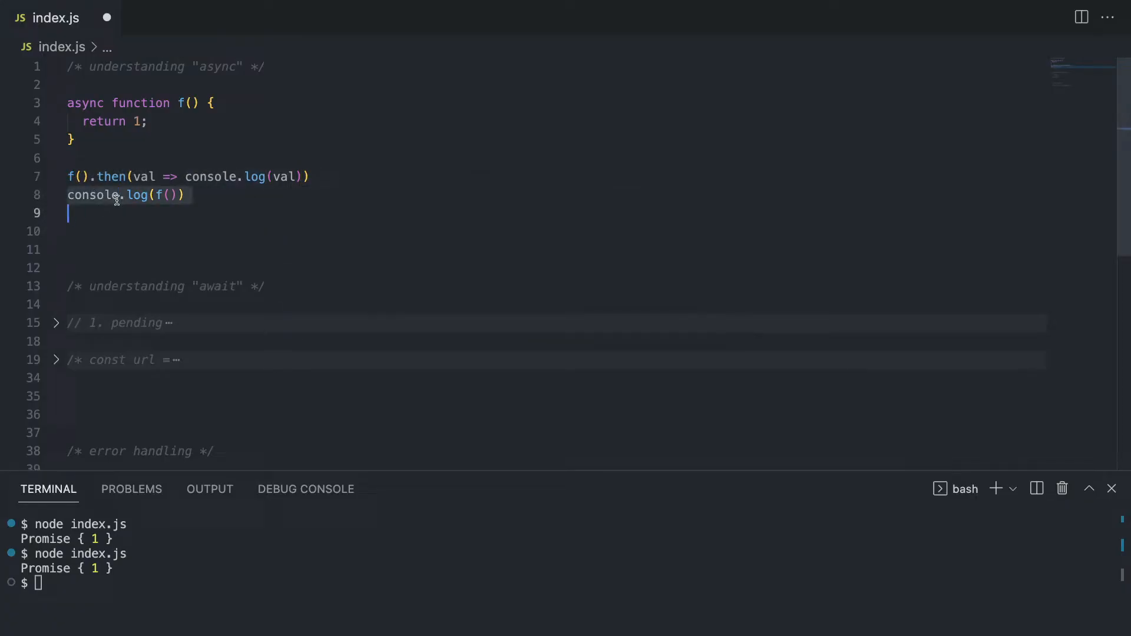
pyautogui.press('Backspace')
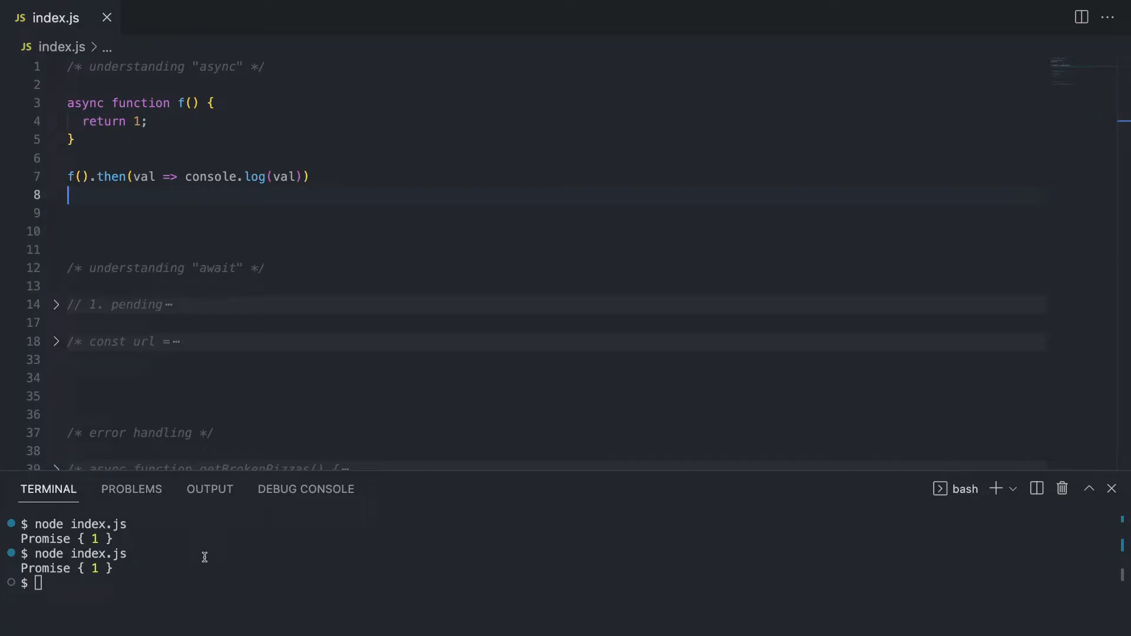
# - Run node index.js so the then callback prints 1 in the terminal
pyautogui.write('node')
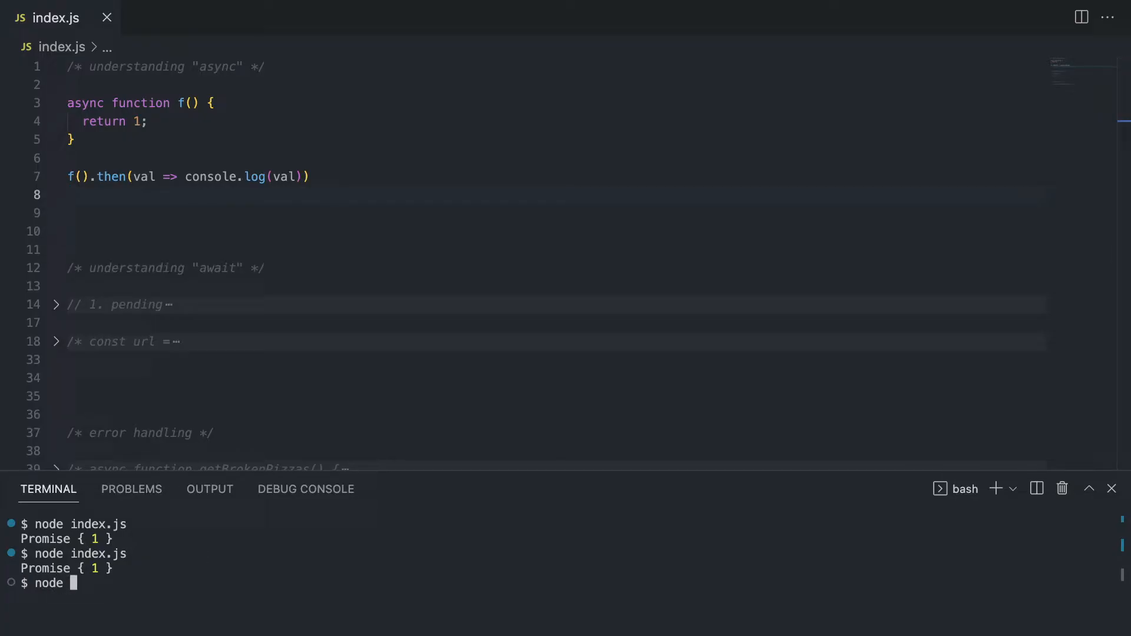
pyautogui.press('Enter')
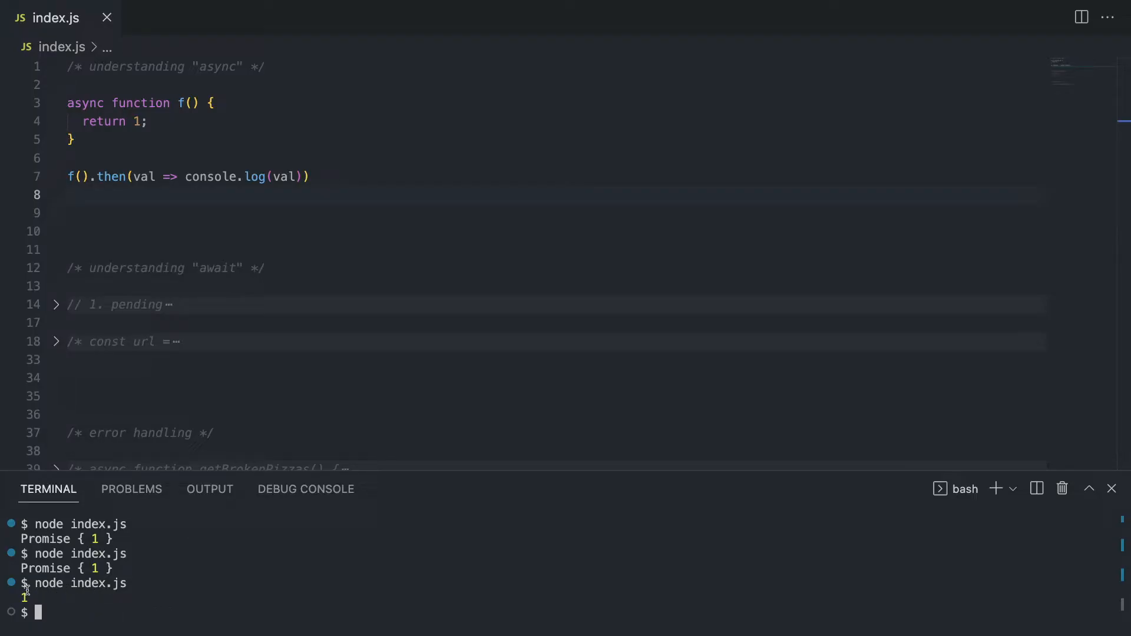
pyautogui.moveTo(151, 378)
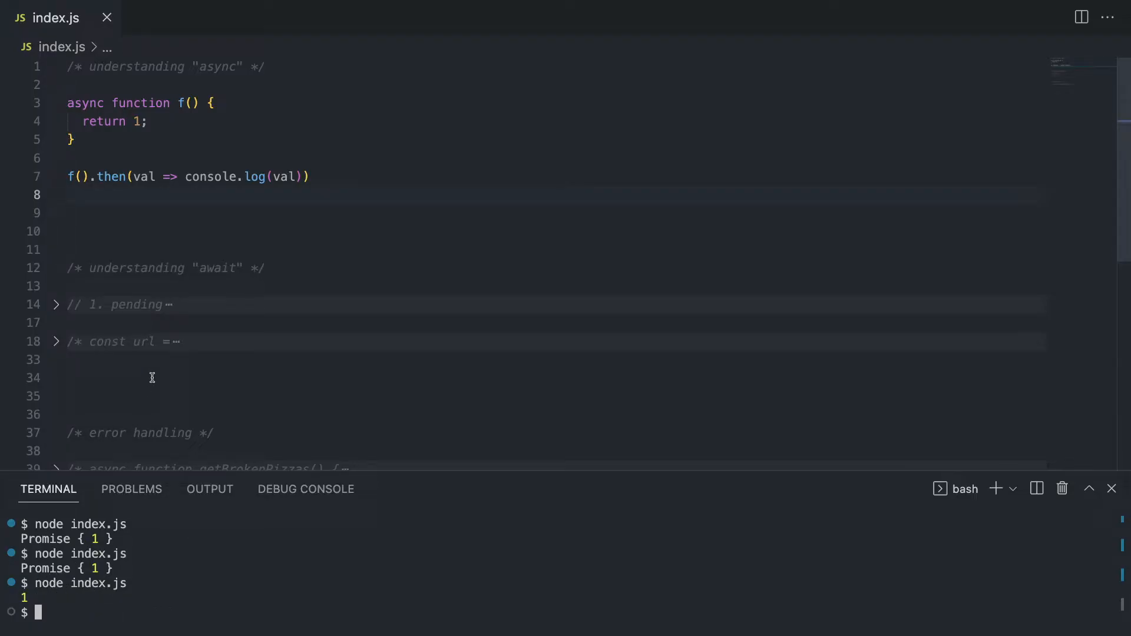
pyautogui.moveTo(145, 174)
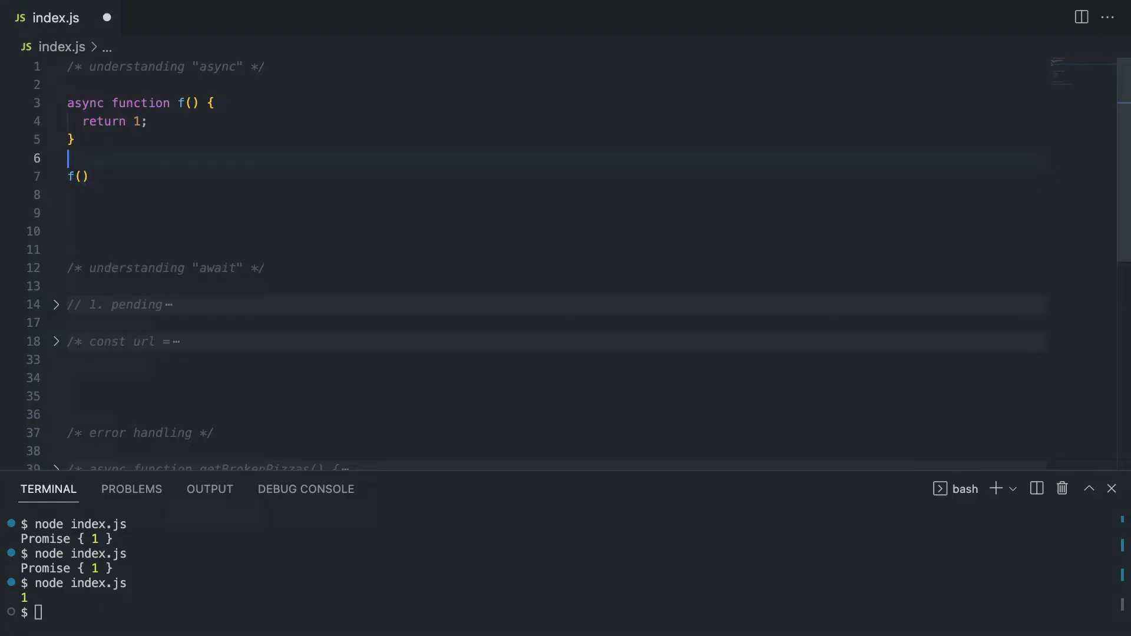
# - Write const val = await f(); with console.log(val); on the next line
pyautogui.write('const')
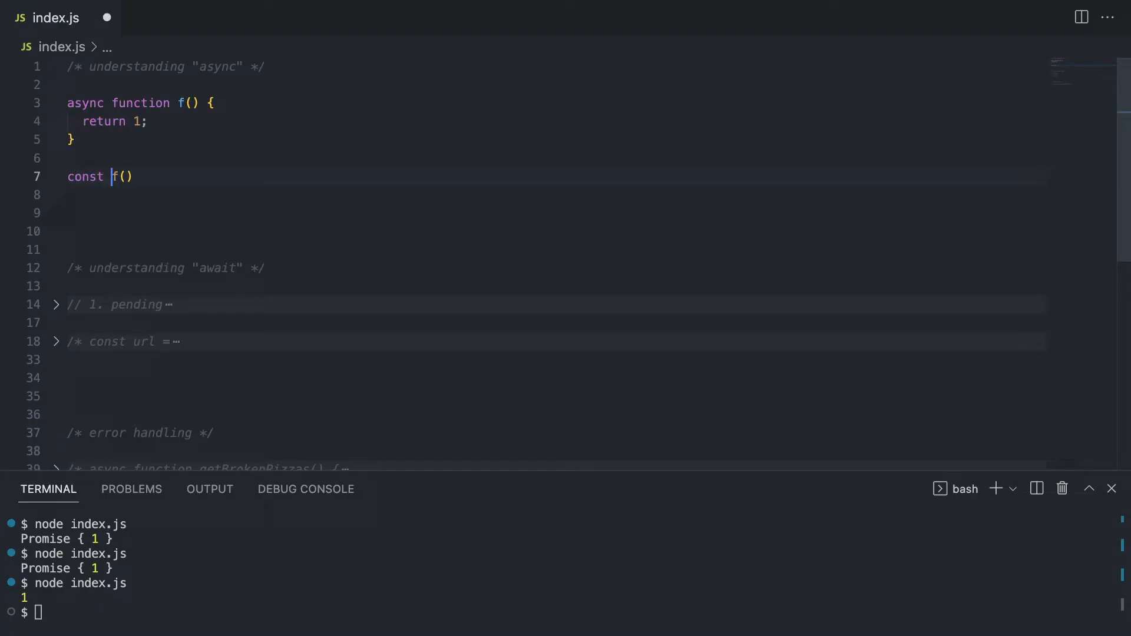
pyautogui.write('val = a')
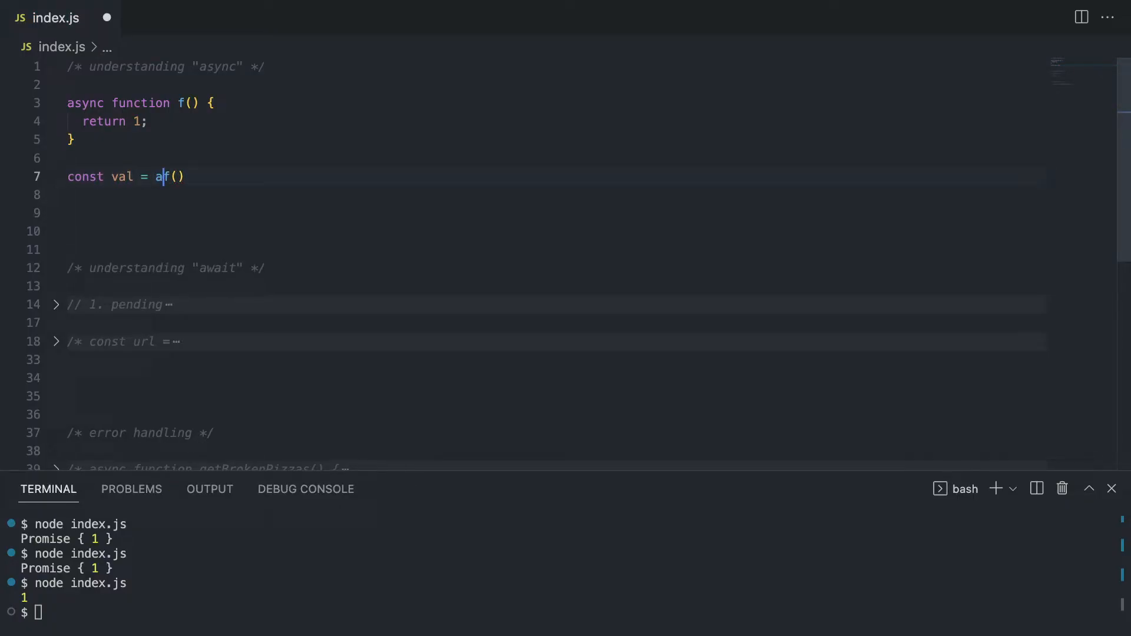
pyautogui.write('wait')
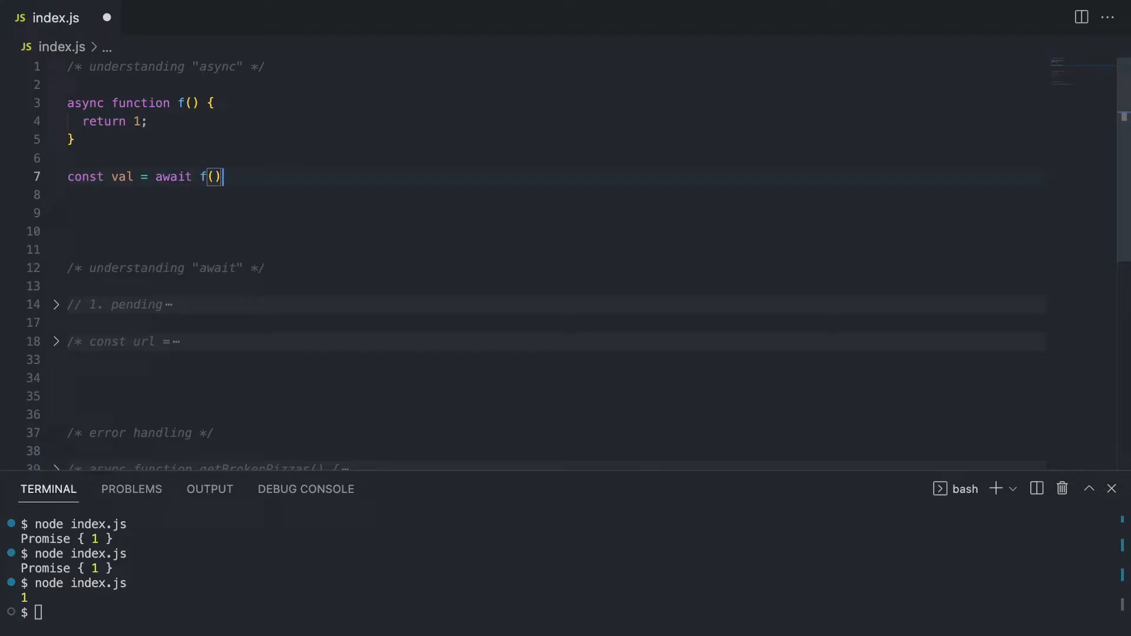
pyautogui.write(';')
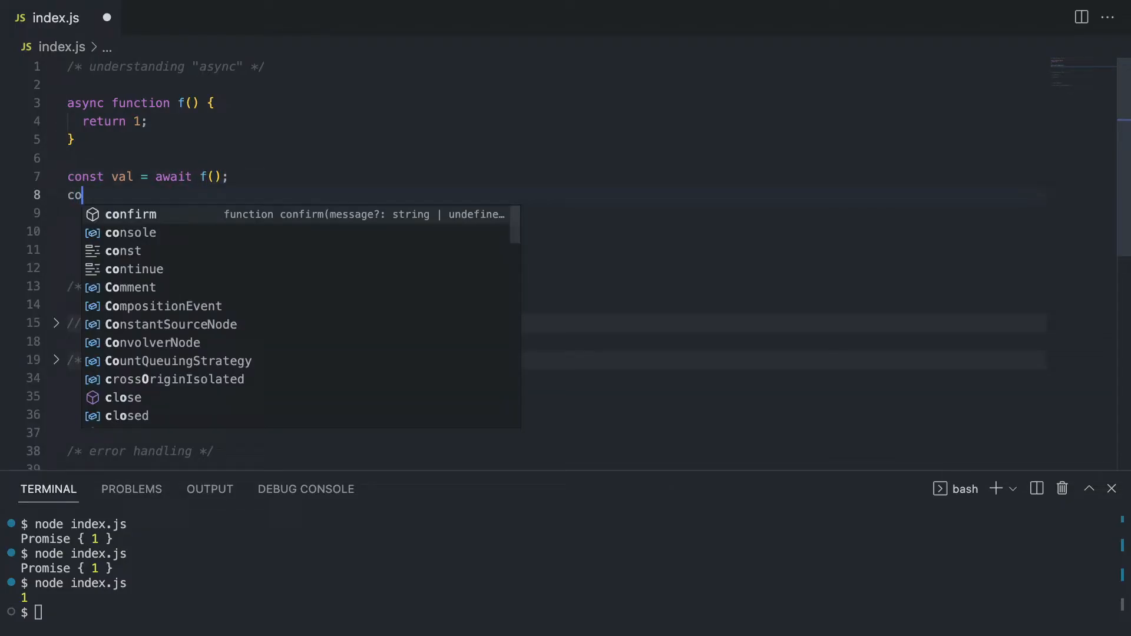
pyautogui.write('nsole.log(')
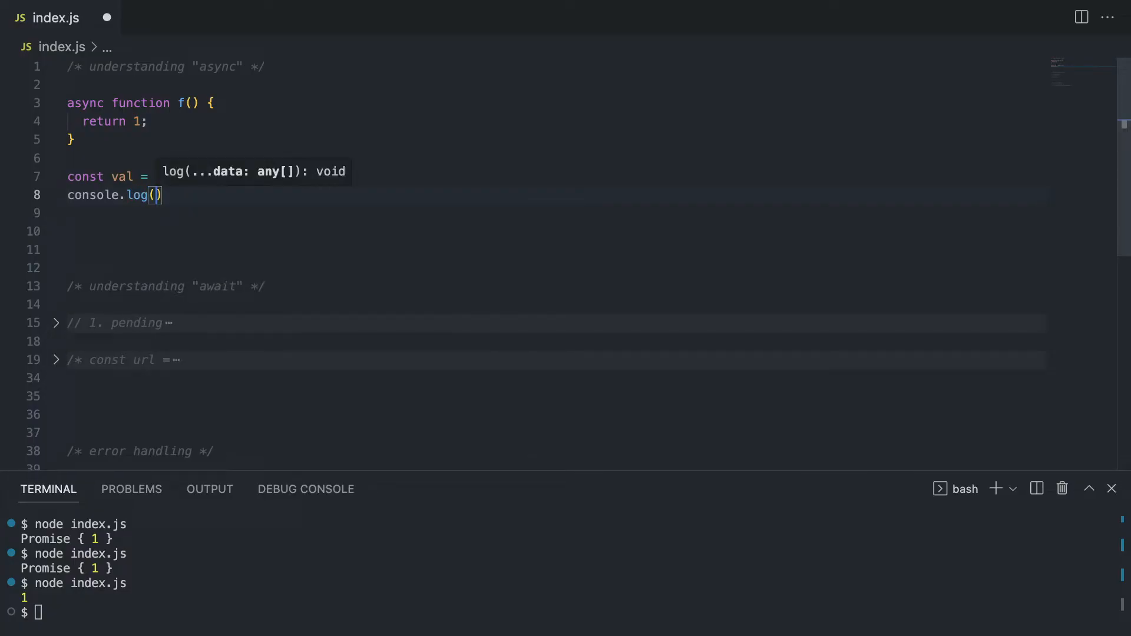
pyautogui.write('await f();')
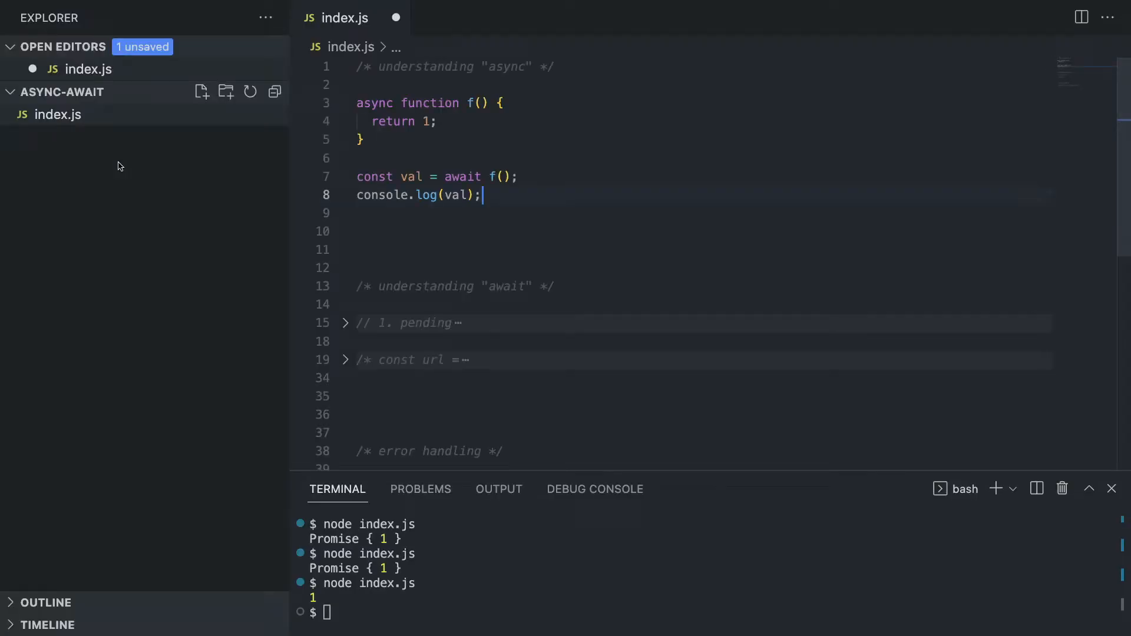
pyautogui.moveTo(82, 123)
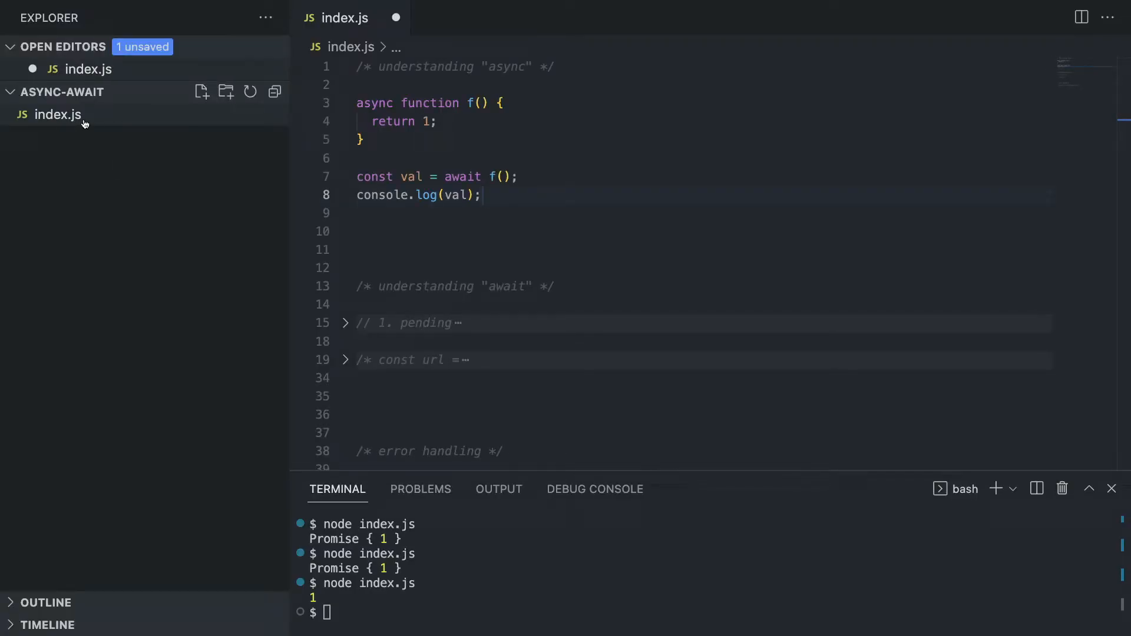
# - Rename index.js to index.mjs in the Explorer so top-level await is allowed
pyautogui.rightClick(56, 114)
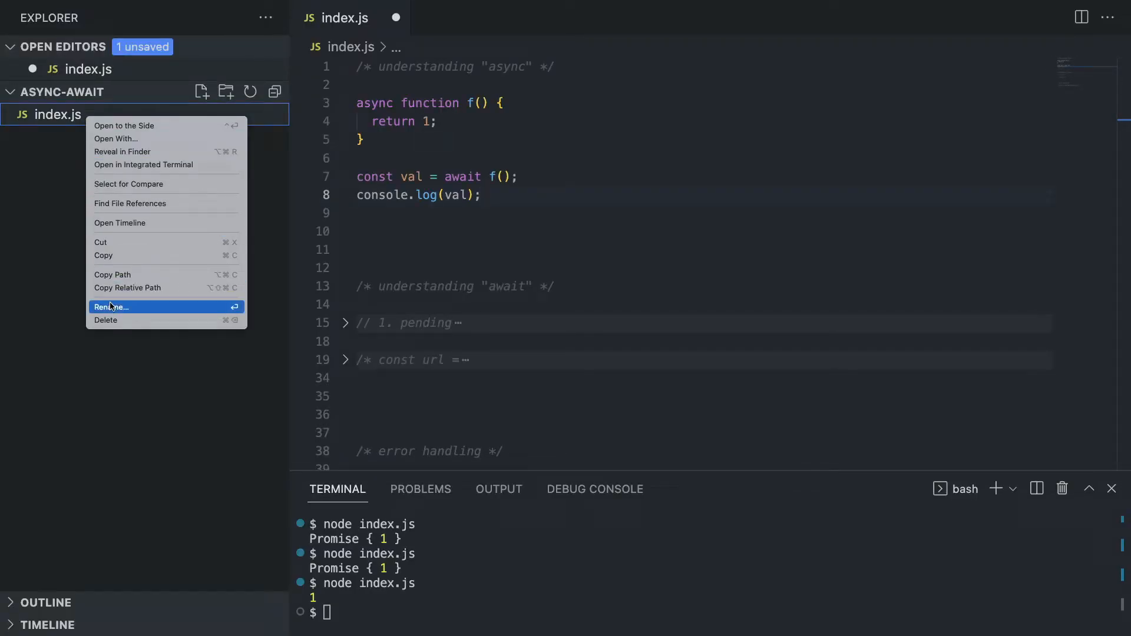
pyautogui.click(111, 306)
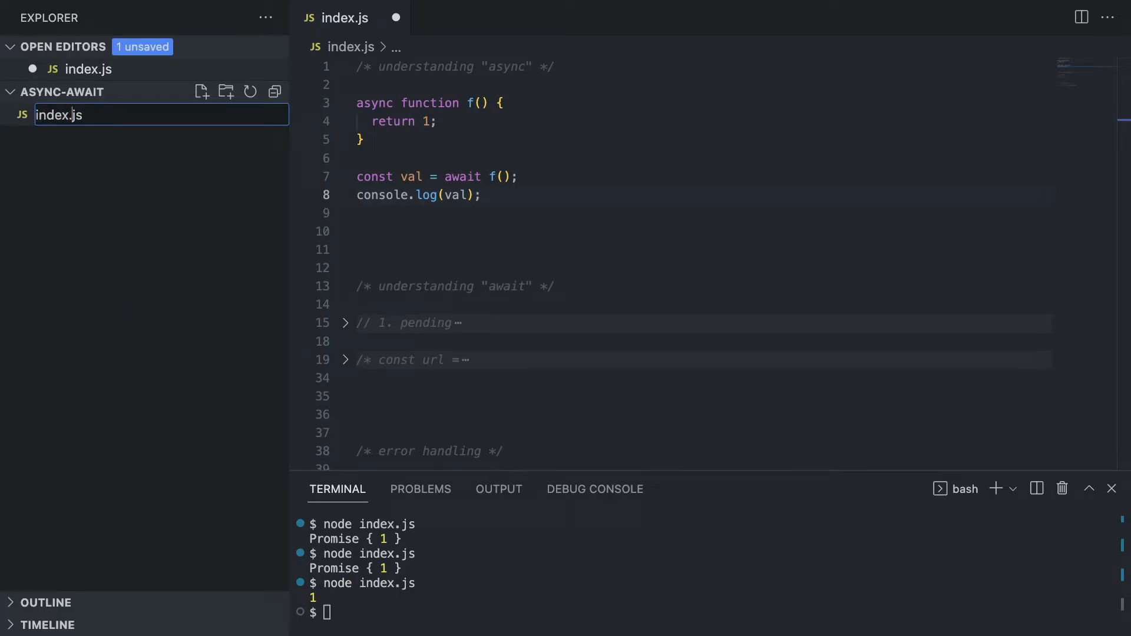
pyautogui.write('m')
pyautogui.press('Enter')
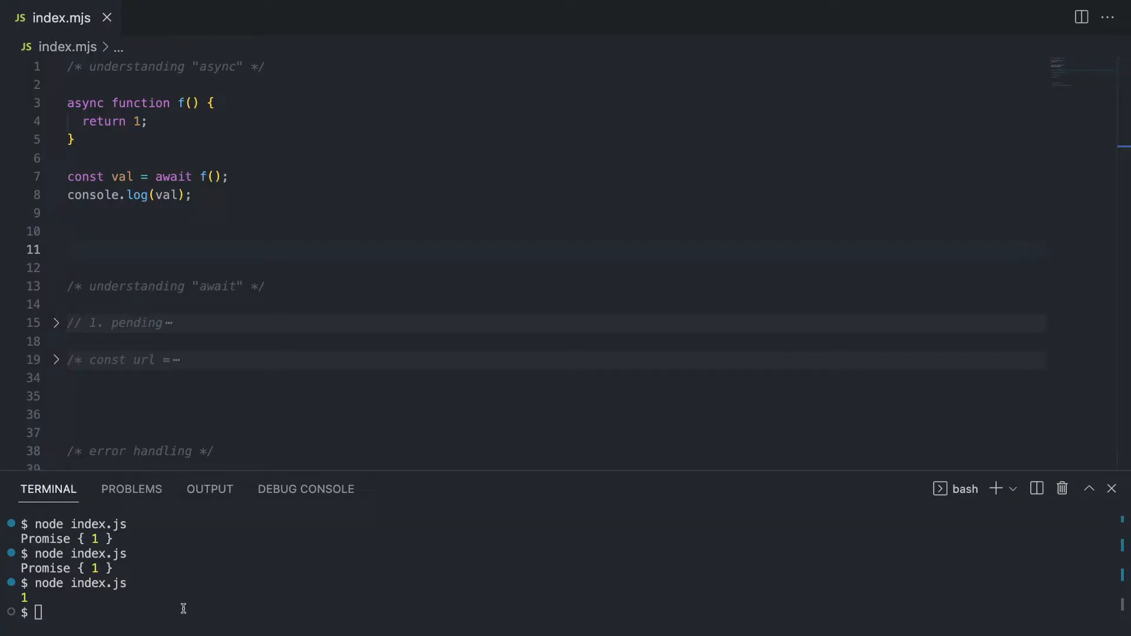
# - Run node index.mjs so the top-level await prints 1
pyautogui.write('node inde')
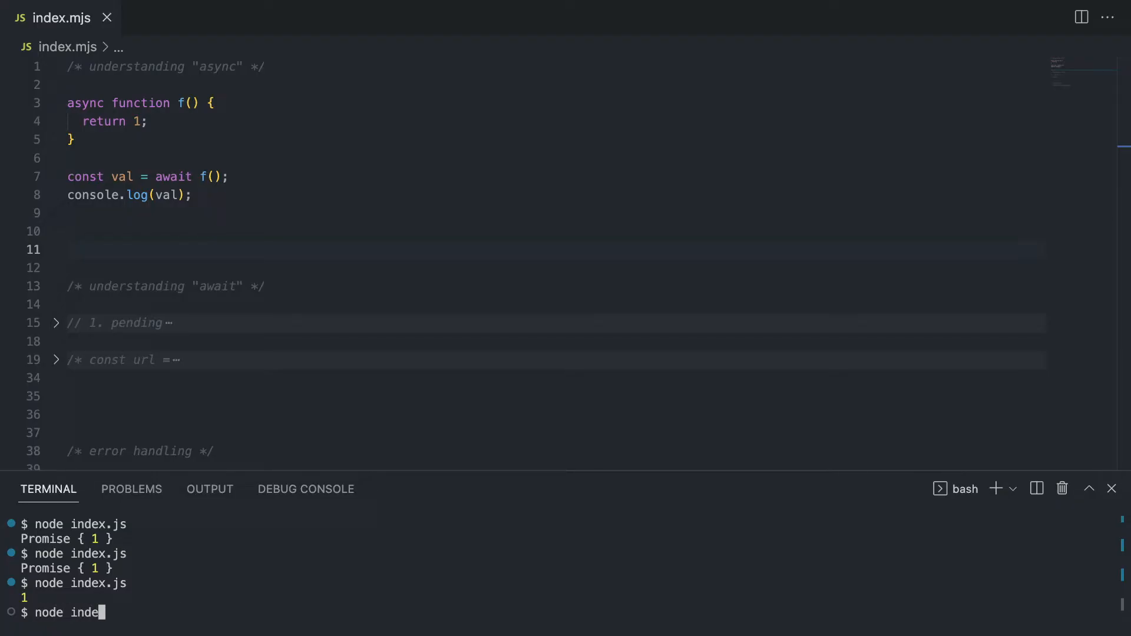
pyautogui.press('Enter')
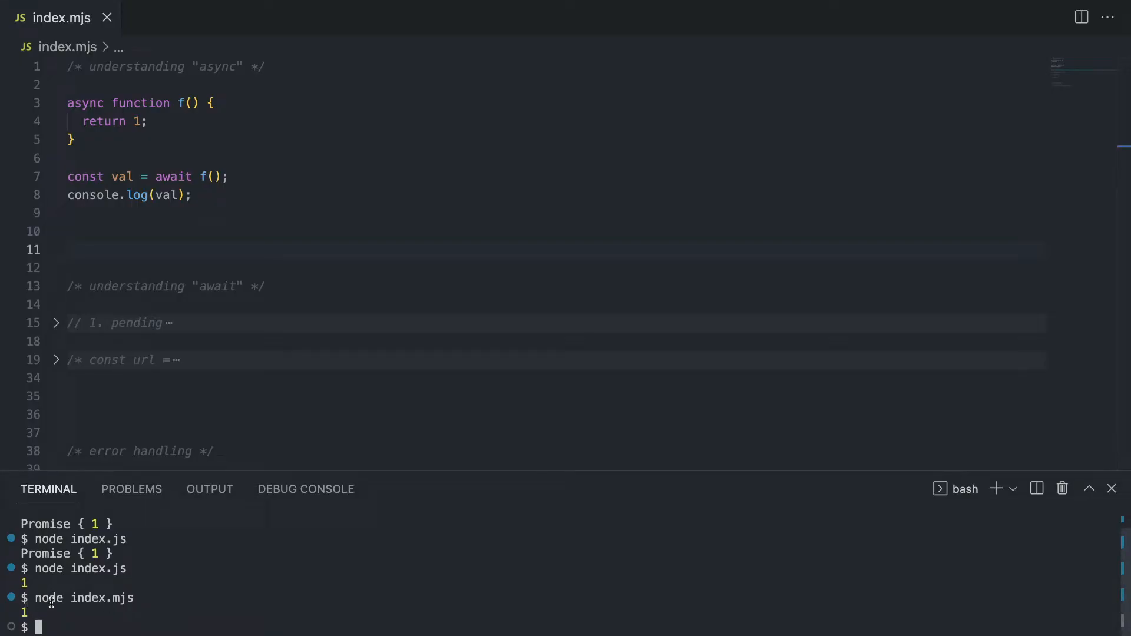
pyautogui.moveTo(188, 243)
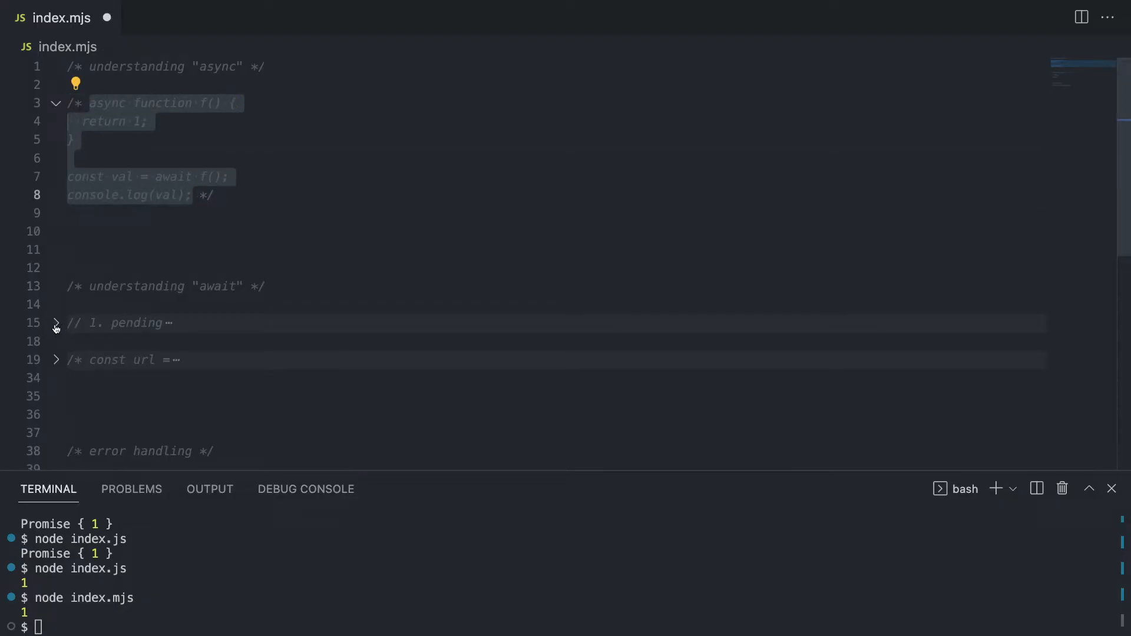
# - Expand the folded getPizzas fetch example and its pending/resolved/rejected comment lines
pyautogui.click(54, 360)
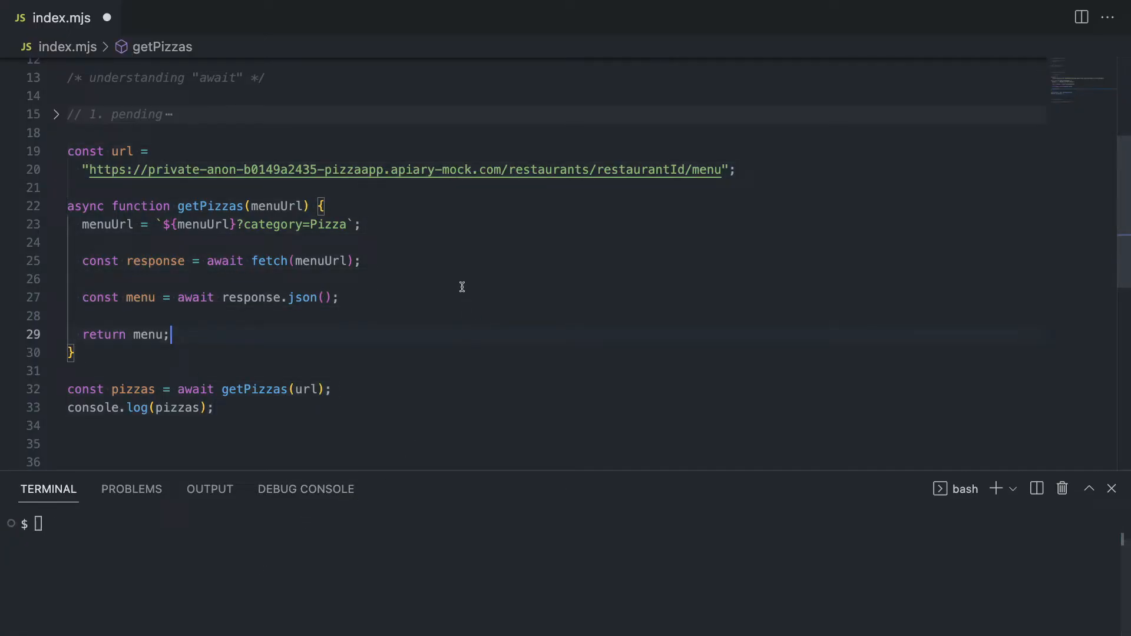
pyautogui.moveTo(352, 169)
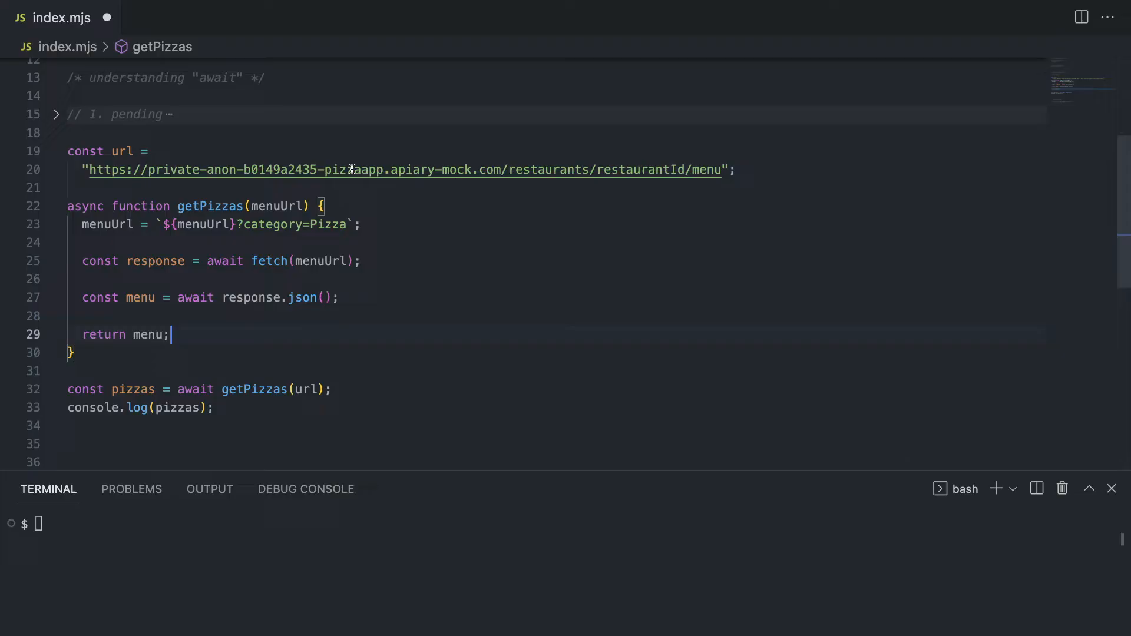
pyautogui.moveTo(453, 200)
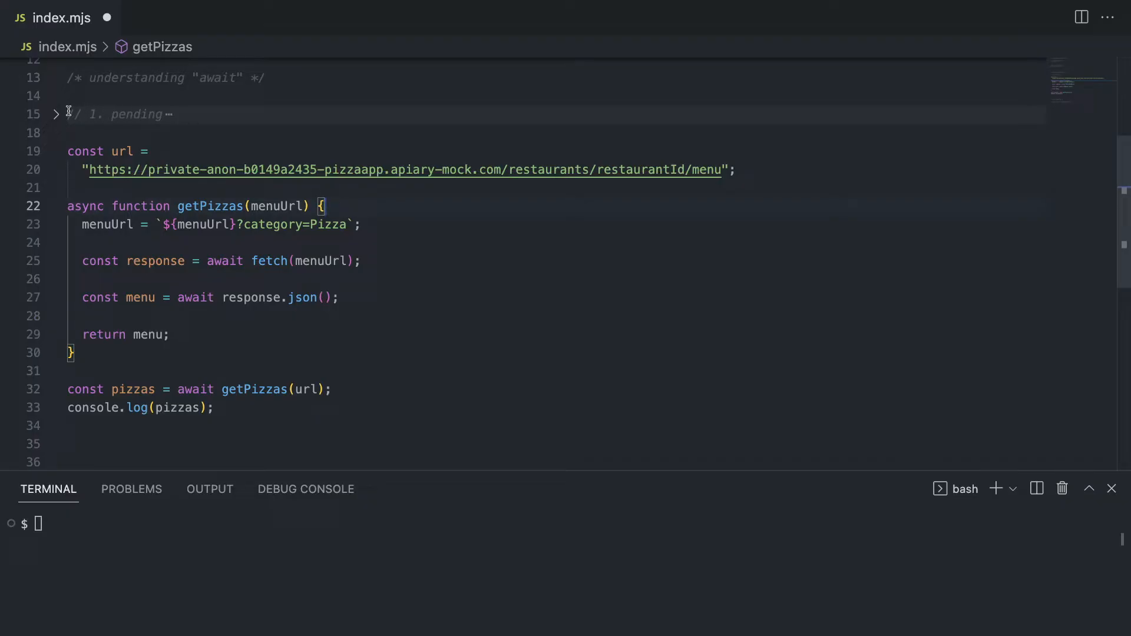
pyautogui.click(55, 115)
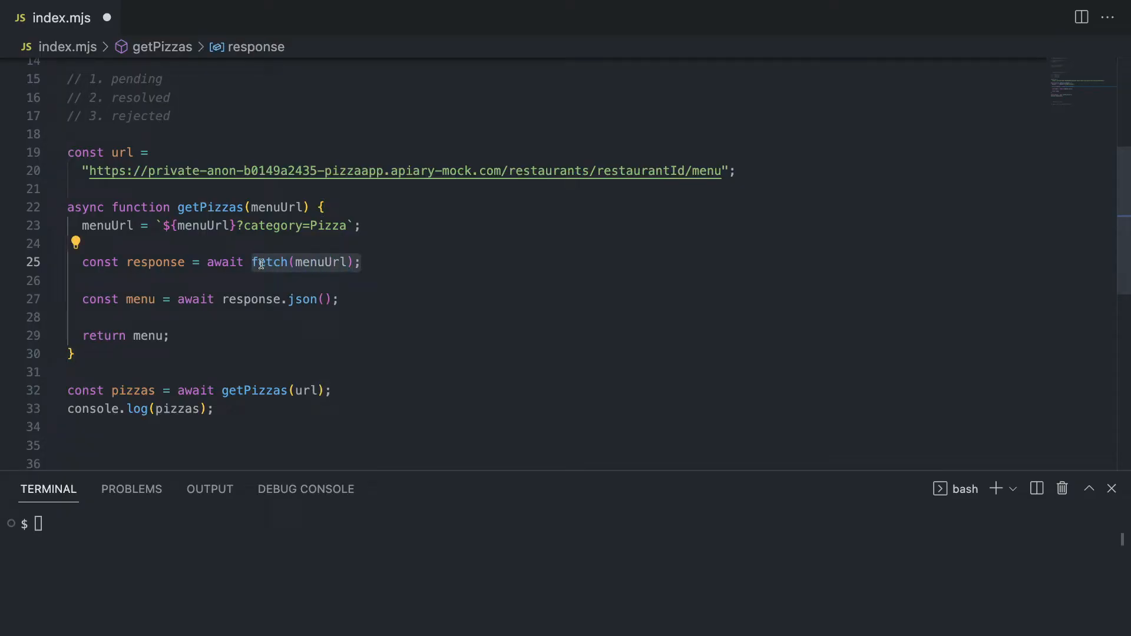
pyautogui.moveTo(223, 242)
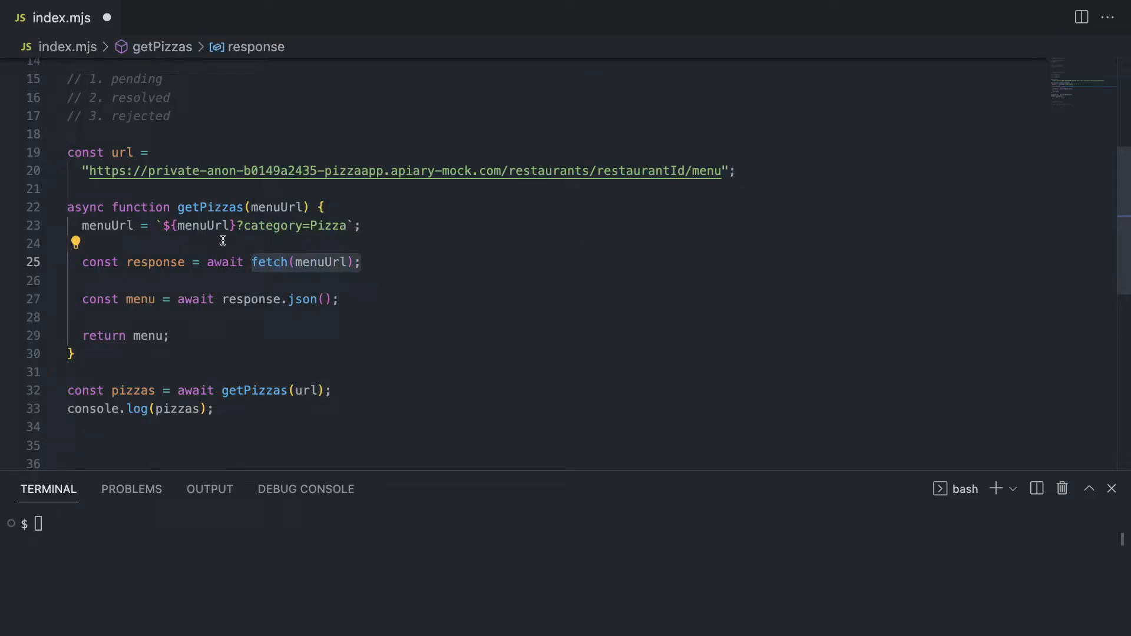
pyautogui.moveTo(268, 254)
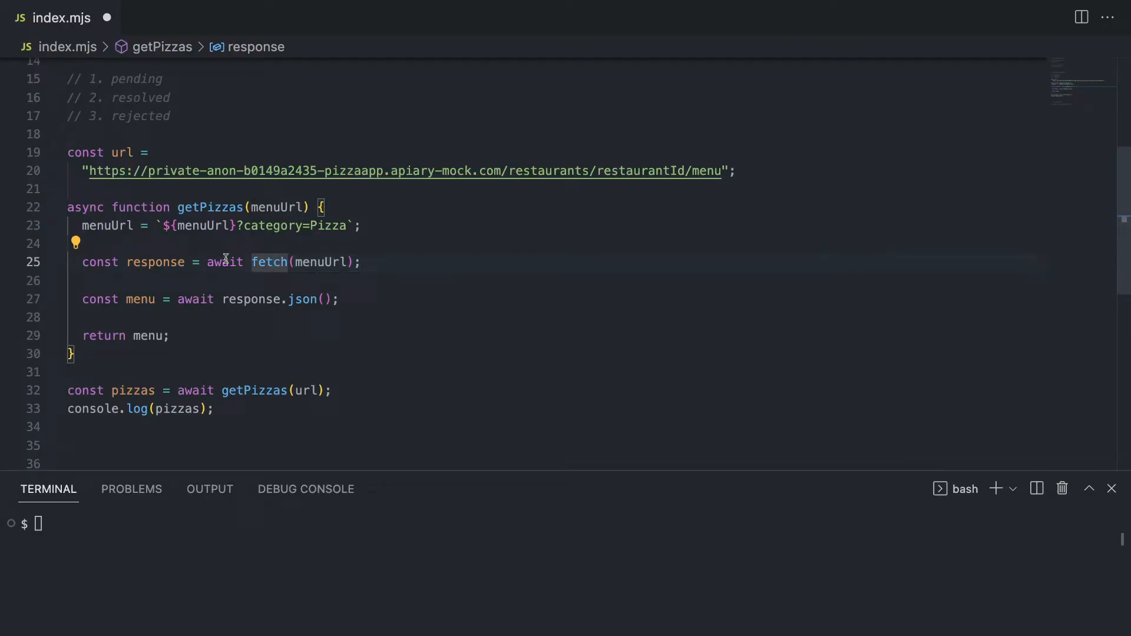
# - Note waiting/pending in temporary comments, remove them, and call getPizzas(url) unawaited
pyautogui.write('// waitintg')
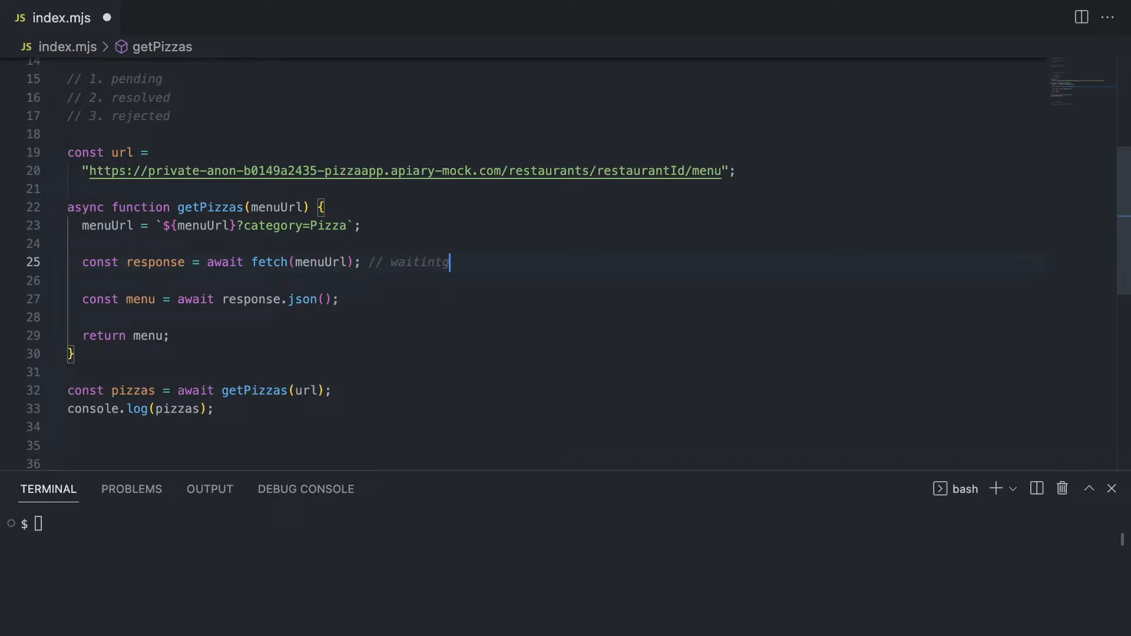
pyautogui.press('Backspace')
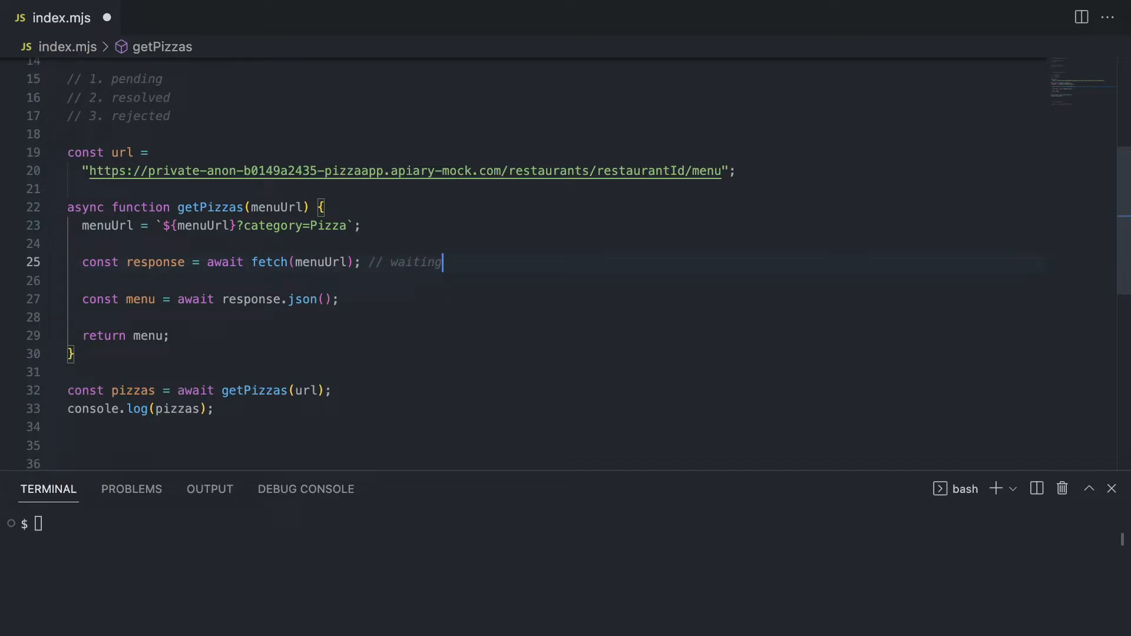
pyautogui.write(', pendin')
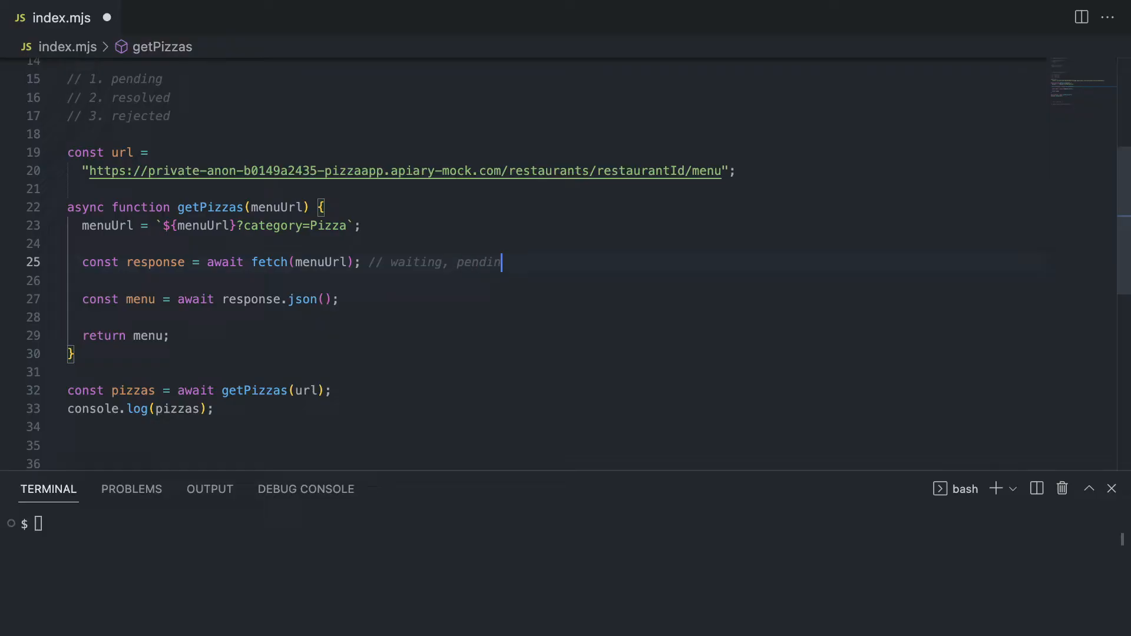
pyautogui.write('g')
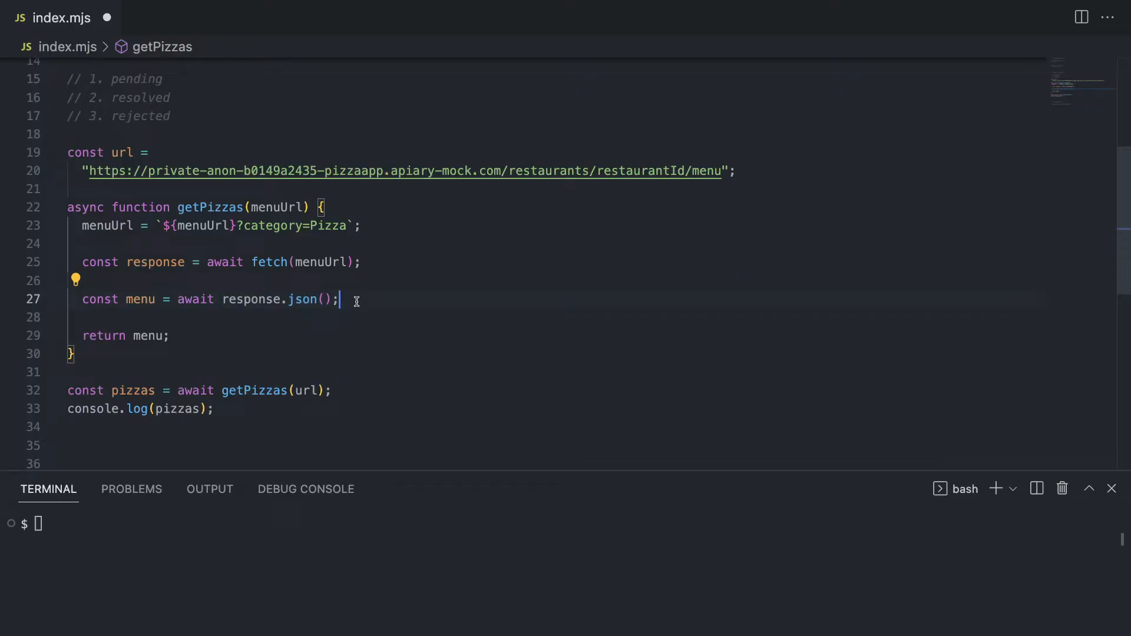
pyautogui.write('// pe')
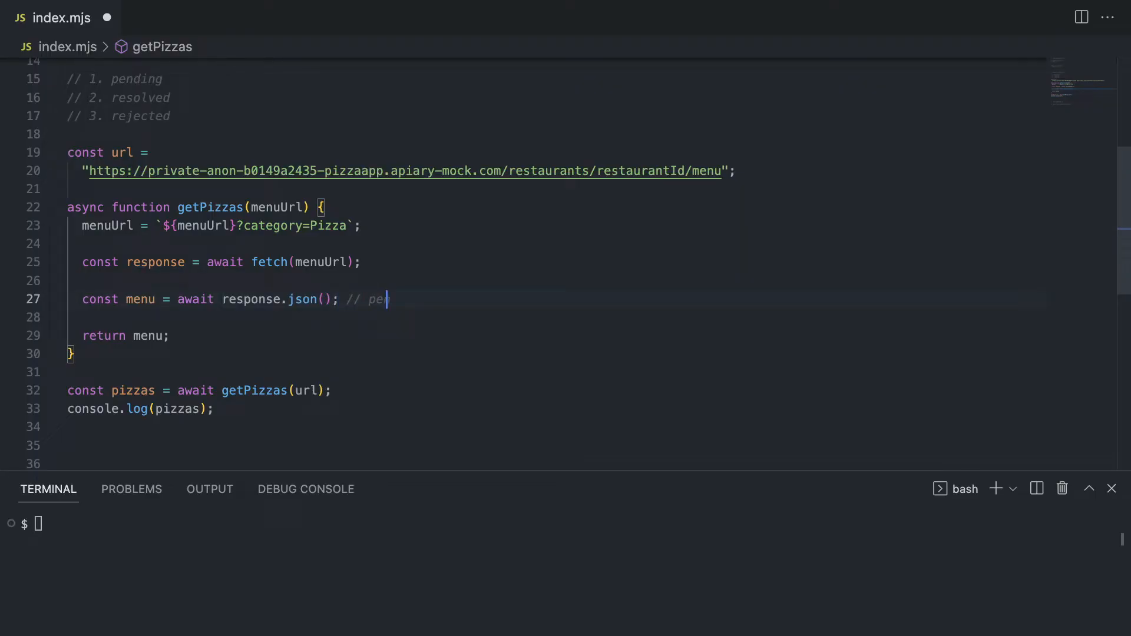
pyautogui.write('nding')
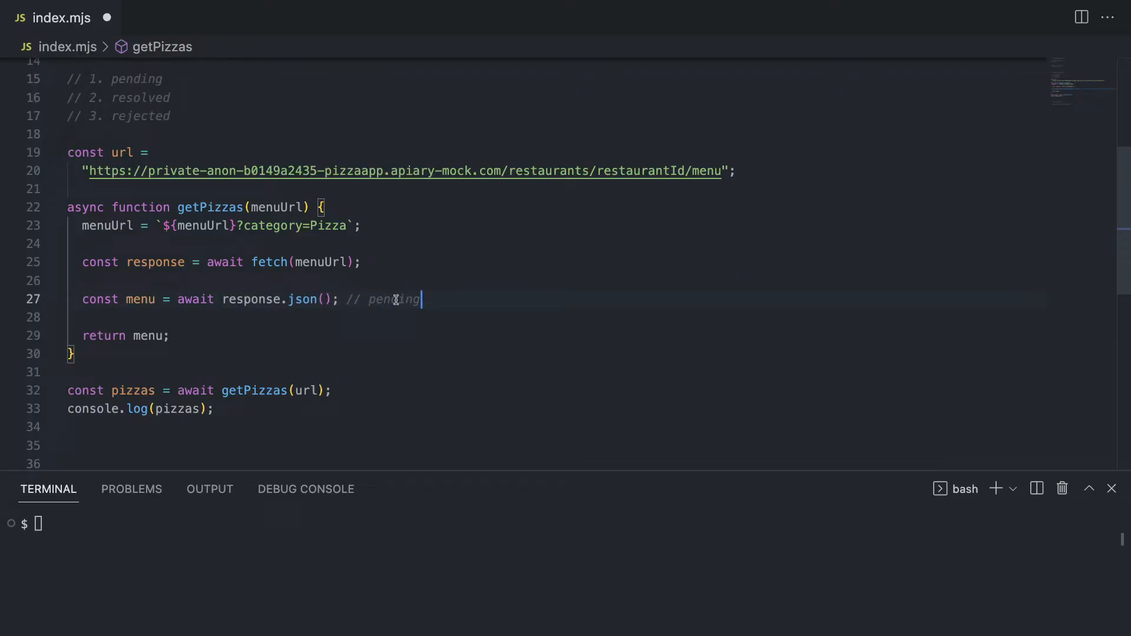
pyautogui.doubleClick(394, 299)
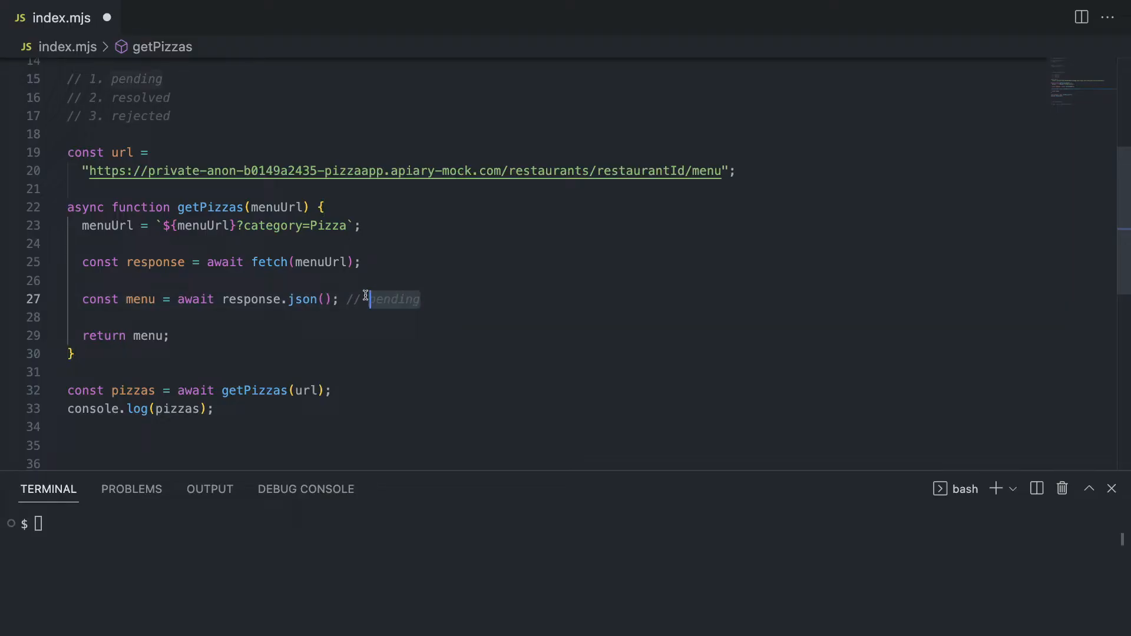
pyautogui.press('Delete')
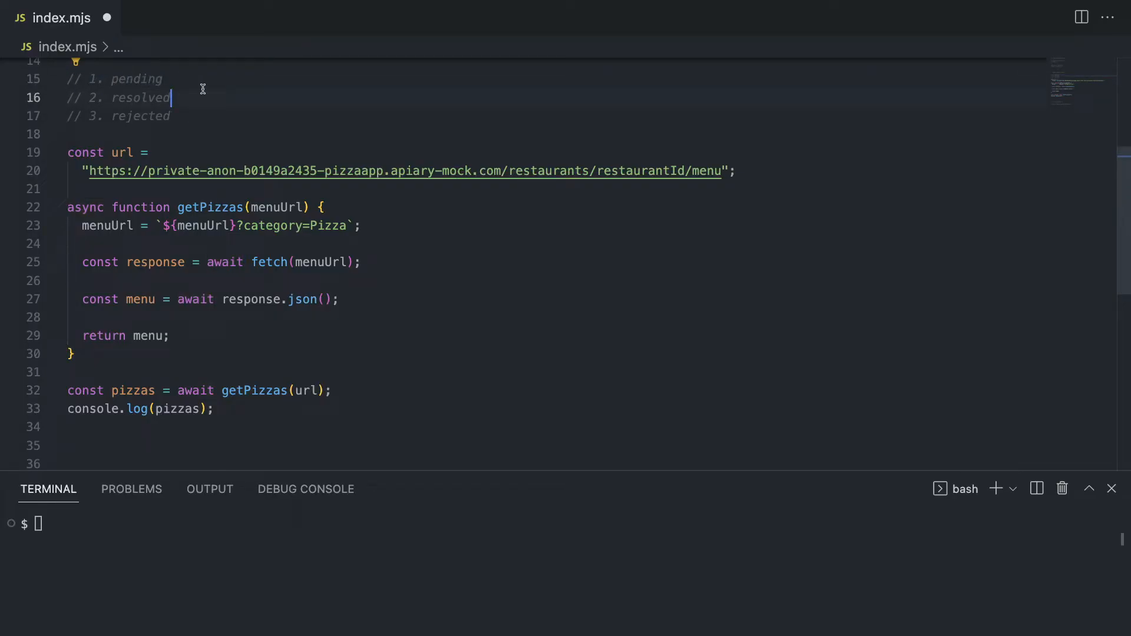
pyautogui.moveTo(156, 262)
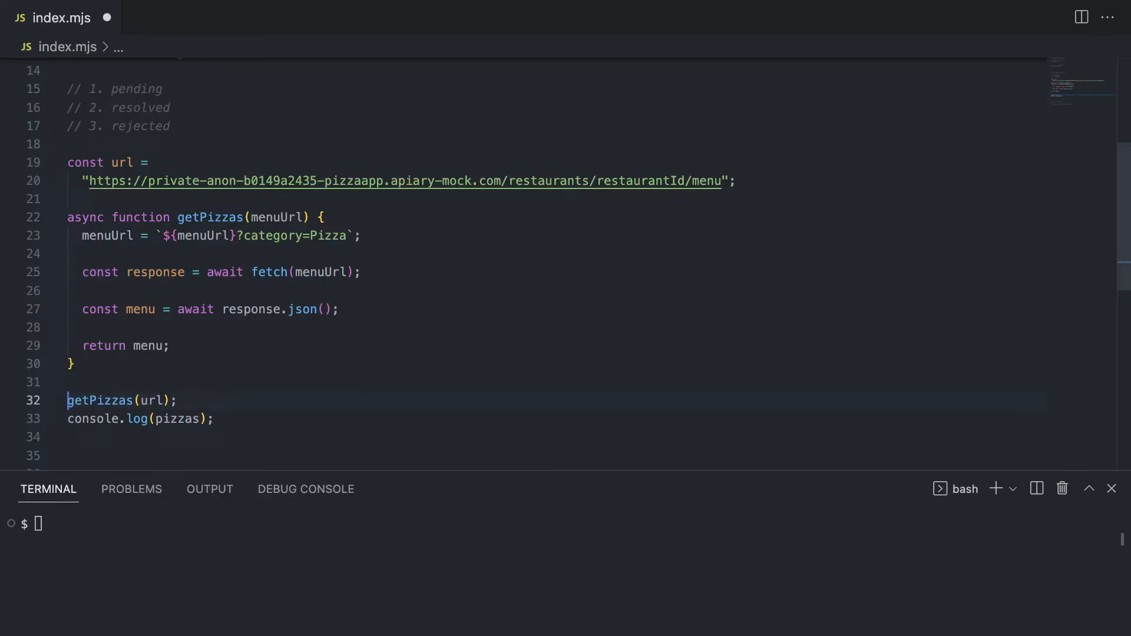
pyautogui.write('.then(')
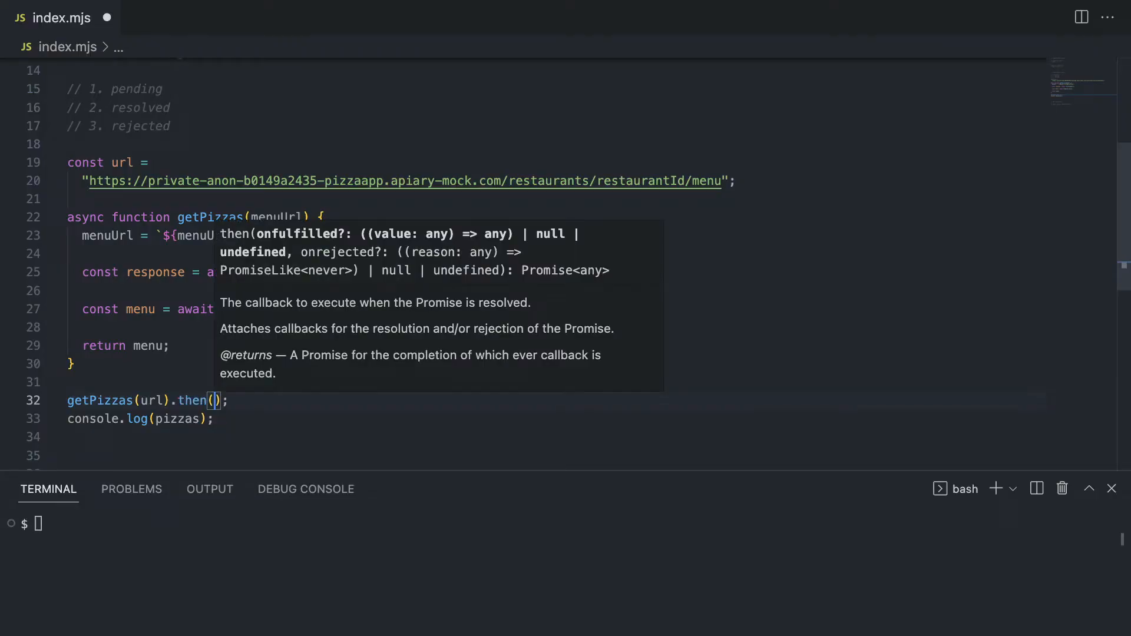
# - Chain .catch() after .then() on the getPizzas(url) call
pyautogui.write('.ca')
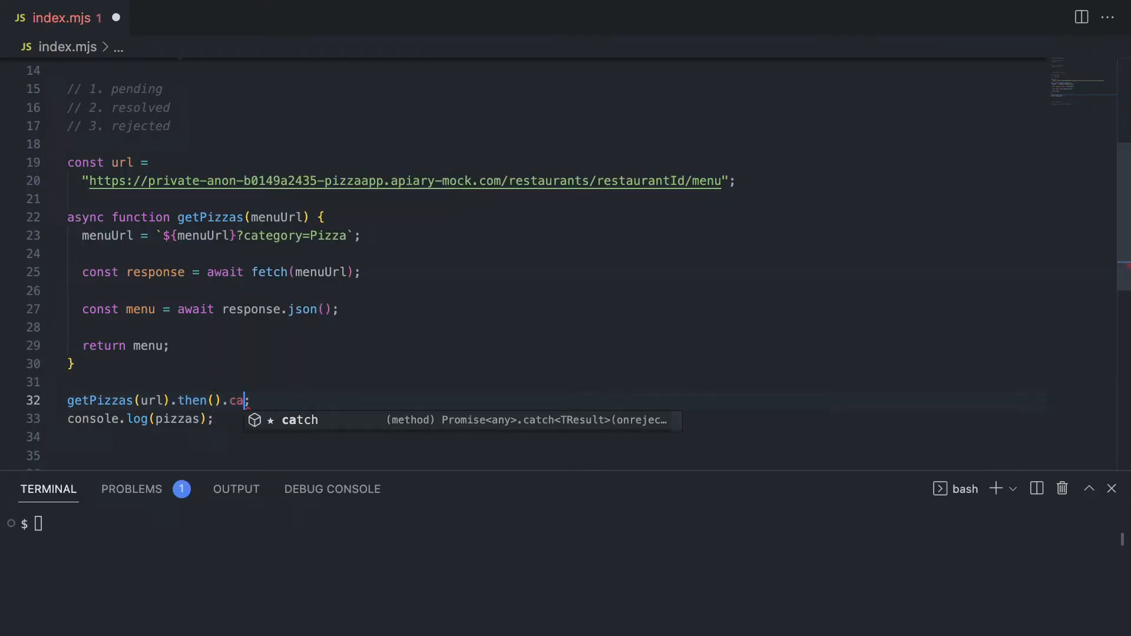
pyautogui.press('Tab')
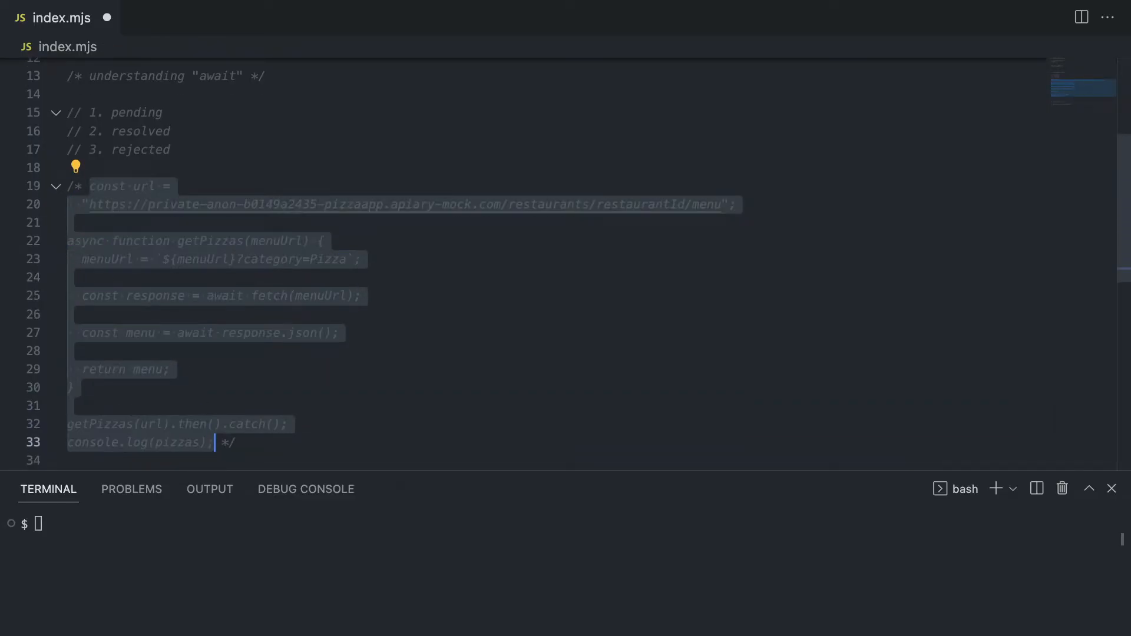
# - Fold the commented getPizzas block and uncomment the getBrokenPizzas try/catch example
pyautogui.click(55, 186)
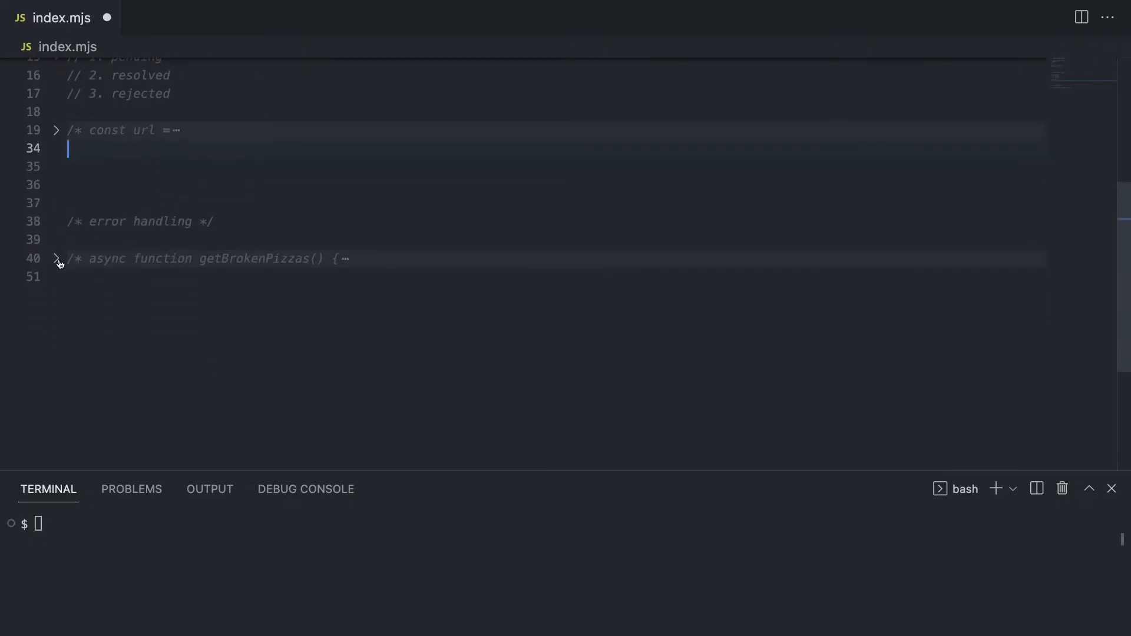
pyautogui.click(57, 258)
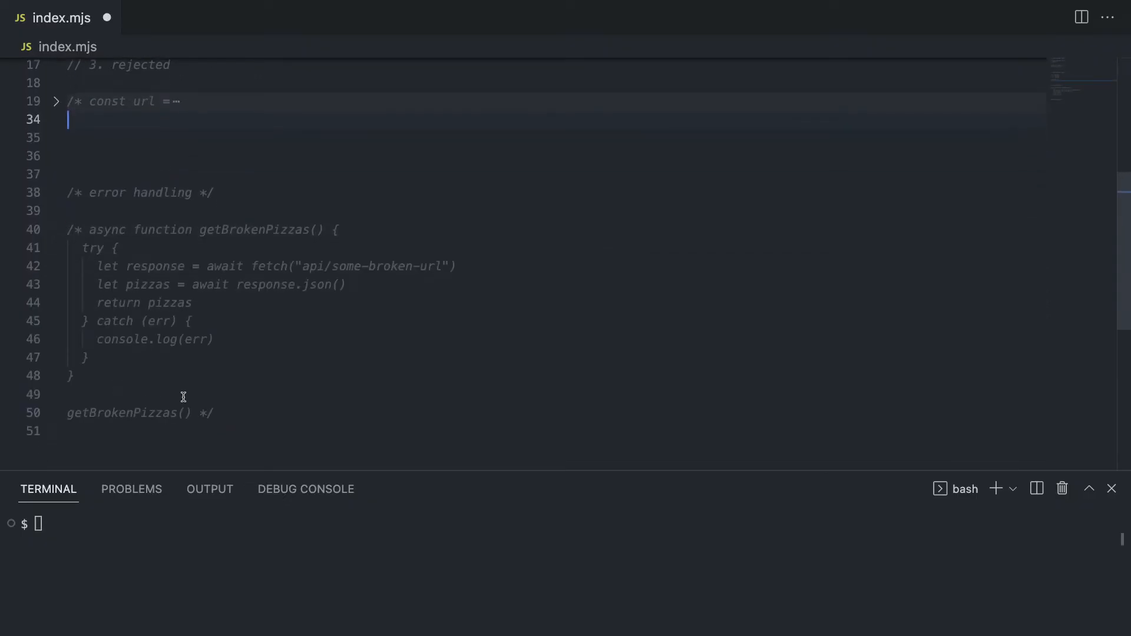
pyautogui.moveTo(66, 229); pyautogui.dragTo(213, 412)
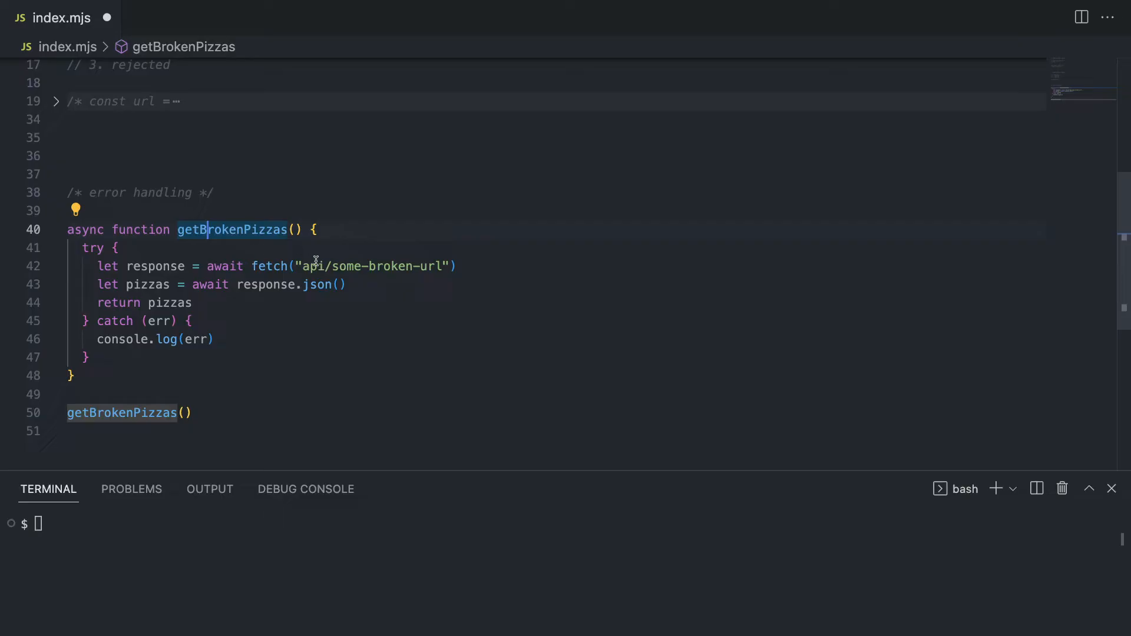
pyautogui.moveTo(361, 260)
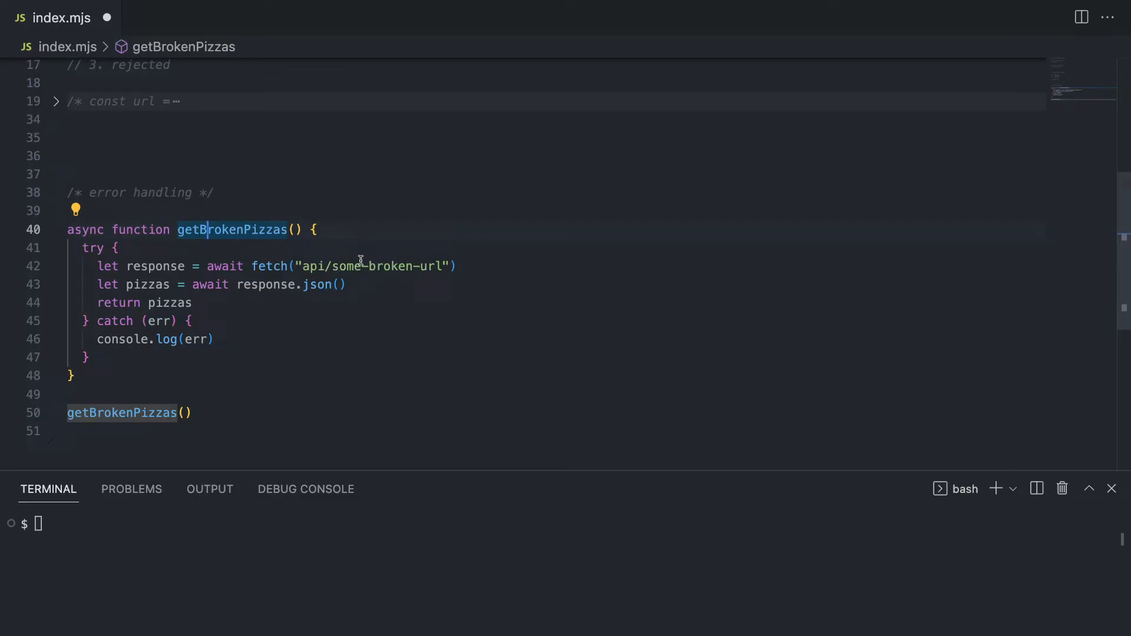
pyautogui.click(116, 248)
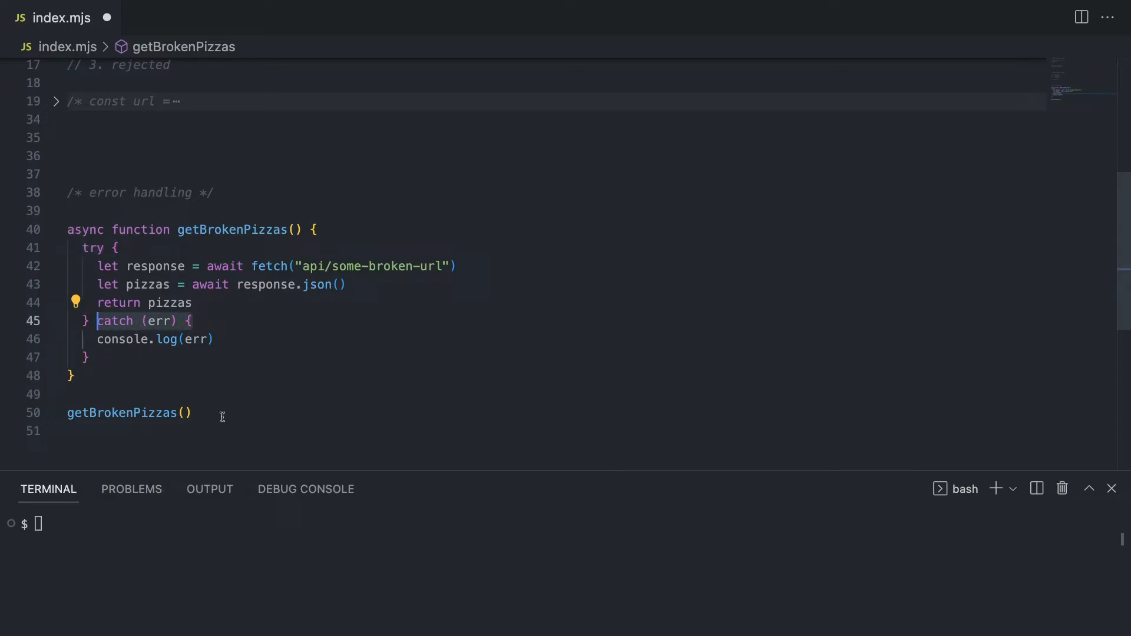
# - Edit the getBrokenPizzas() call, leaving it bare, and fold the first commented async example
pyautogui.write('.then(')
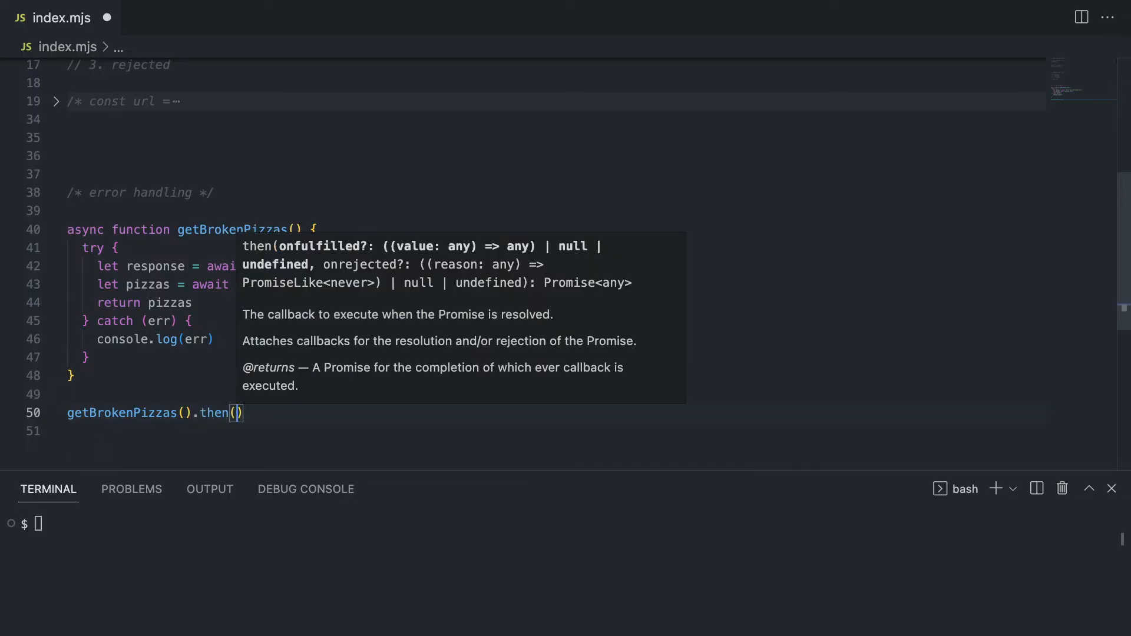
pyautogui.write('.catch(')
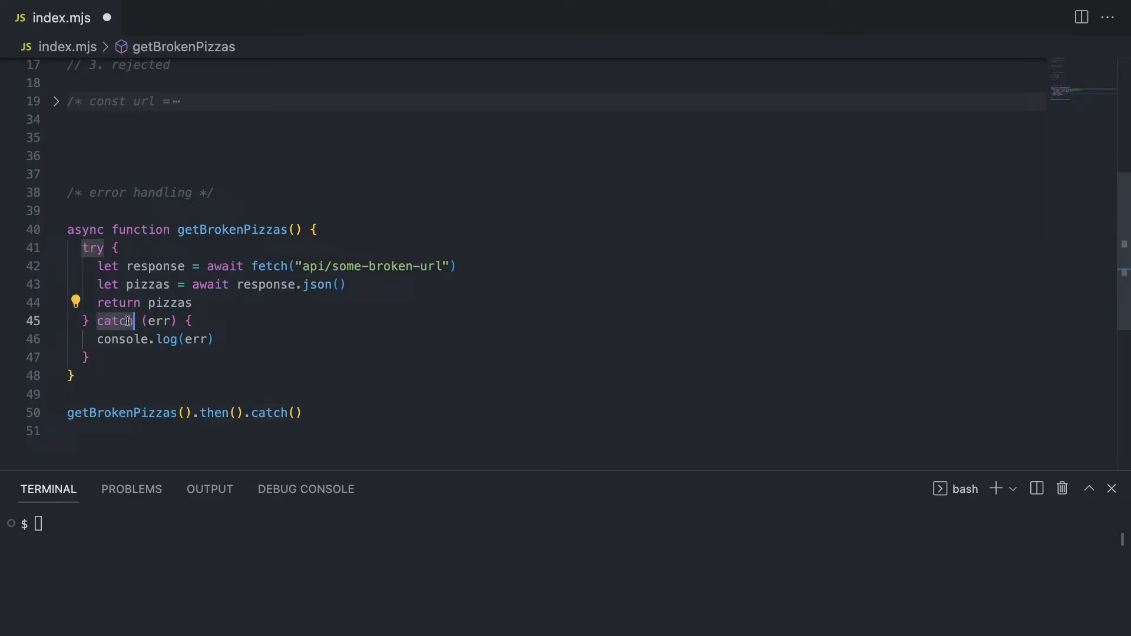
pyautogui.click(291, 414)
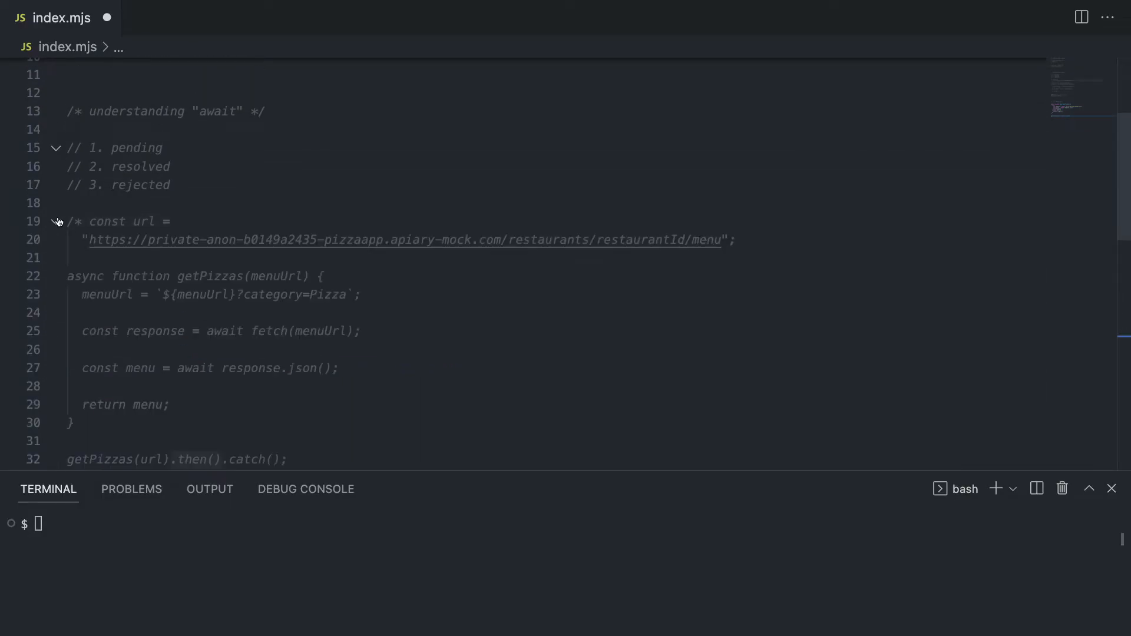
pyautogui.scroll(-3)
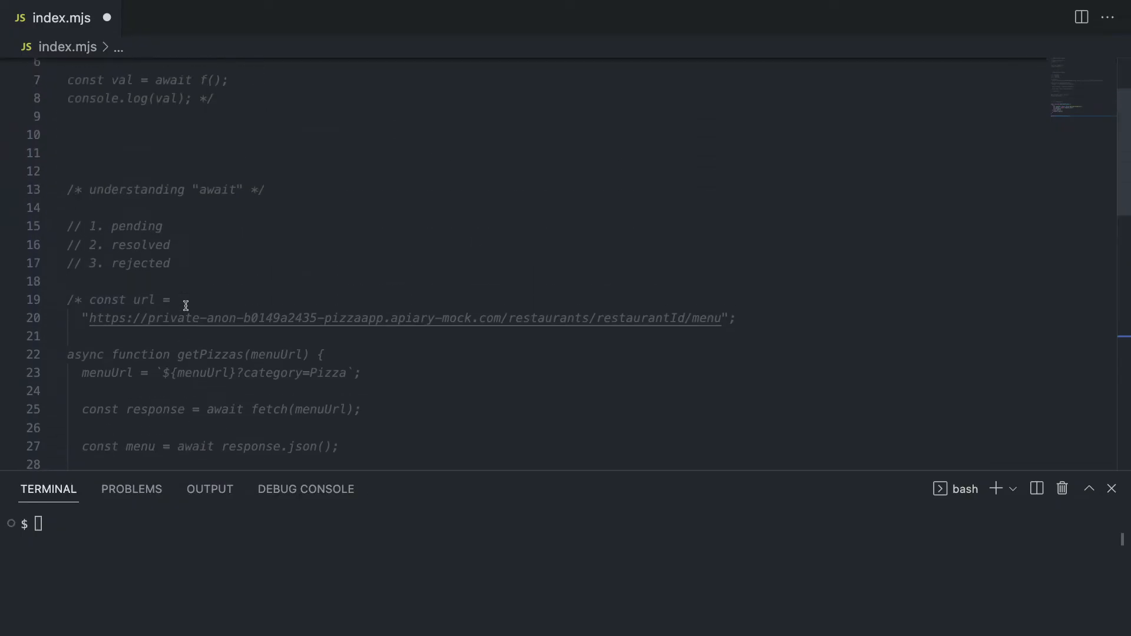
pyautogui.scroll(3)
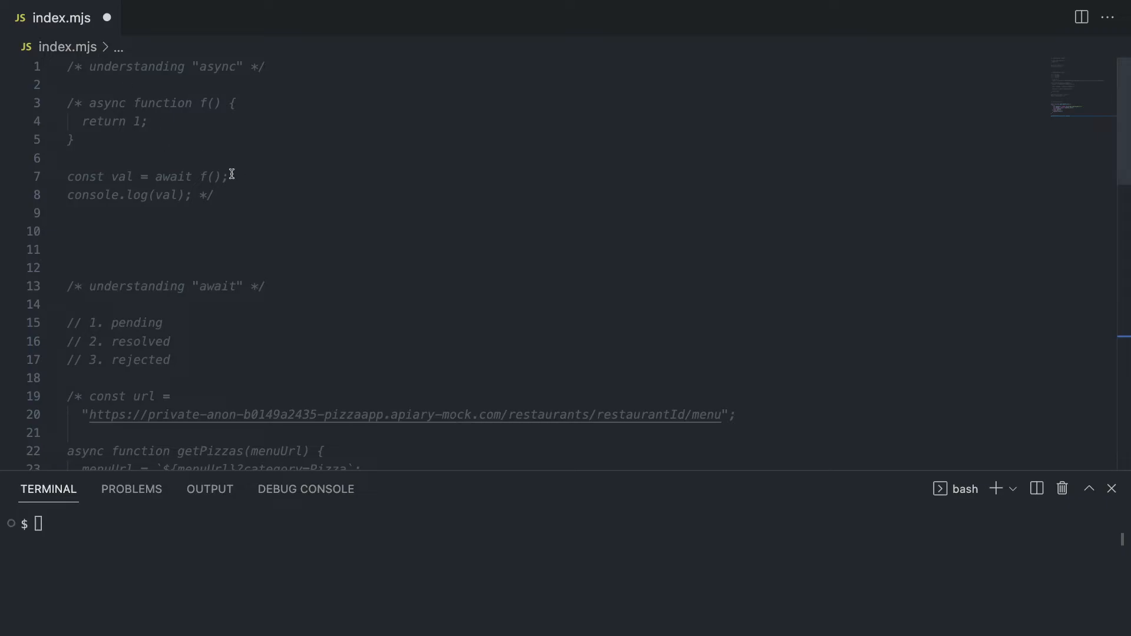
pyautogui.moveTo(134, 172)
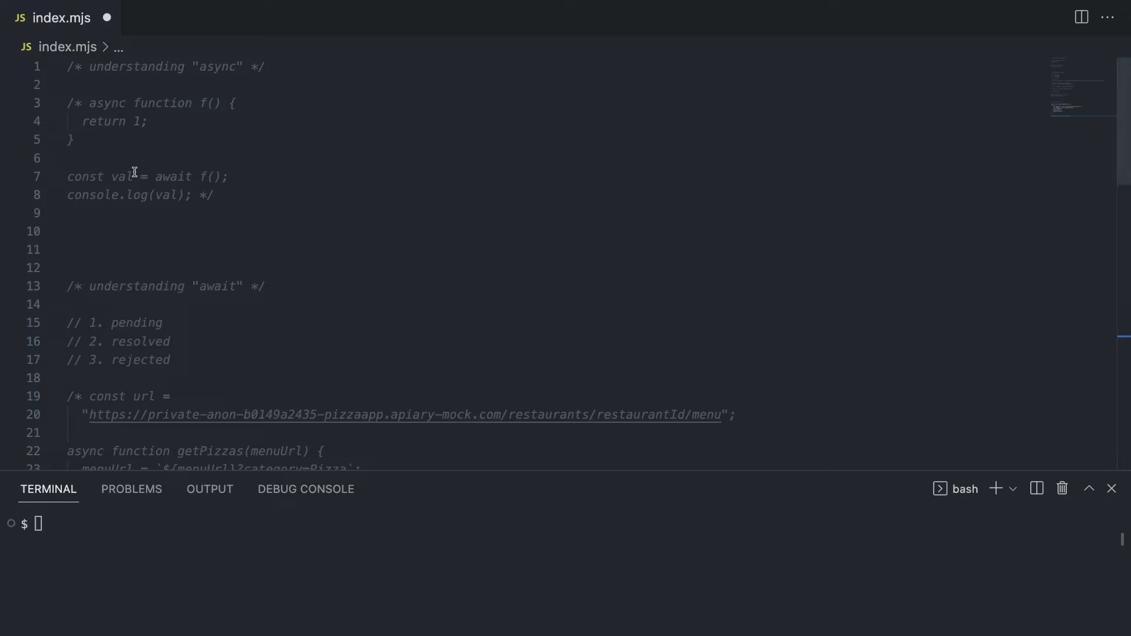
pyautogui.click(56, 103)
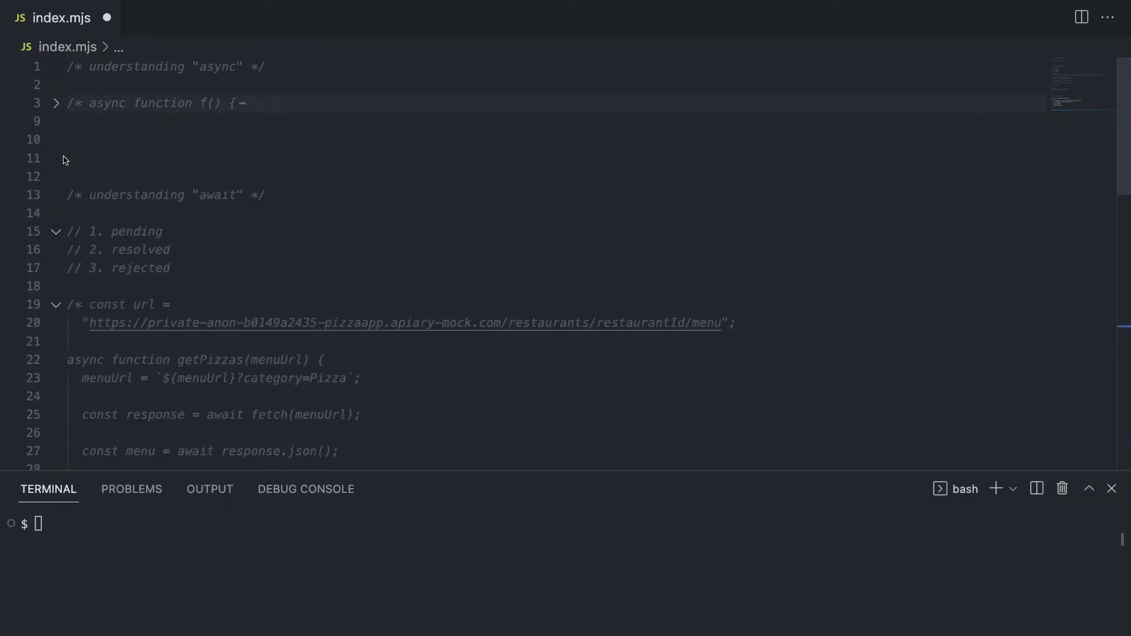
pyautogui.click(54, 304)
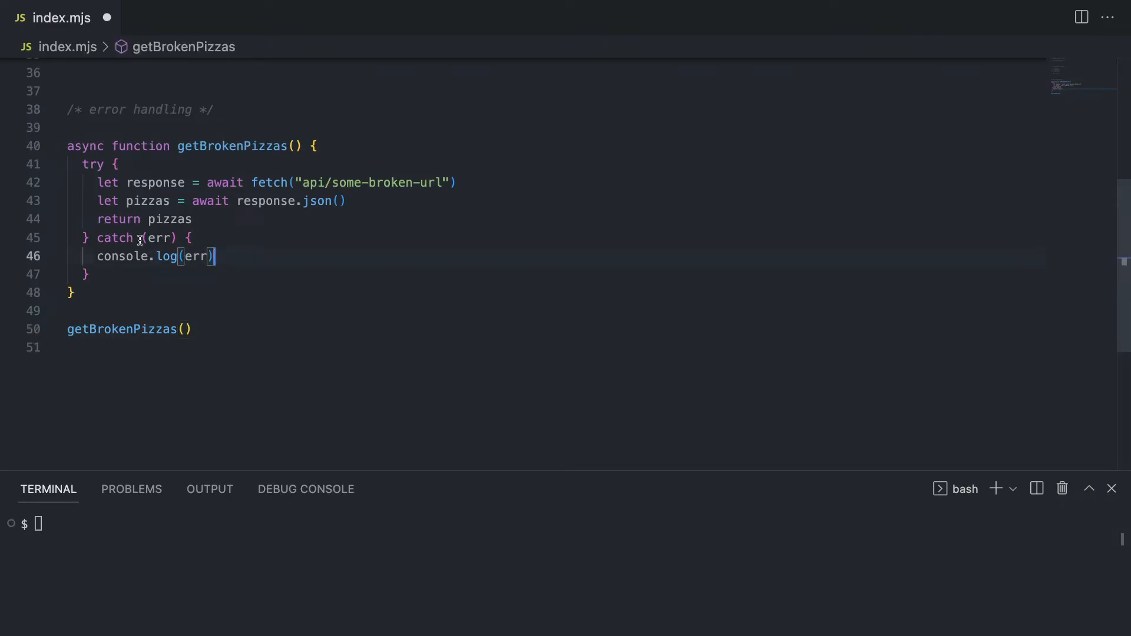
# - Throw Error("oops") at the top of the try and label the catch log "error from the try catch"
pyautogui.doubleClick(116, 238)
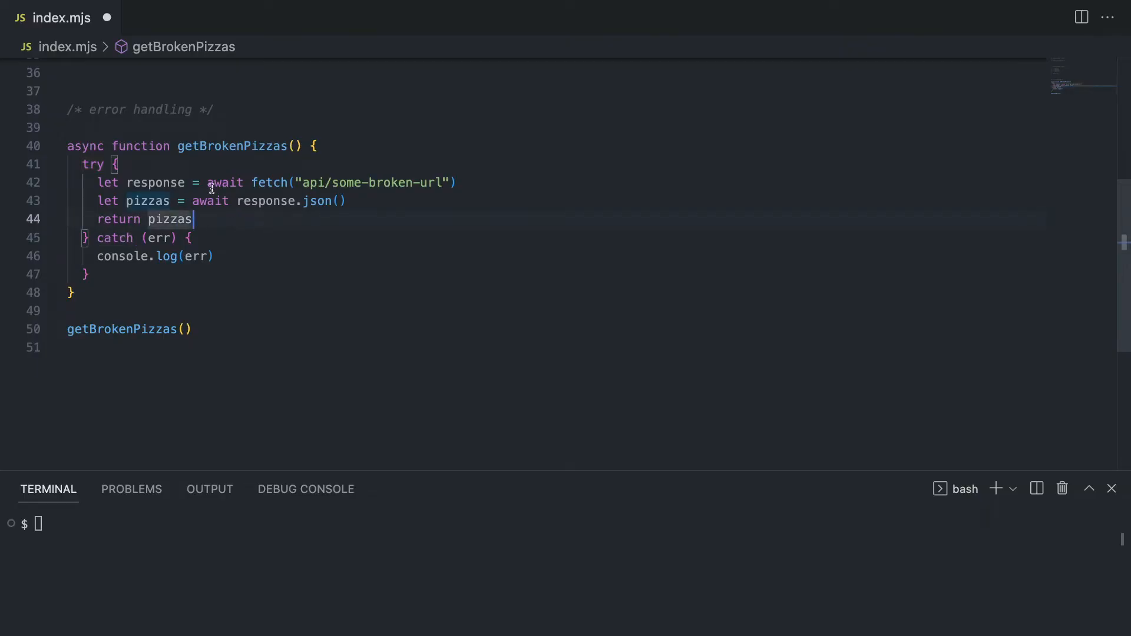
pyautogui.press('Enter')
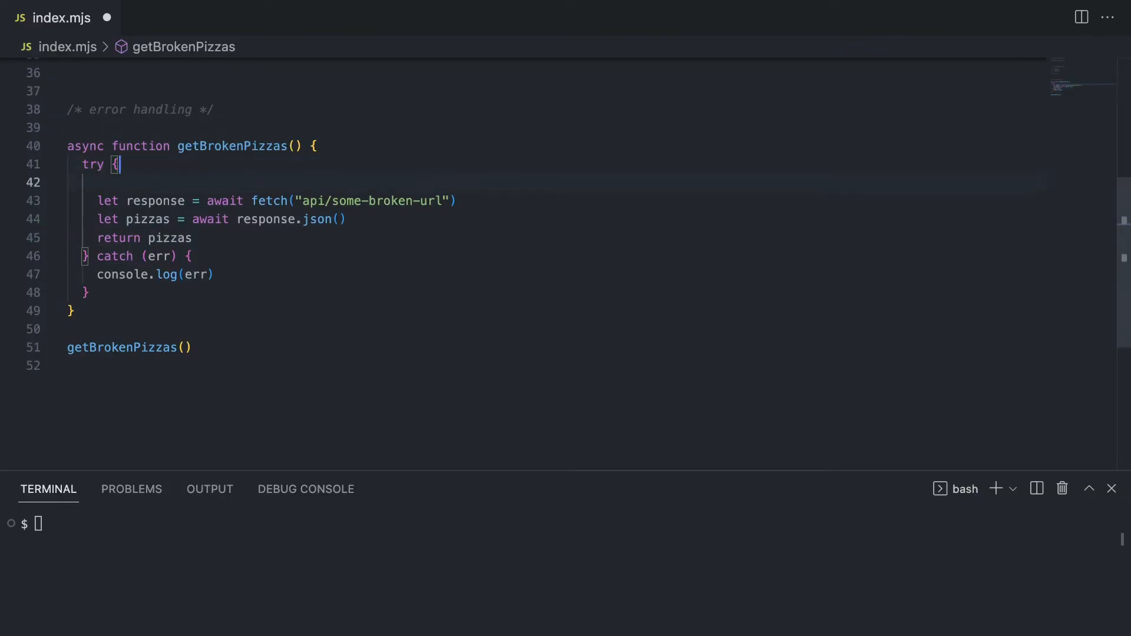
pyautogui.write('throw Error')
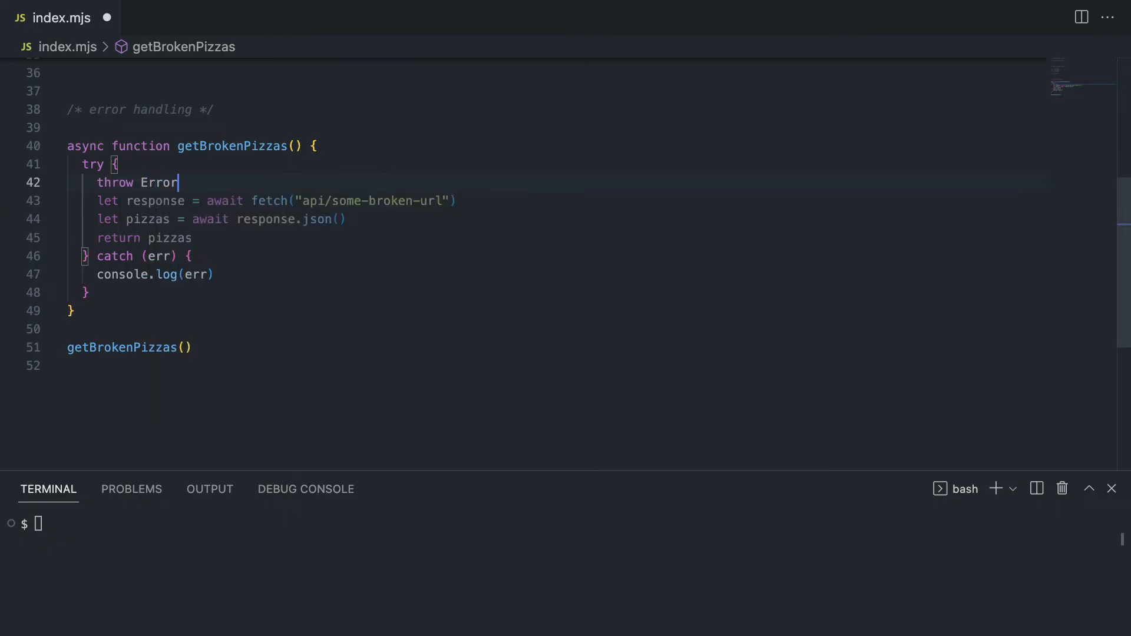
pyautogui.write('("oops")')
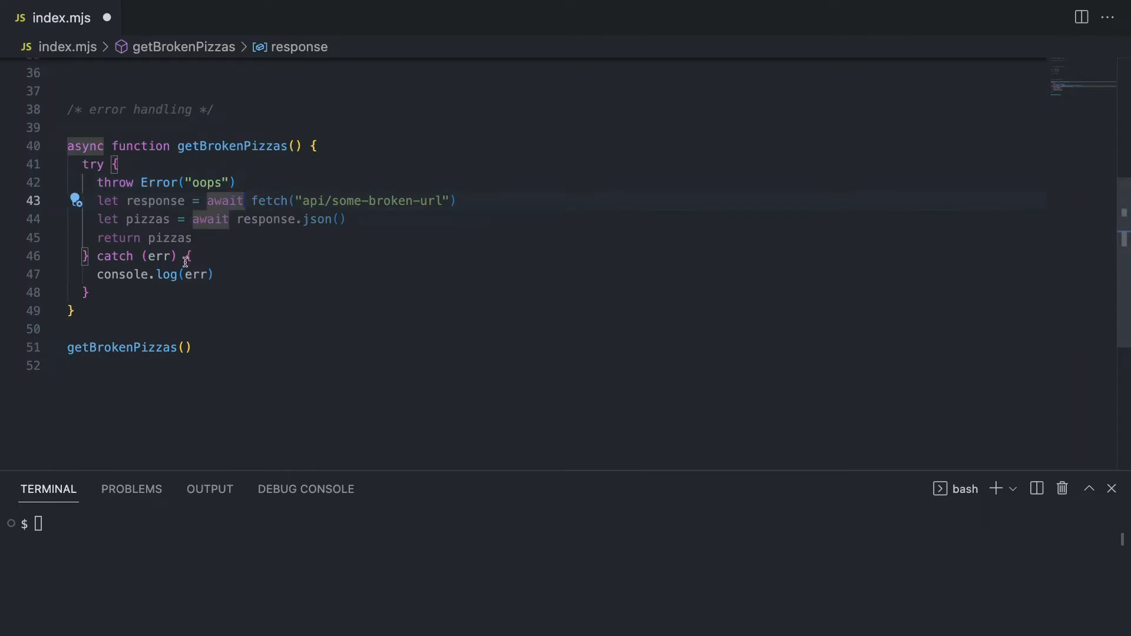
pyautogui.click(198, 275)
pyautogui.write('"error f')
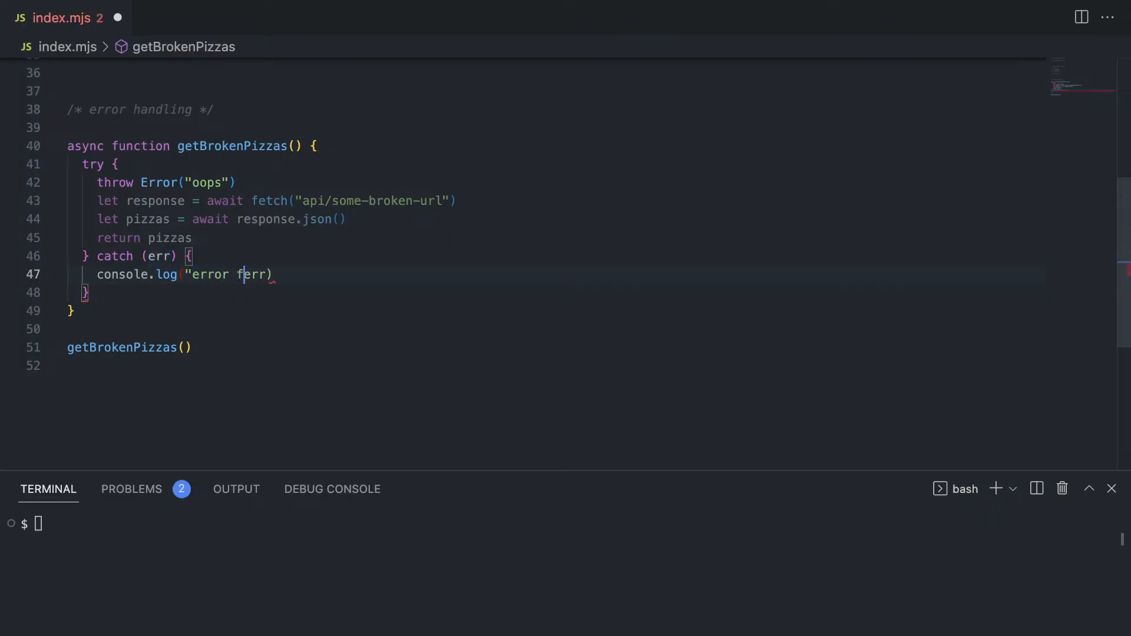
pyautogui.write('rom the cac')
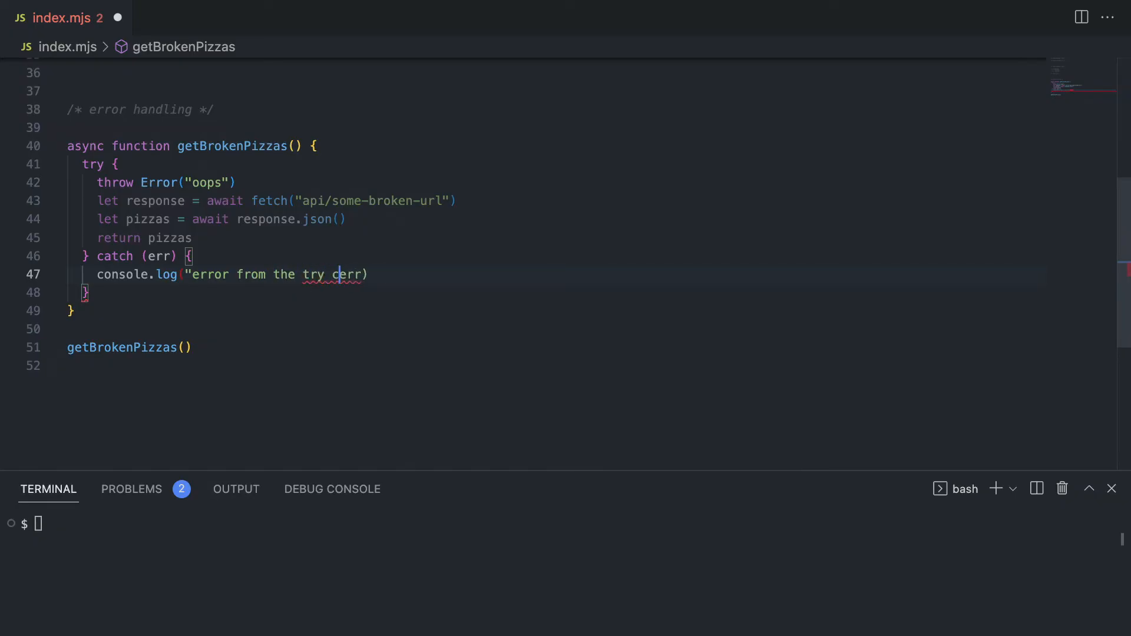
pyautogui.write('catch"(')
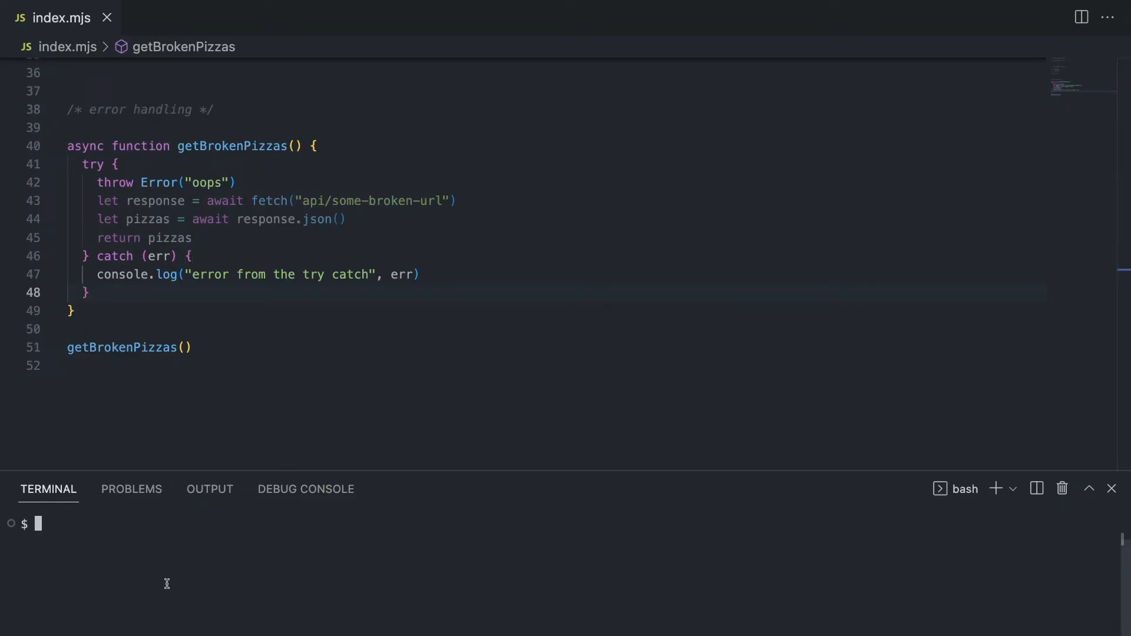
# - Run node index.mjs so the terminal prints "error from the try catch Error: oops"
pyautogui.write('node')
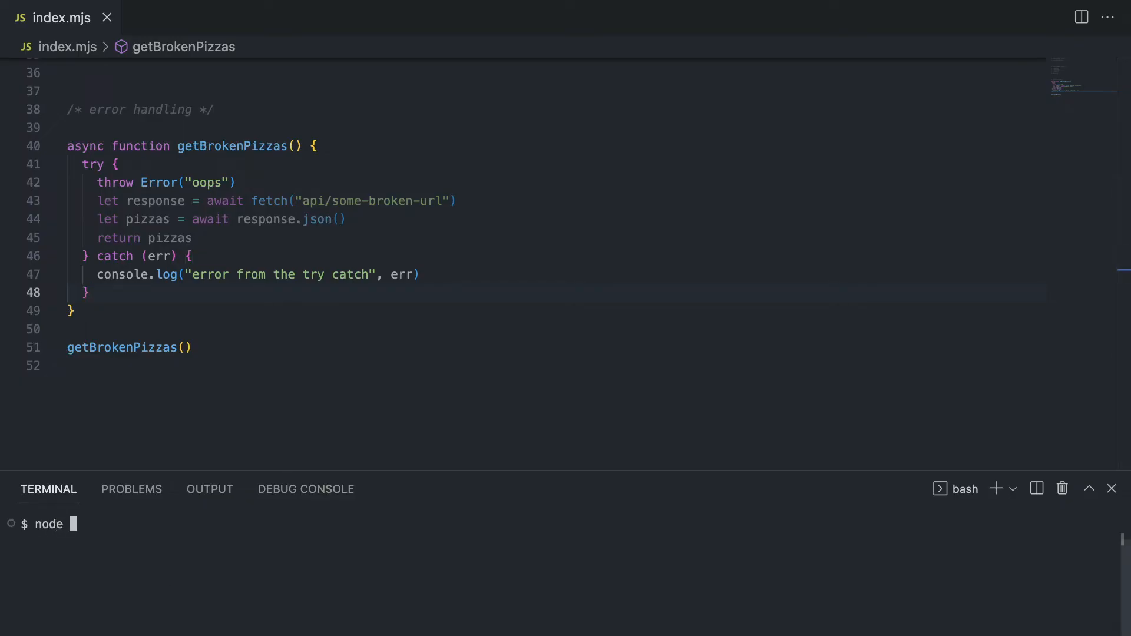
pyautogui.write('index.mjs')
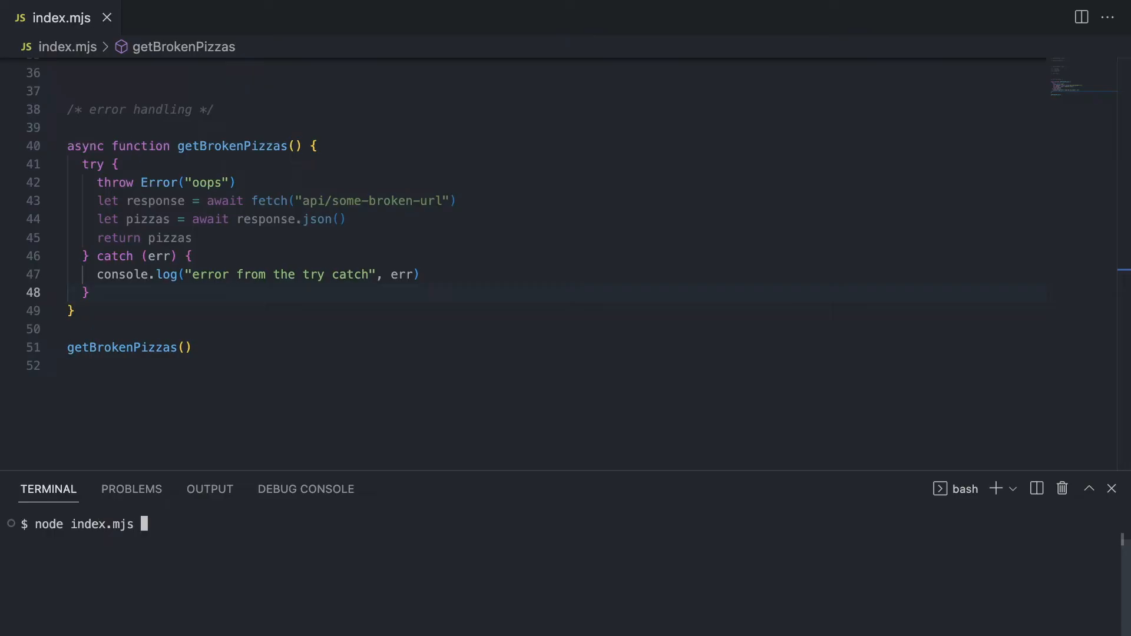
pyautogui.press('Enter')
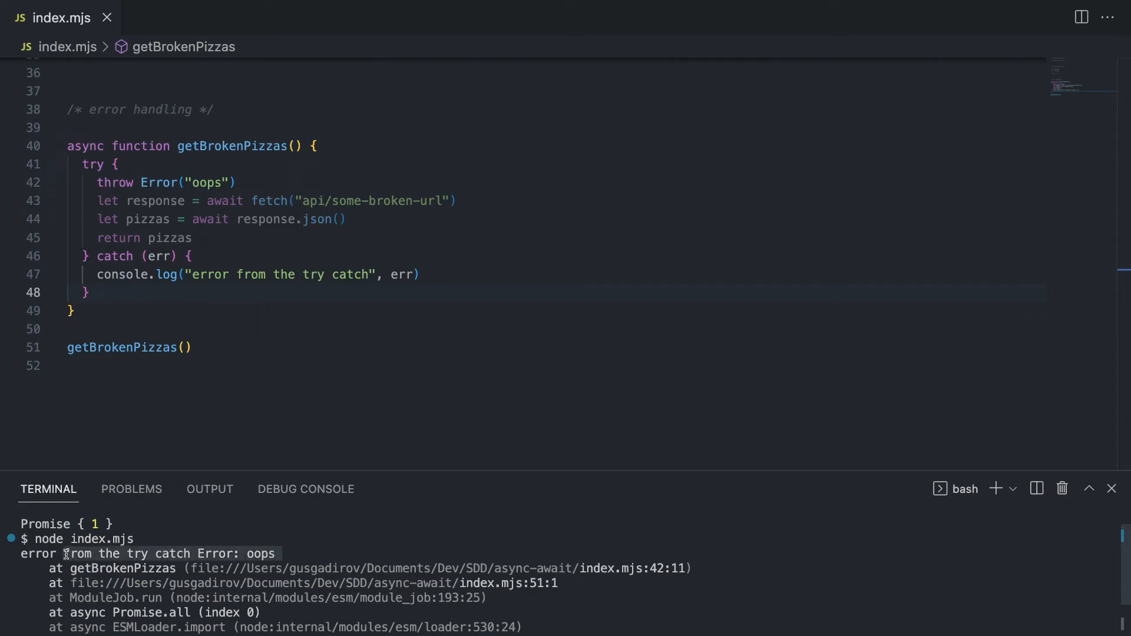
pyautogui.click(189, 256)
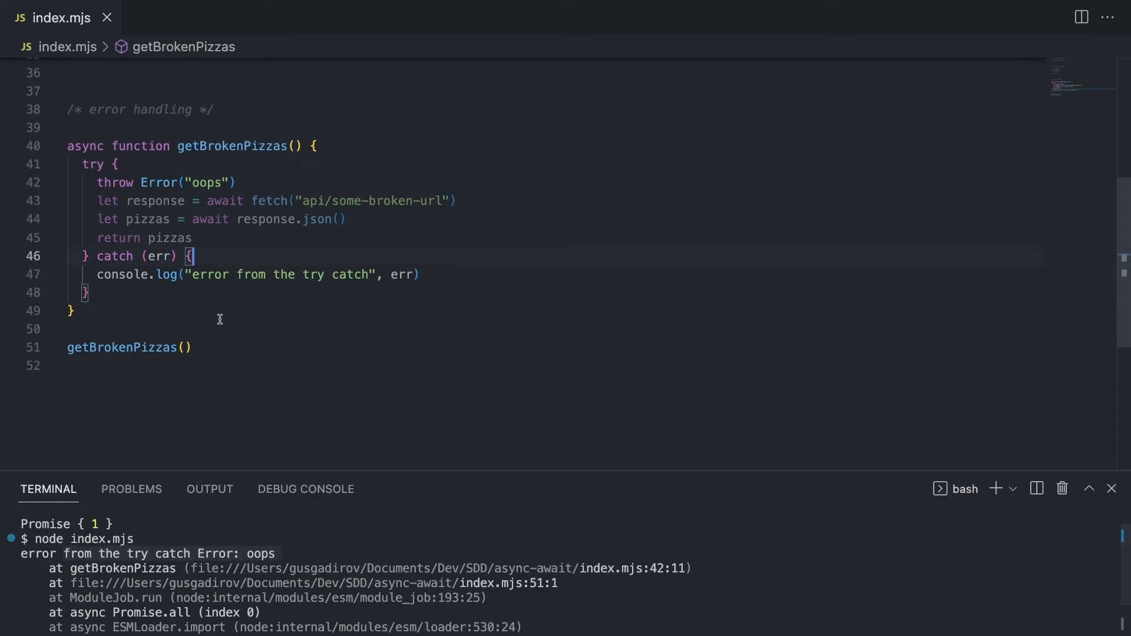
# - Chain .then().catch(err => console.log("error from then catch", err)) onto the getBrokenPizzas() call
pyautogui.write('.then(')
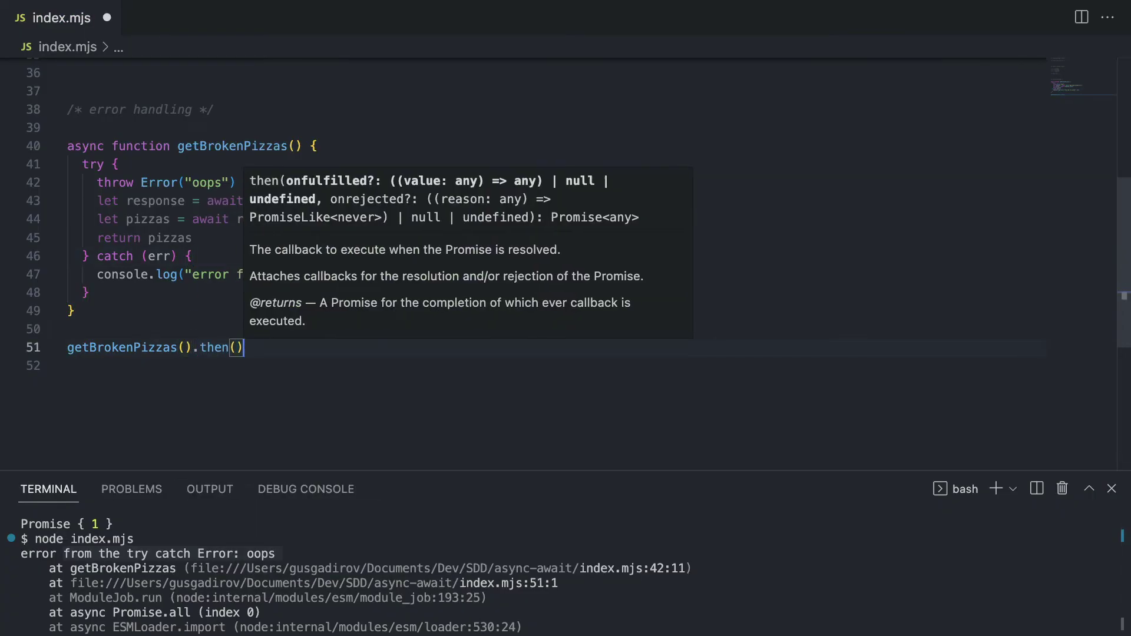
pyautogui.write('.catch')
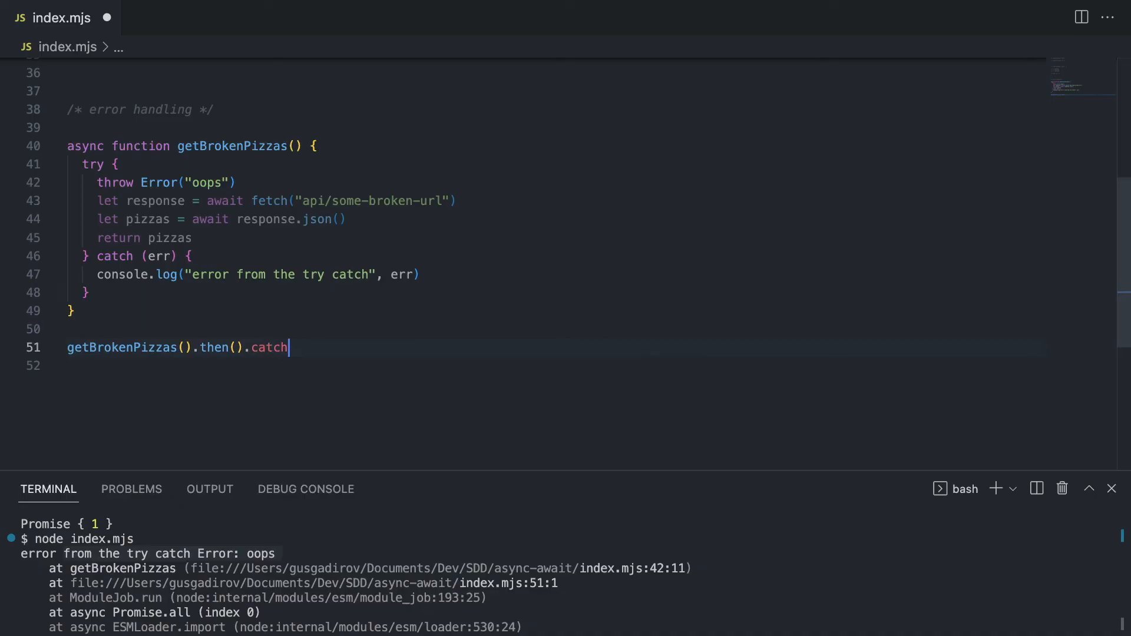
pyautogui.write('()')
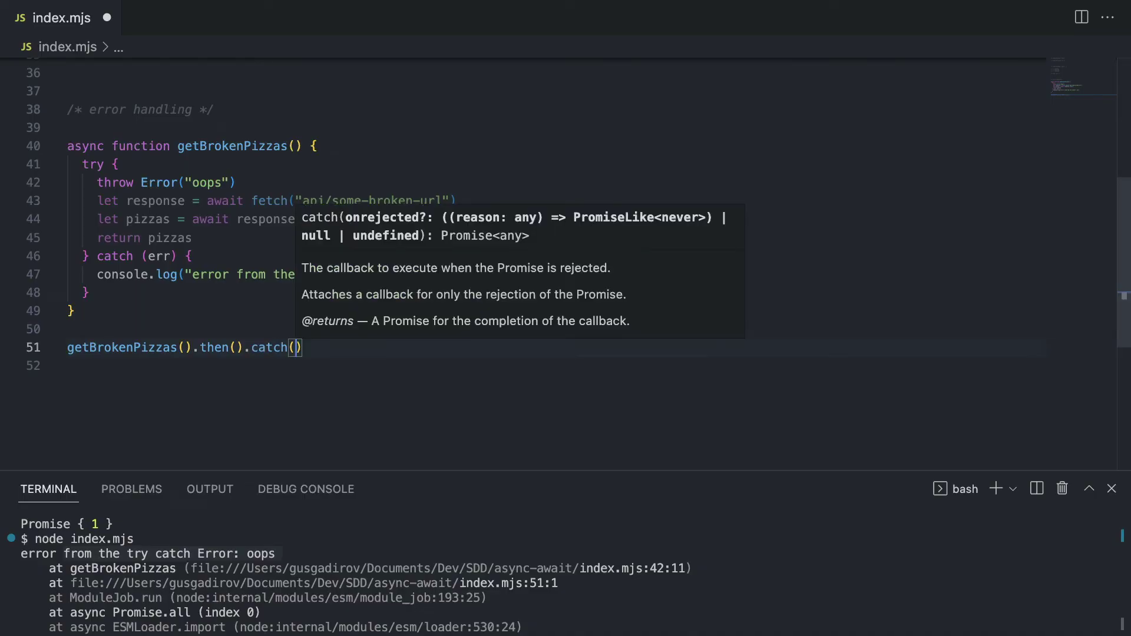
pyautogui.write('err => co')
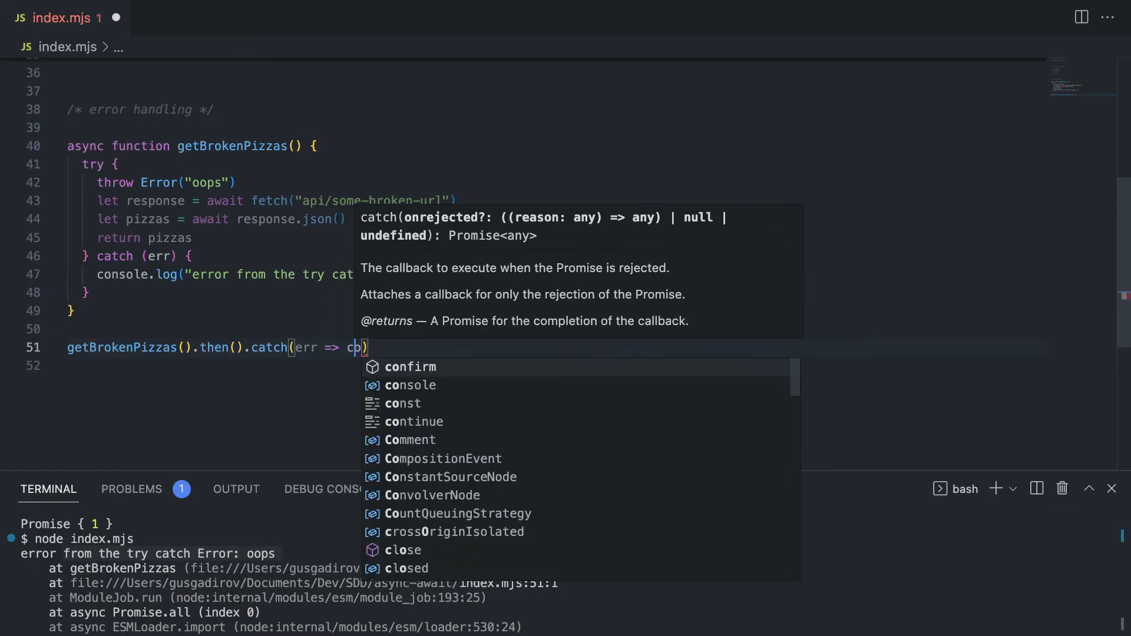
pyautogui.write('nsole.log')
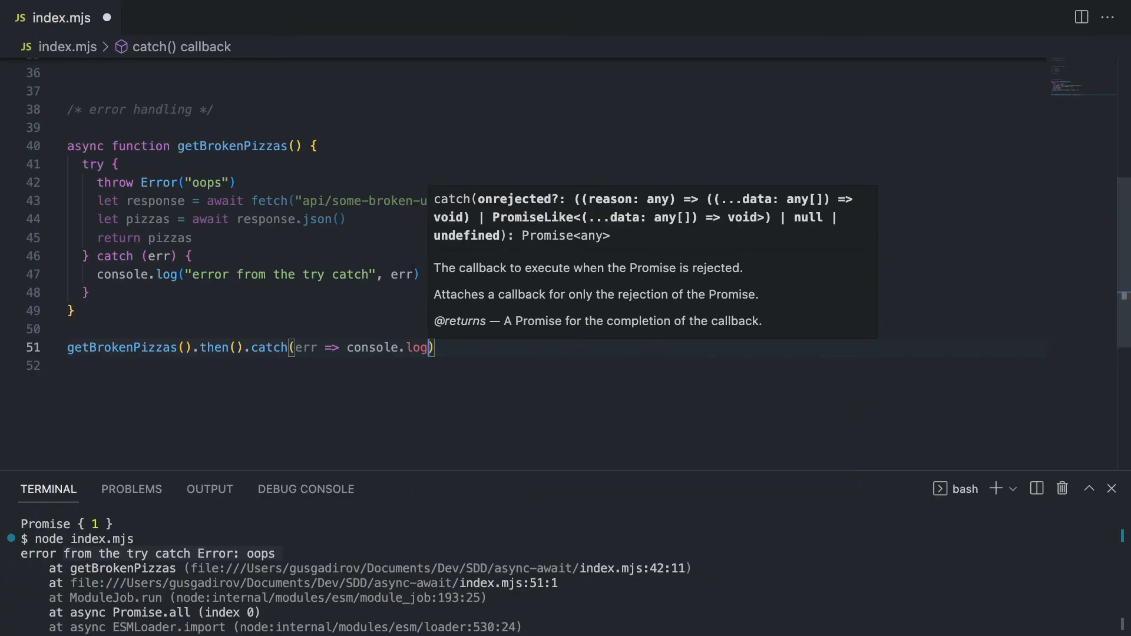
pyautogui.write('"error"')
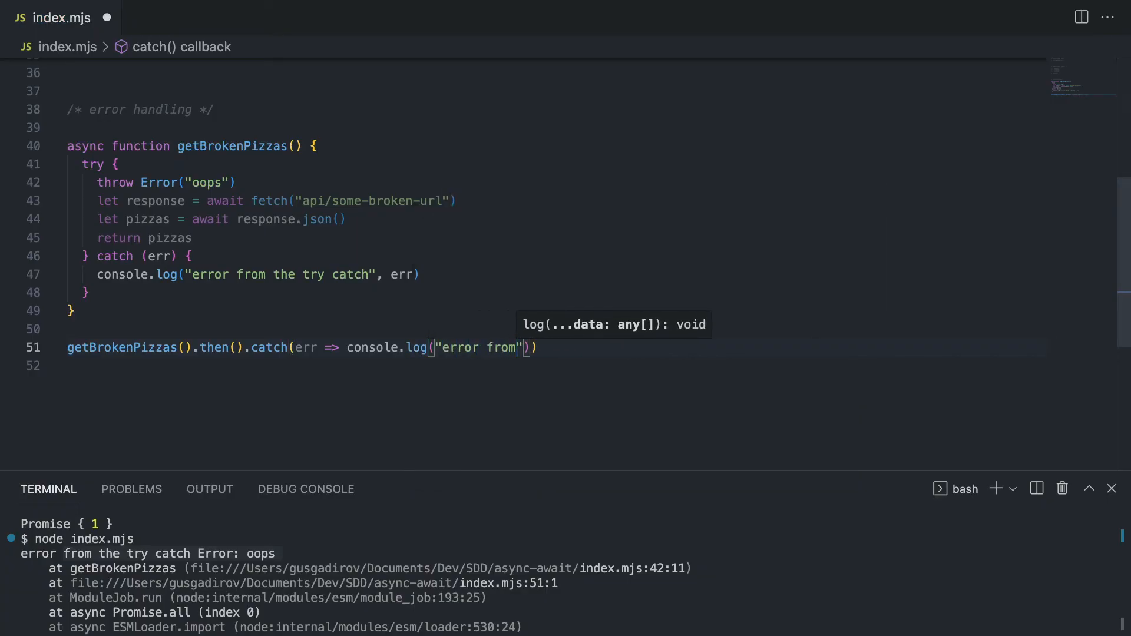
pyautogui.write('then catch')
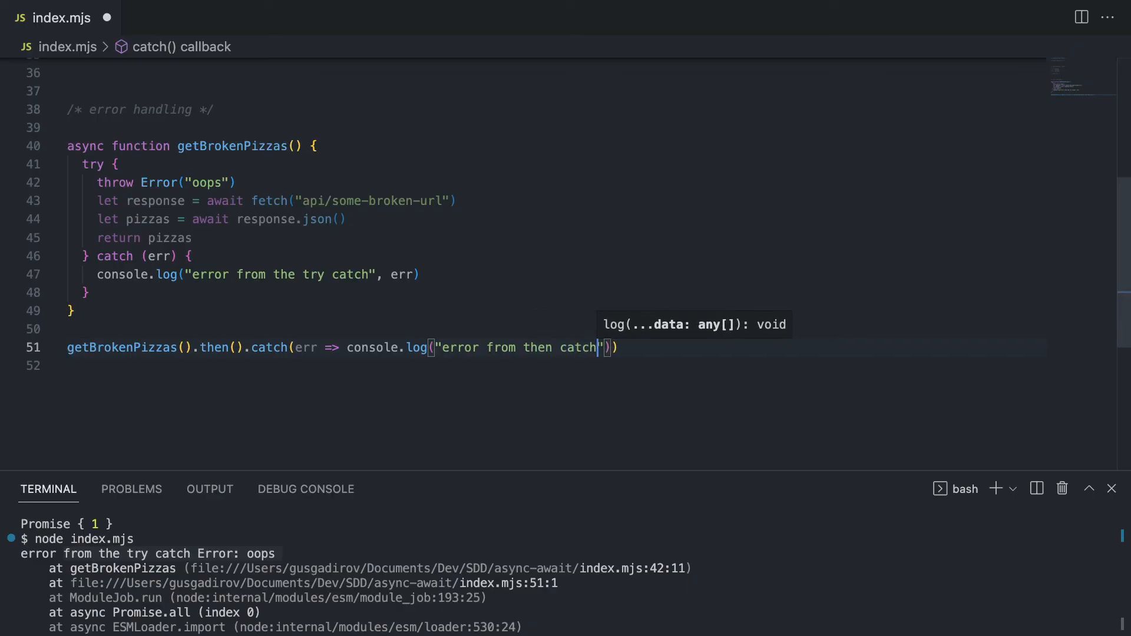
pyautogui.write(', err')
pyautogui.write('c')
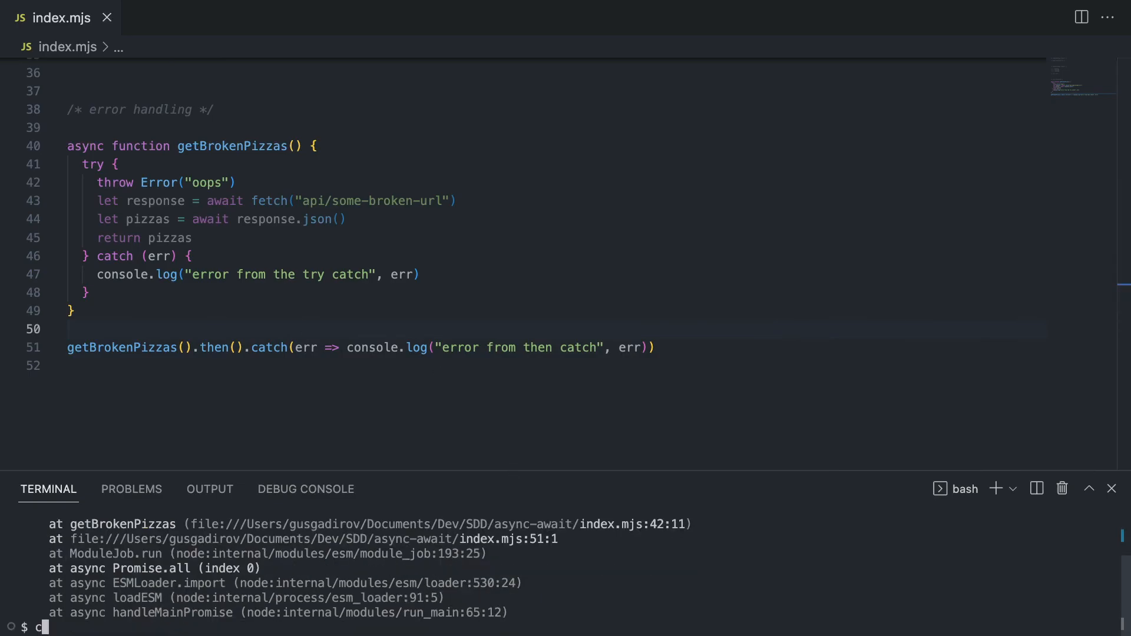
# - Rerun node index.mjs; the terminal still prints the try catch error
pyautogui.write('node index.mjs')
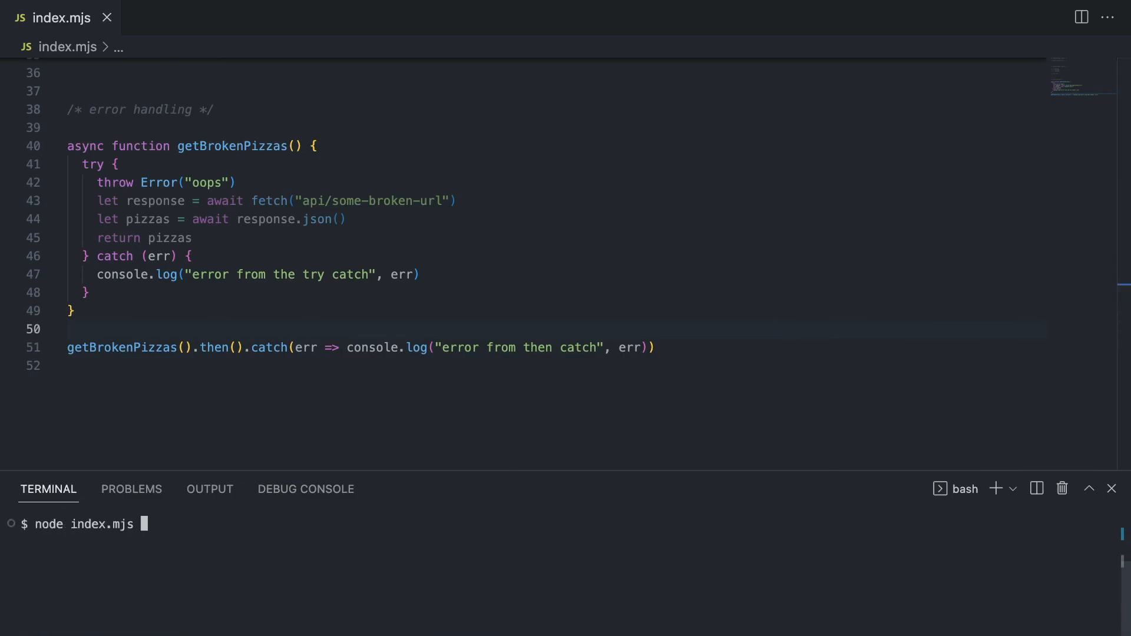
pyautogui.press('Enter')
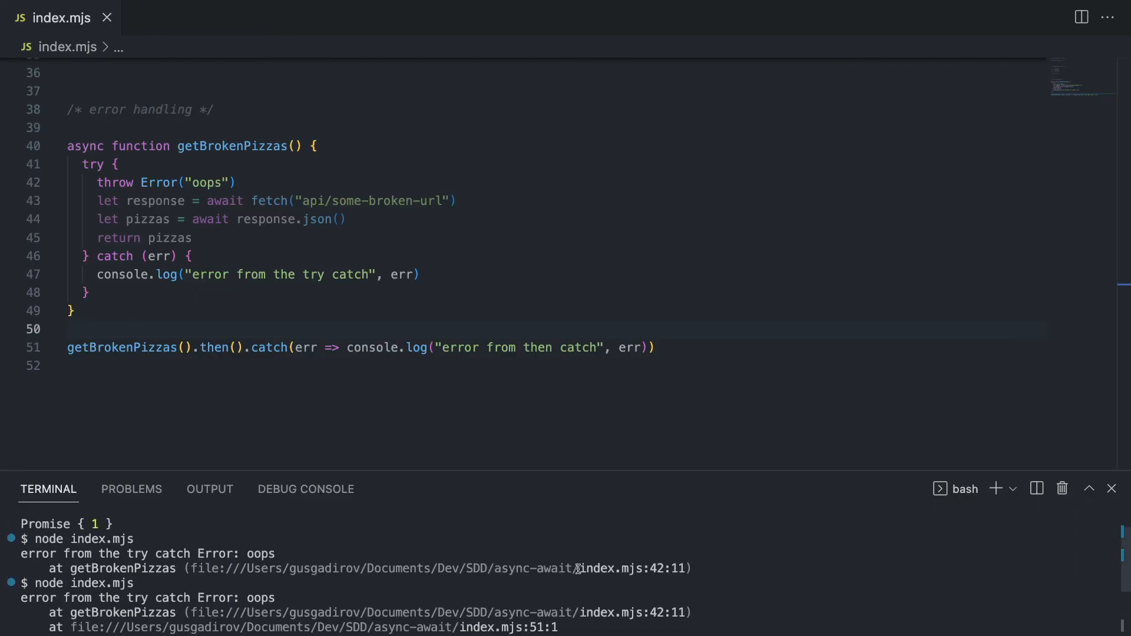
pyautogui.scroll(-3)
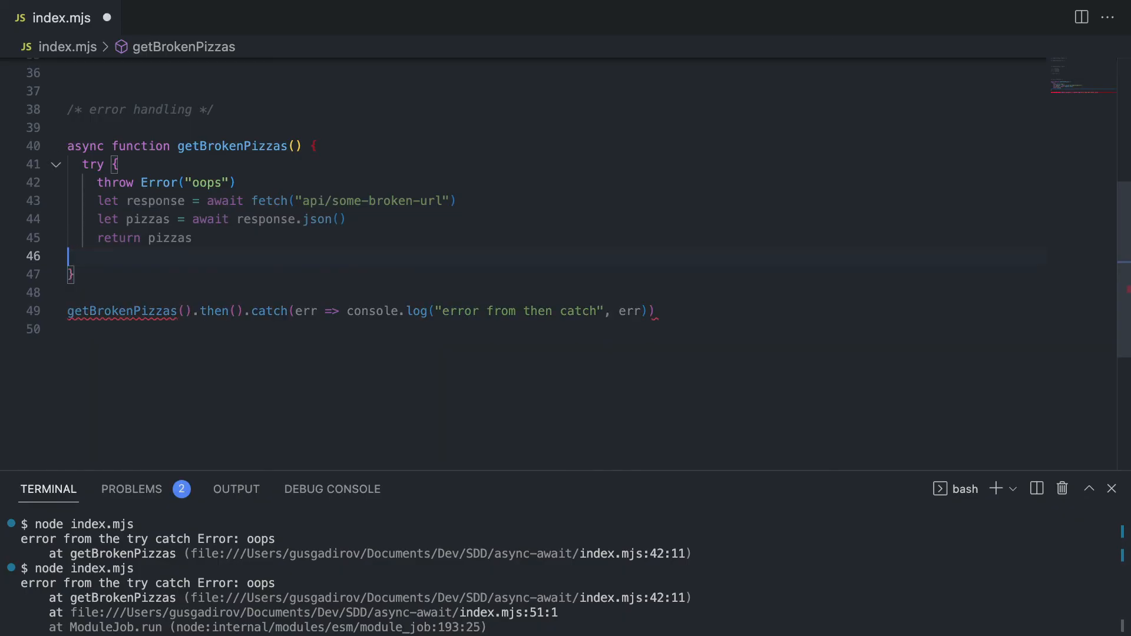
# - Strip the try wrapper from getBrokenPizzas and rerun so the terminal prints "error from then catch"
pyautogui.press('Backspace')
pyautogui.write('cle')
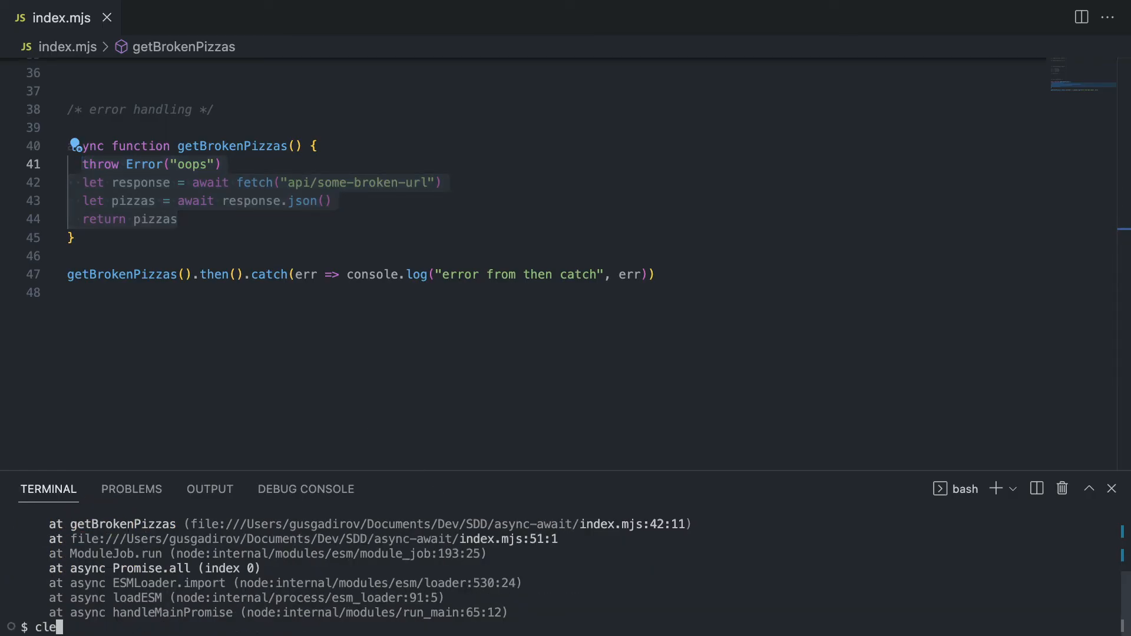
pyautogui.write('node index.mjs')
pyautogui.press('Enter')
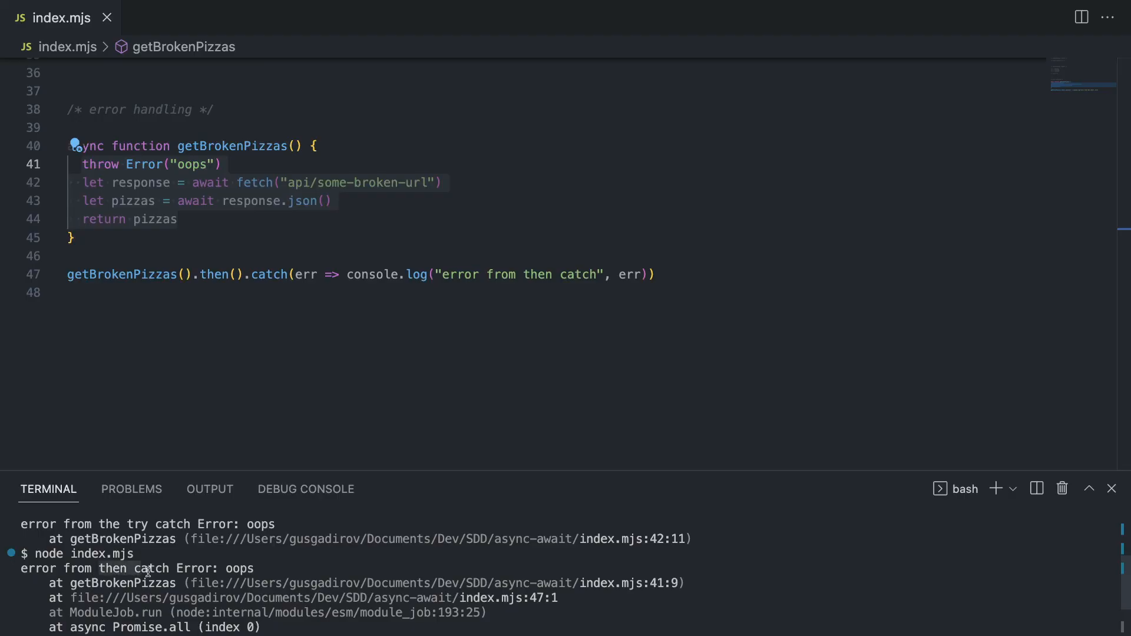
pyautogui.moveTo(467, 274)
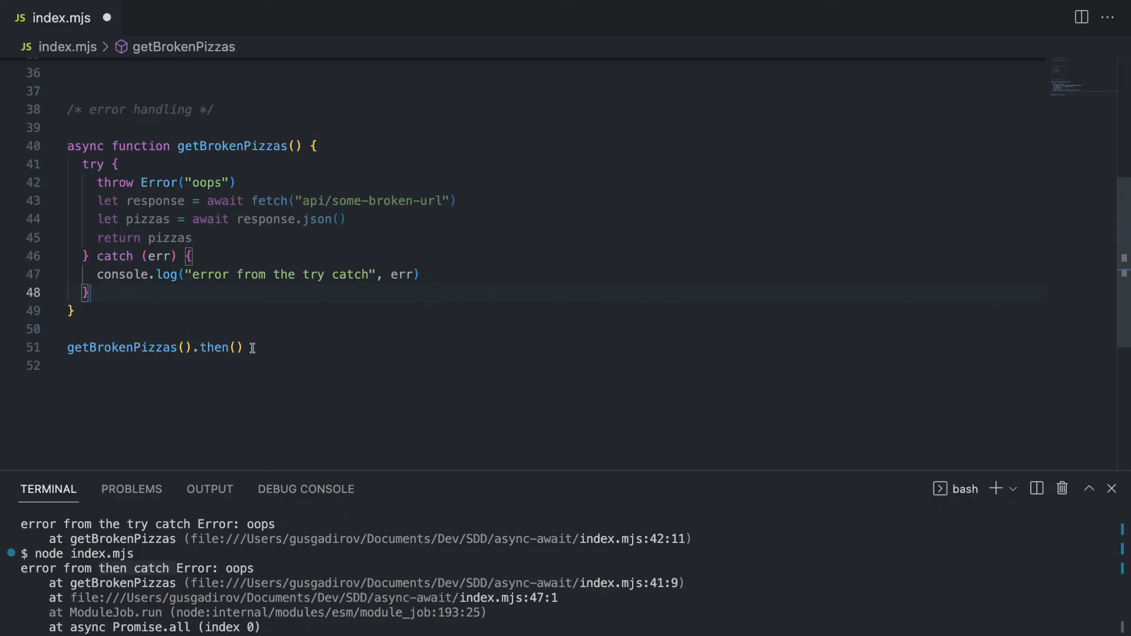
pyautogui.moveTo(212, 334)
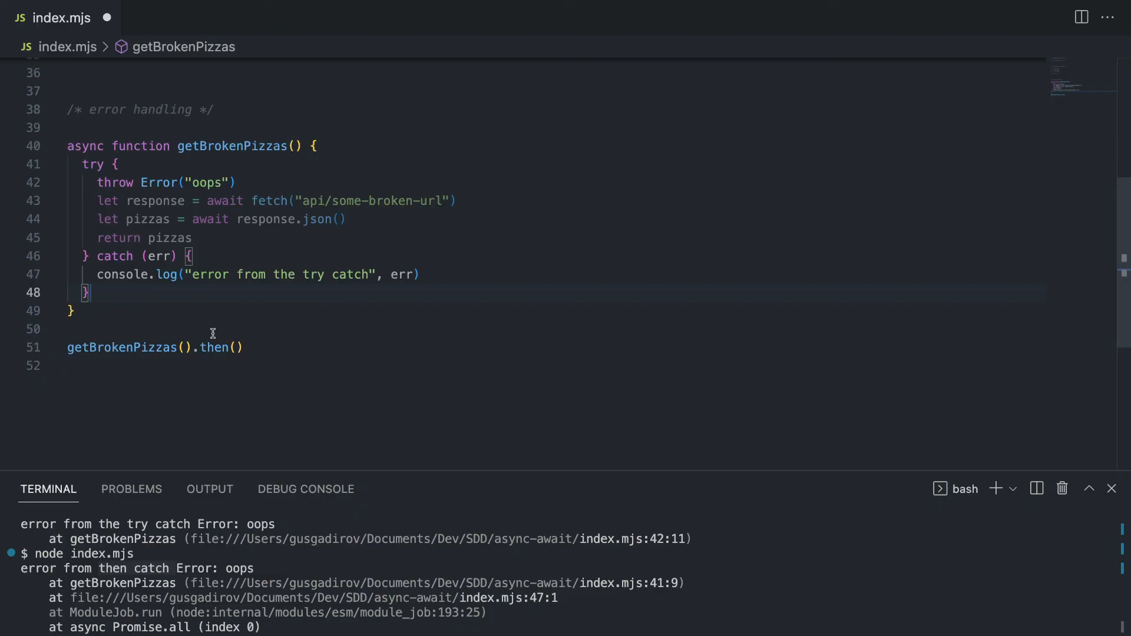